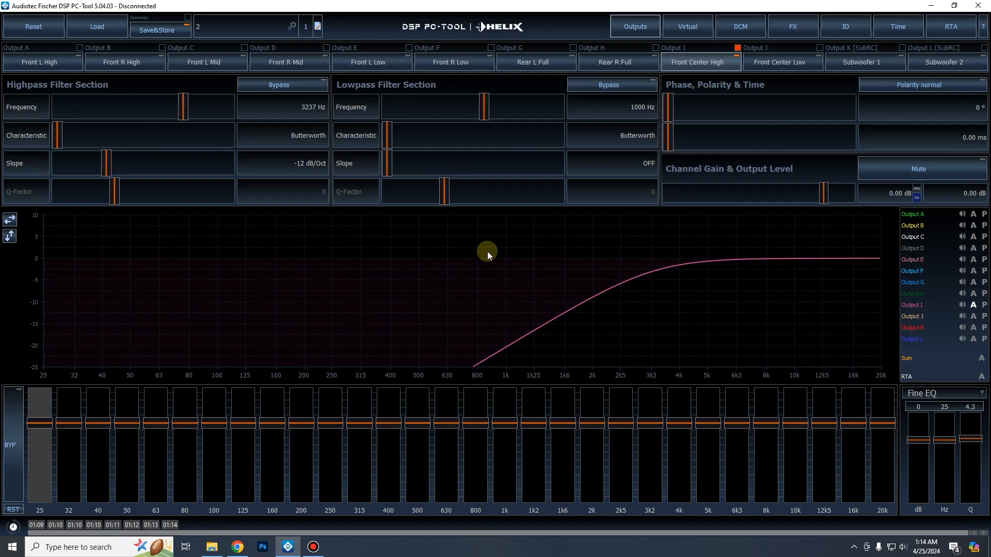
mouse_move(425, 223)
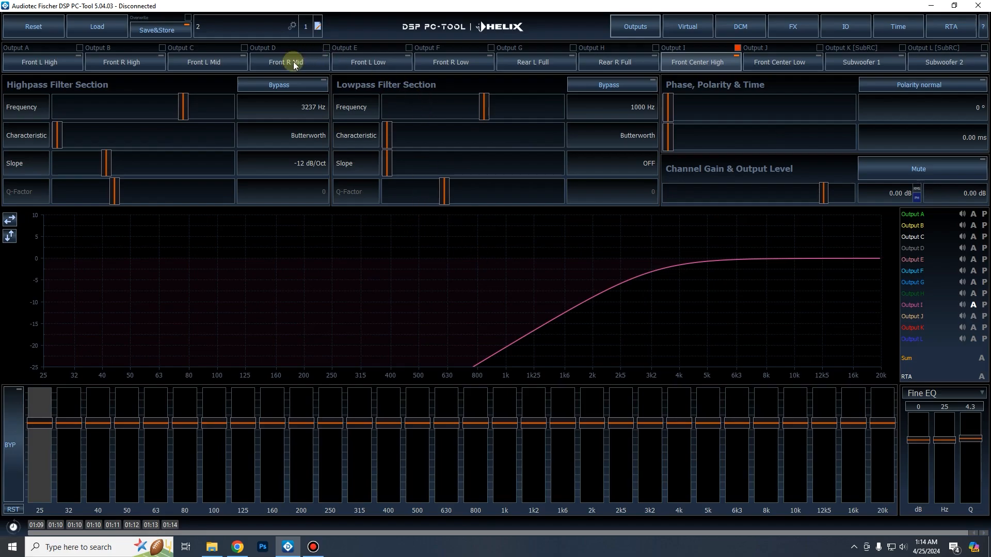
mouse_move(805, 170)
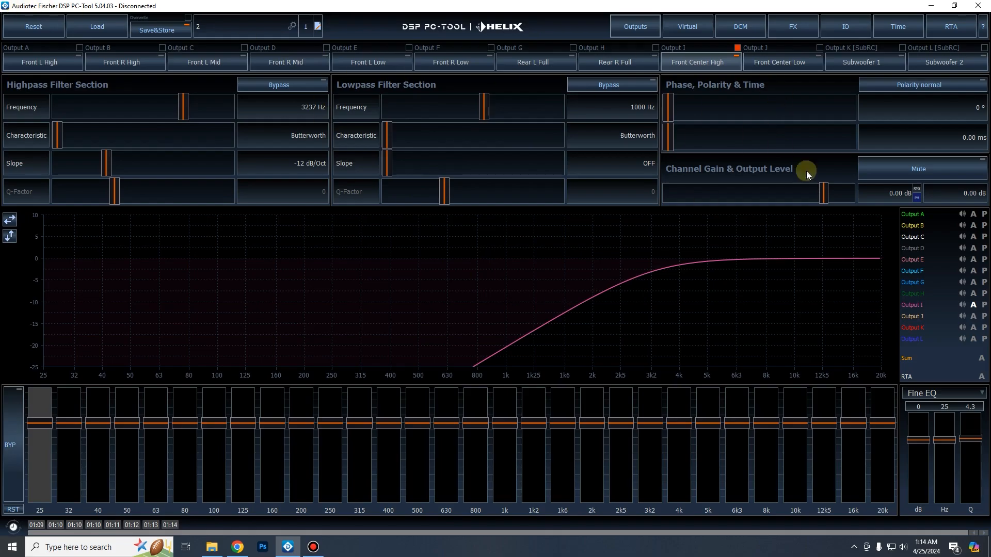
mouse_move(285, 290)
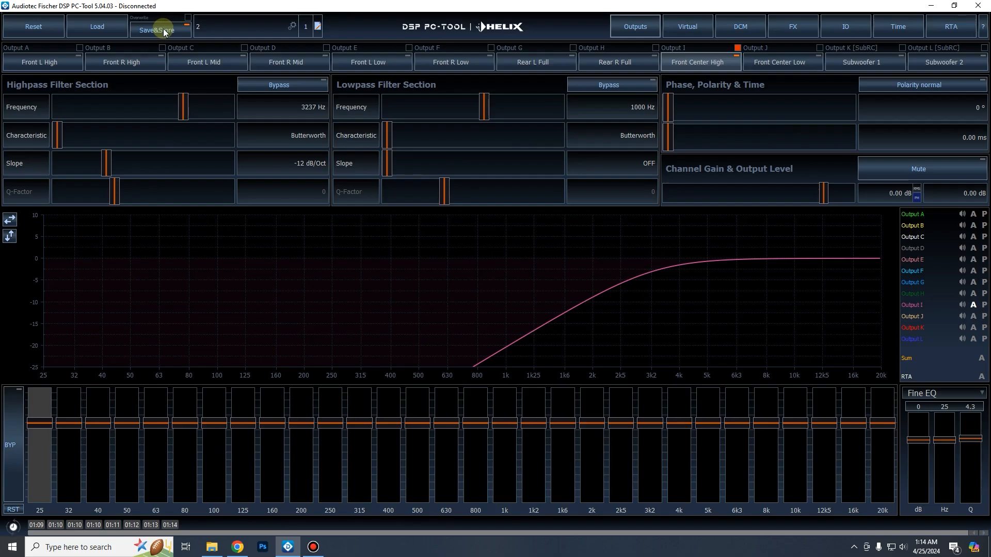
mouse_move(183, 59)
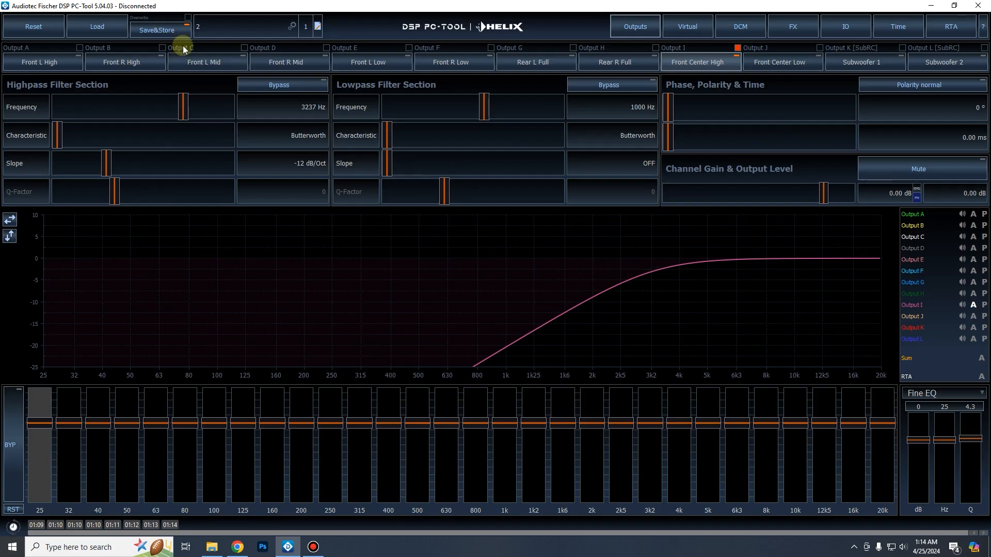
mouse_move(93, 50)
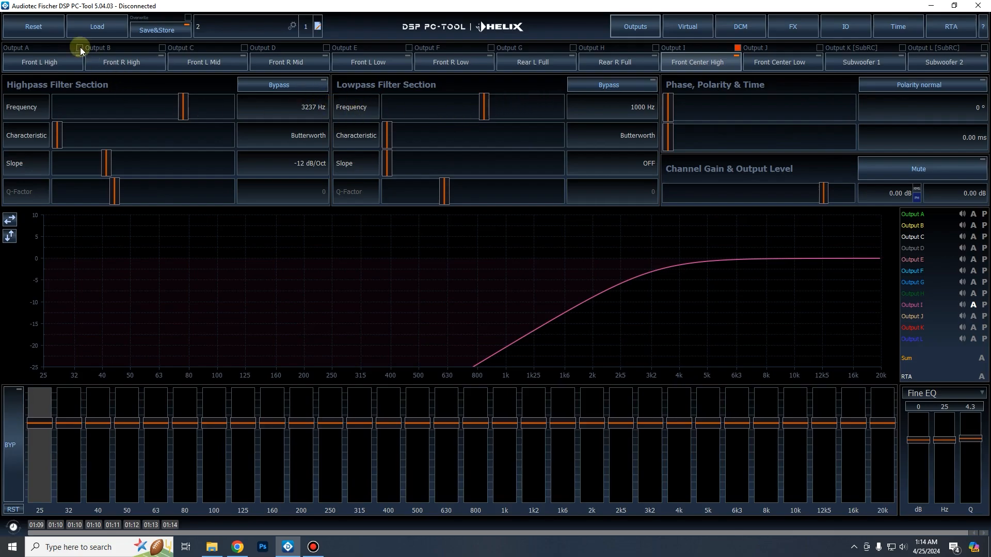
- Load the saved .afpx tune file from Downloads into the PC-Tool
left_click(96, 27)
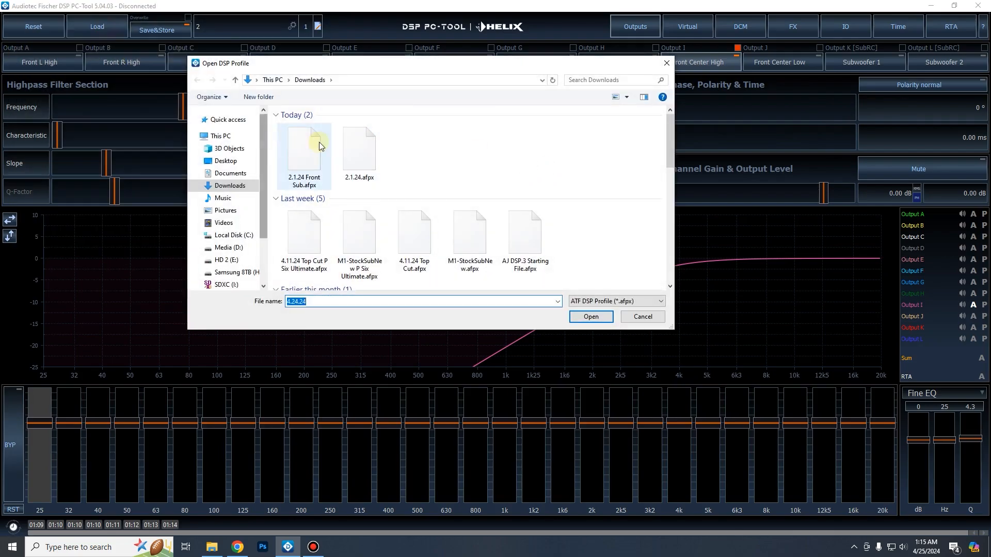
left_click(589, 316)
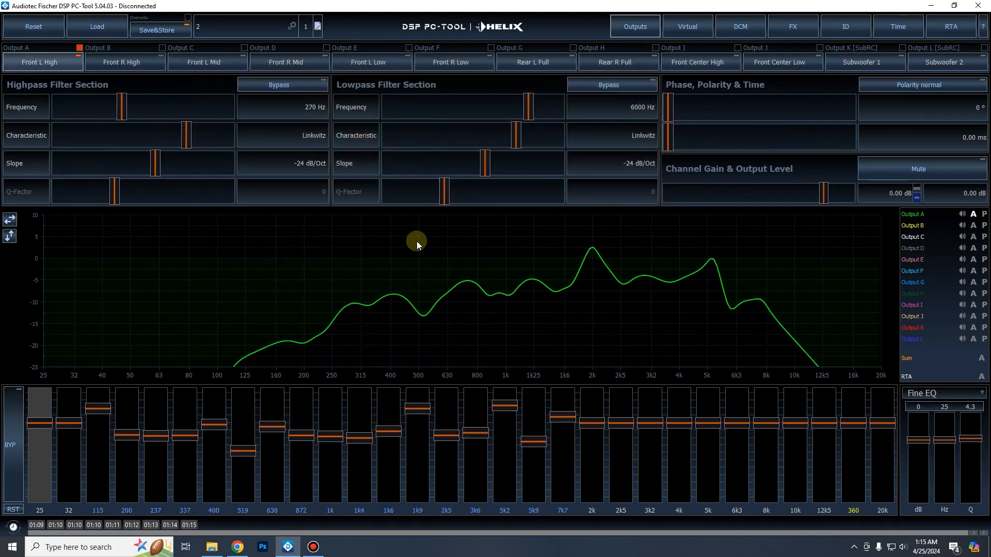
mouse_move(723, 328)
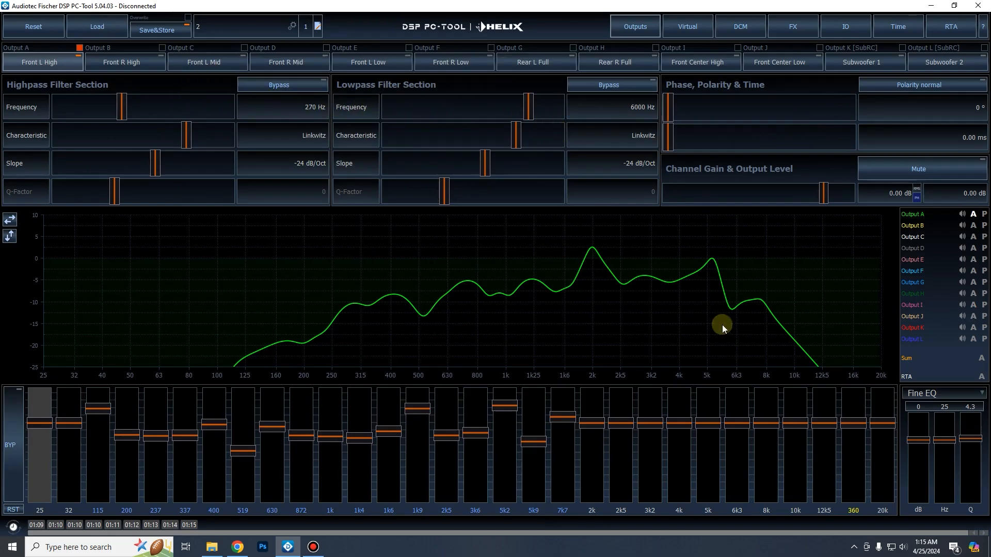
mouse_move(187, 215)
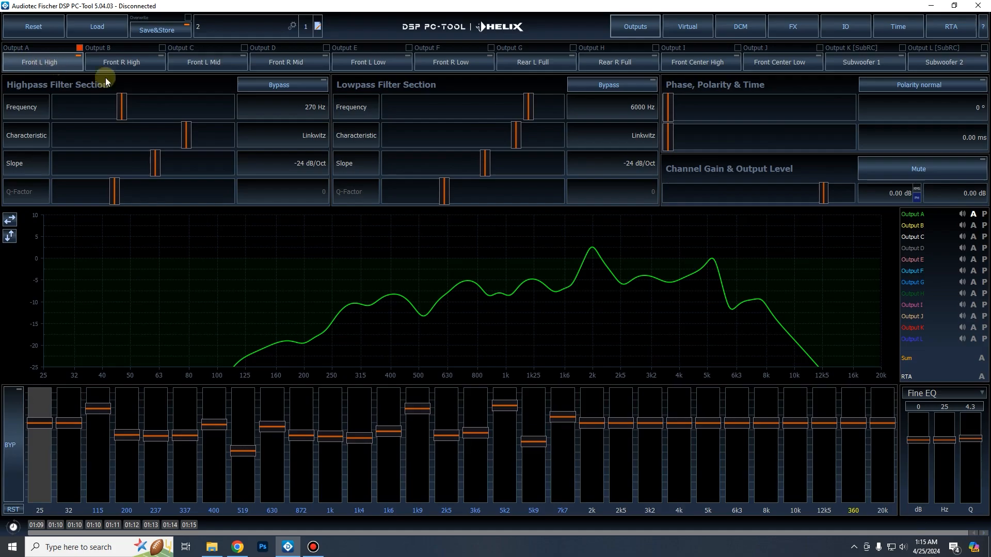
mouse_move(564, 289)
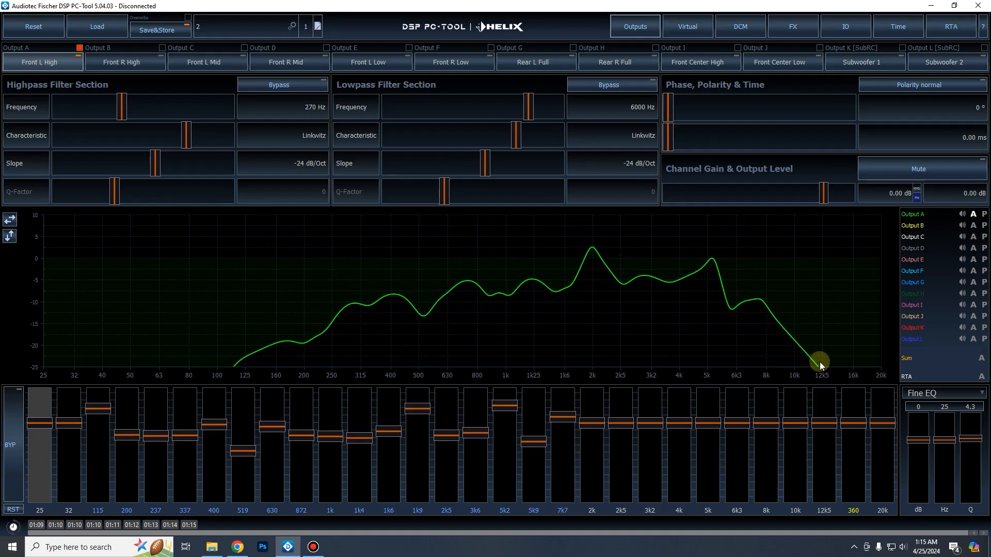
- Review the Front L Mid, Front R Mid, Front R Low and Front L Low output channels of the loaded tune
left_click(124, 62)
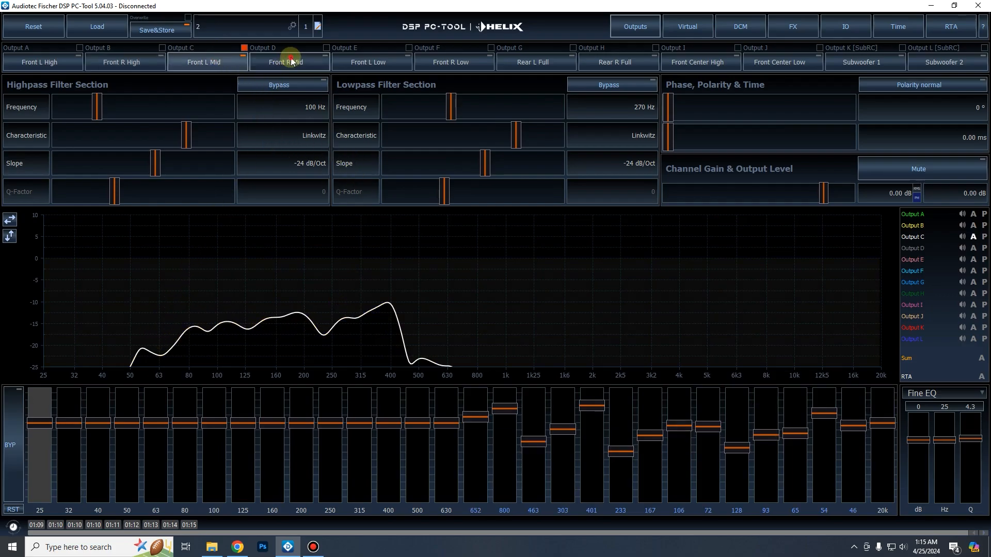
left_click(371, 62)
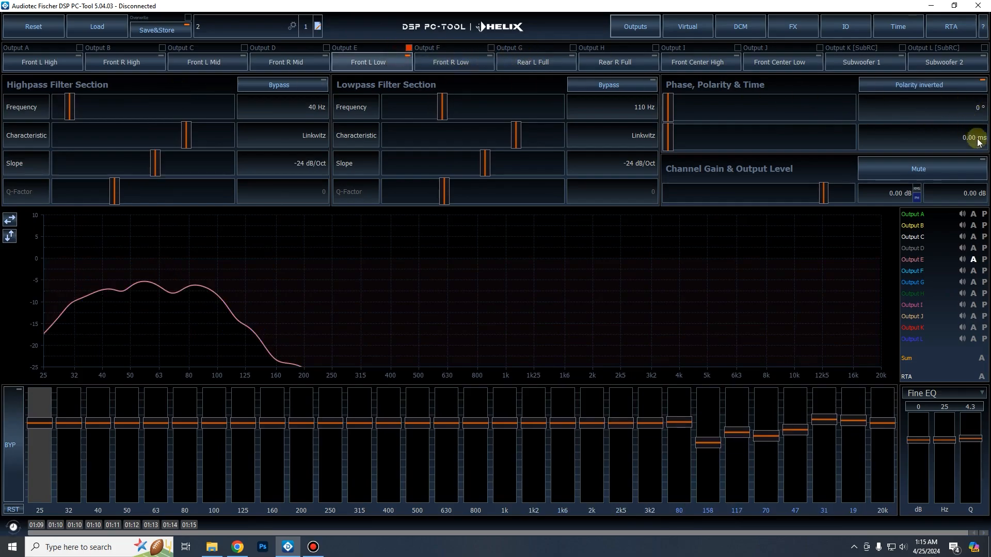
left_click(287, 62)
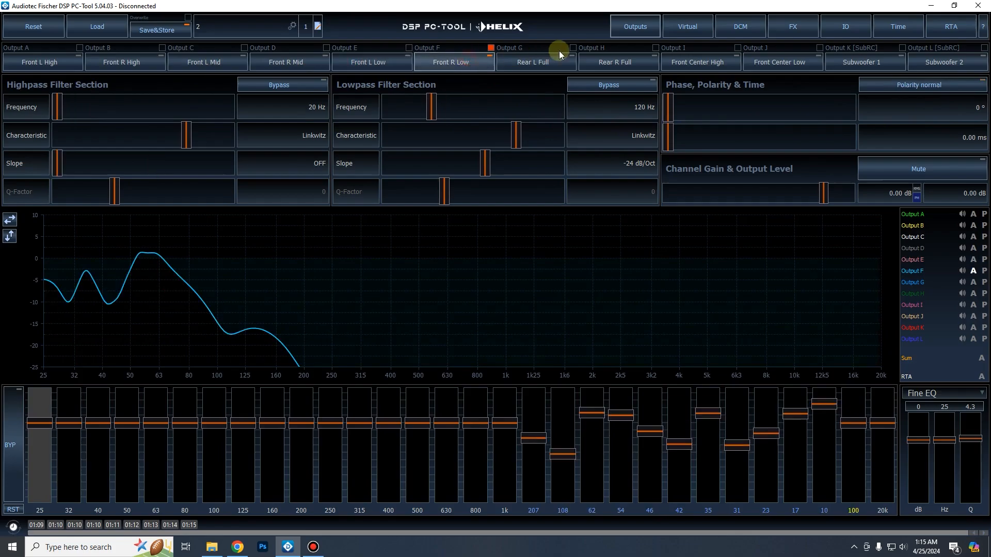
left_click(617, 62)
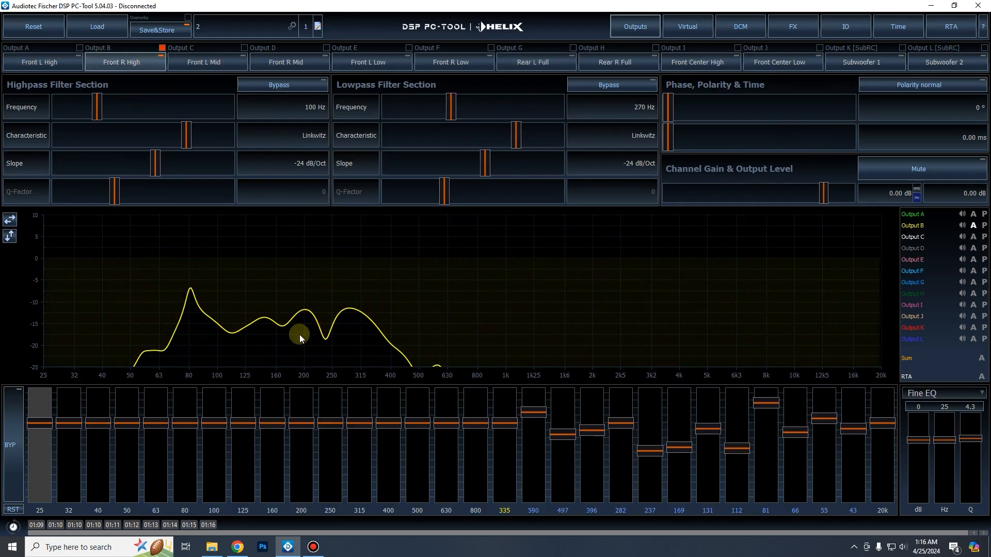
mouse_move(151, 276)
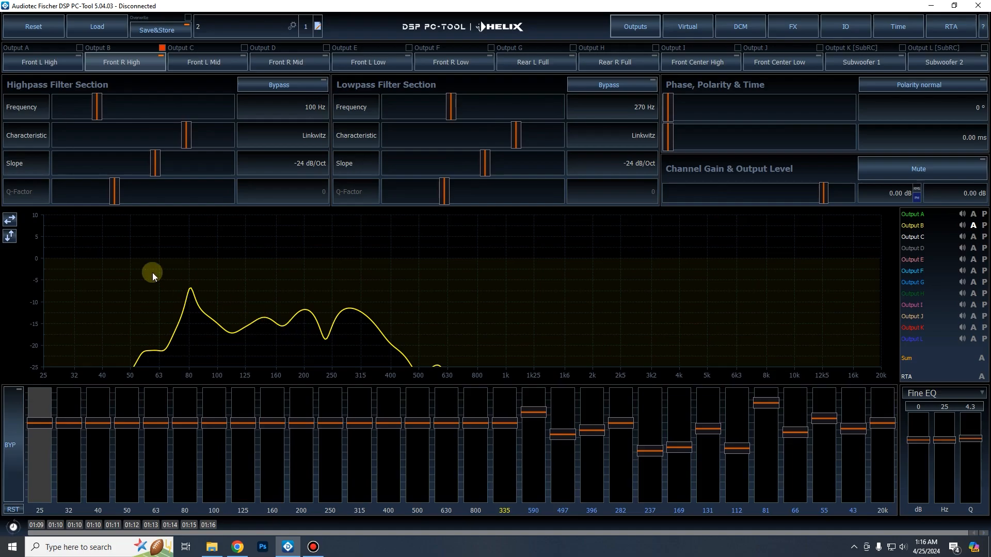
mouse_move(215, 74)
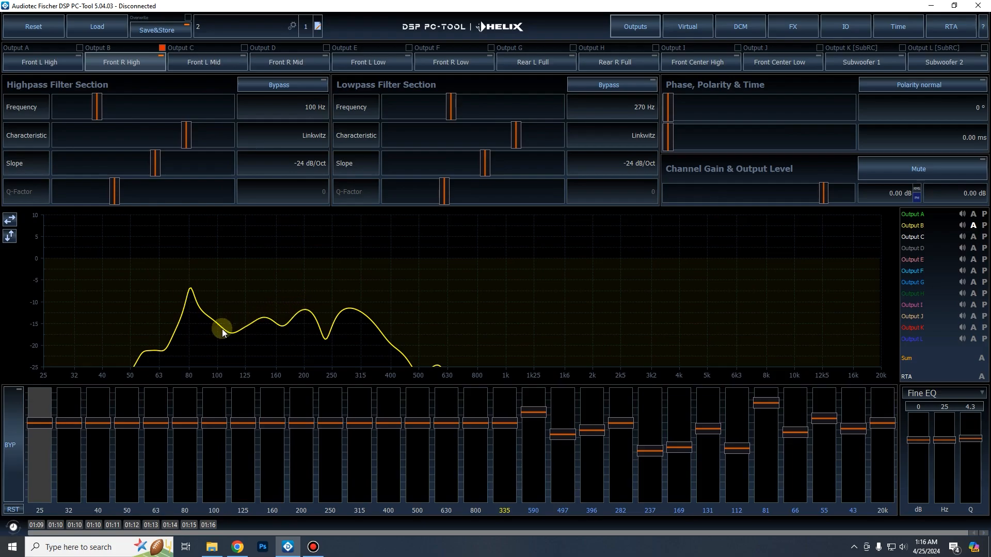
left_click_drag(222, 329, 210, 281)
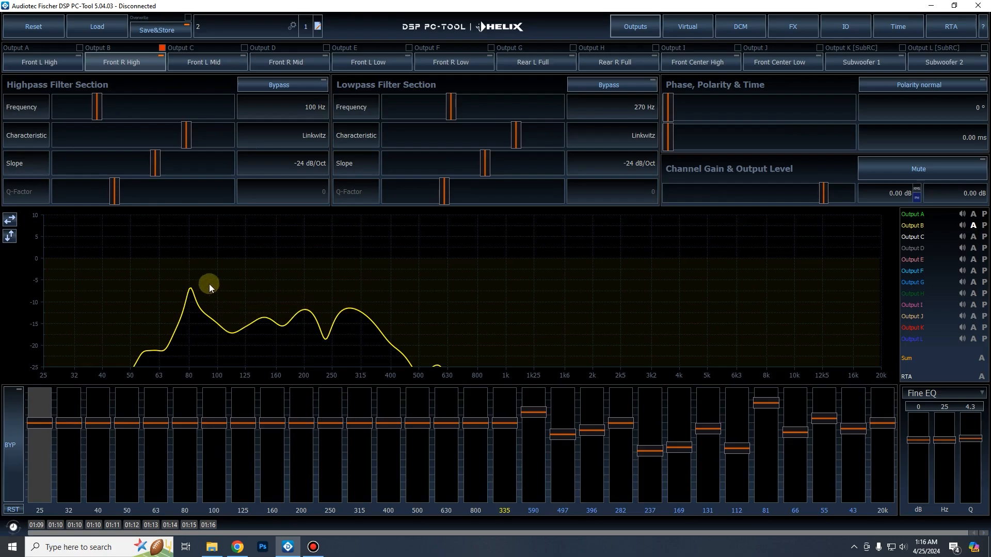
mouse_move(209, 103)
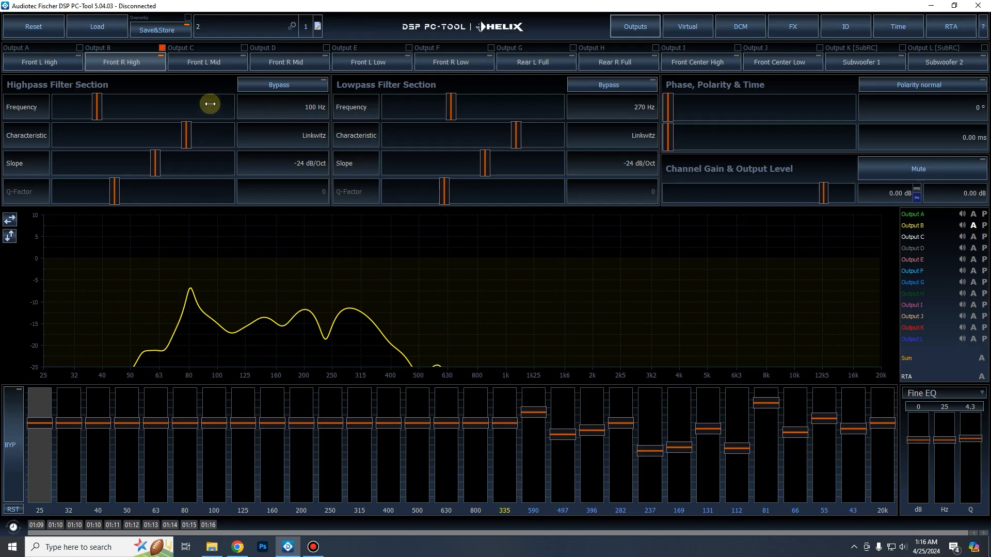
left_click(285, 61)
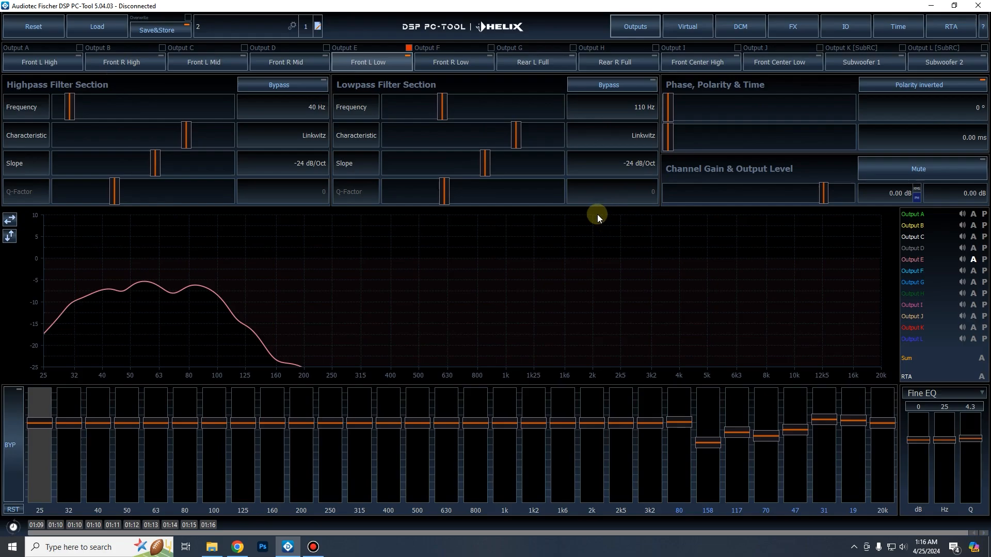
mouse_move(526, 203)
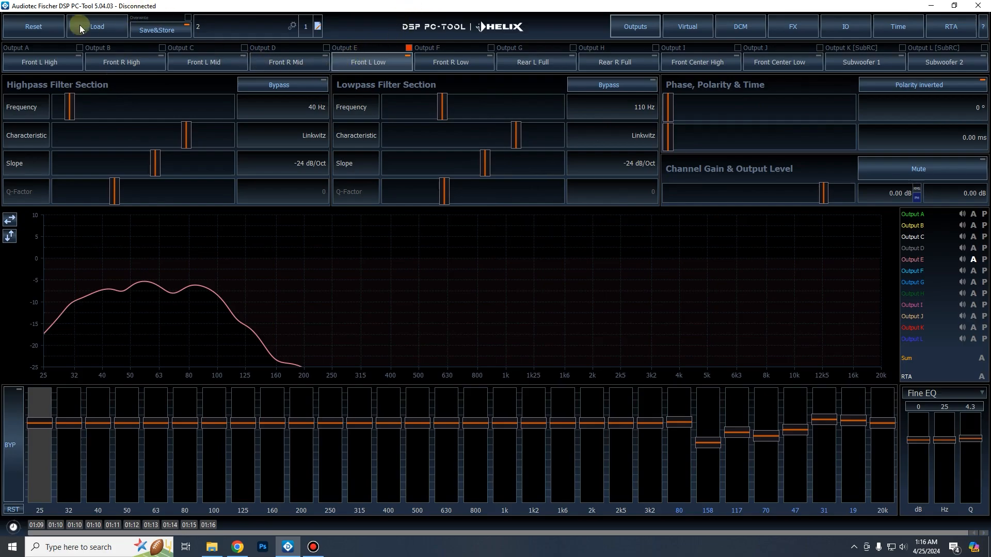
- Reset all device settings to defaults and enable Virtual Channel Processing via DCM
left_click(33, 26)
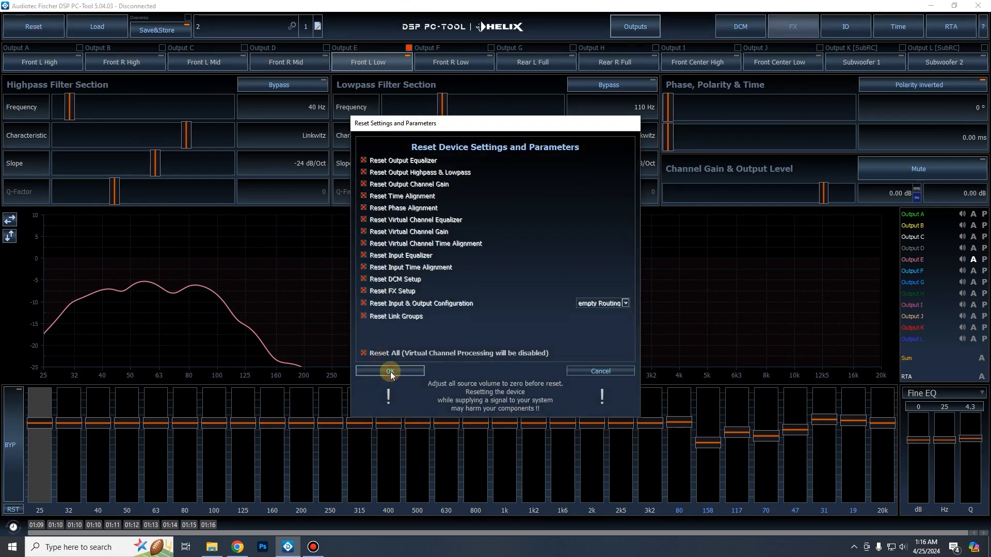
left_click(390, 371)
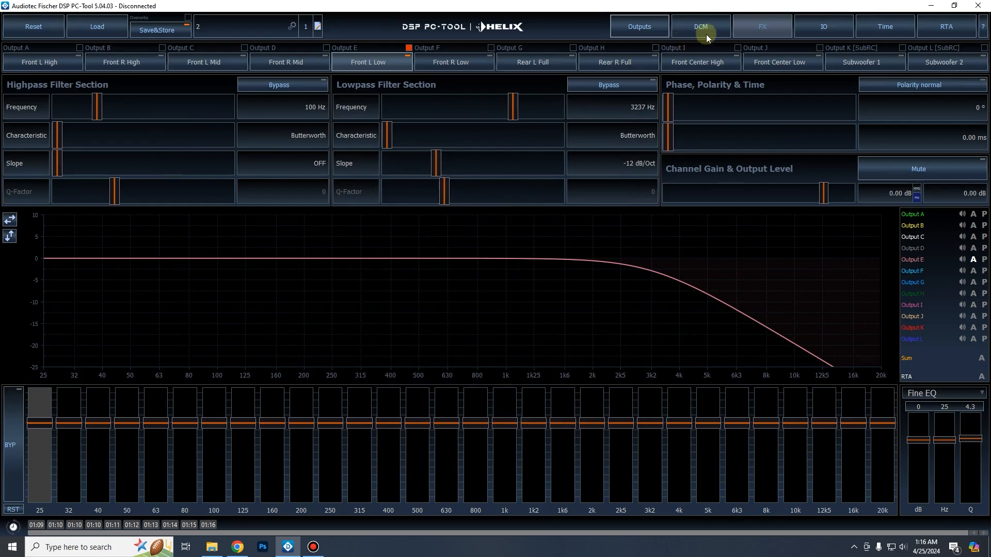
left_click(700, 26)
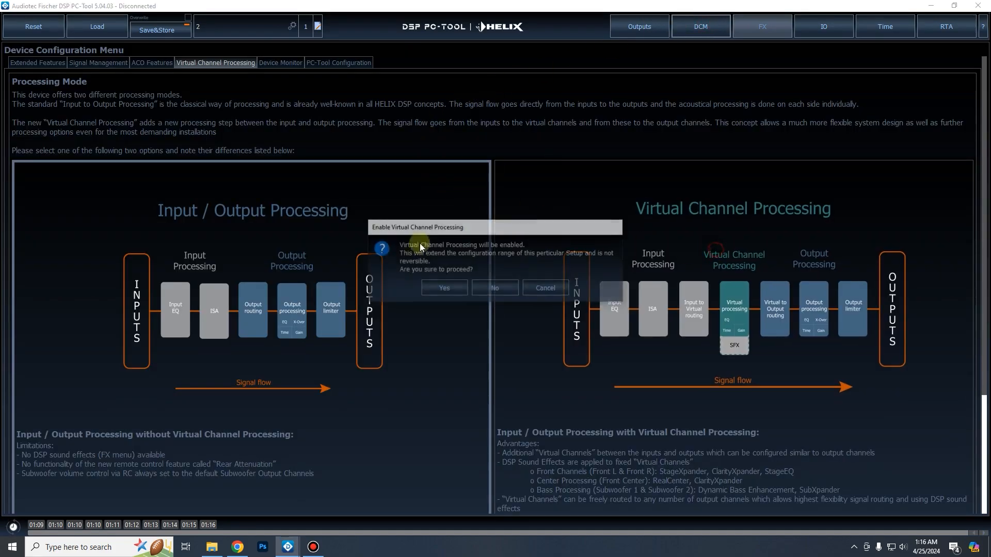
left_click(443, 288)
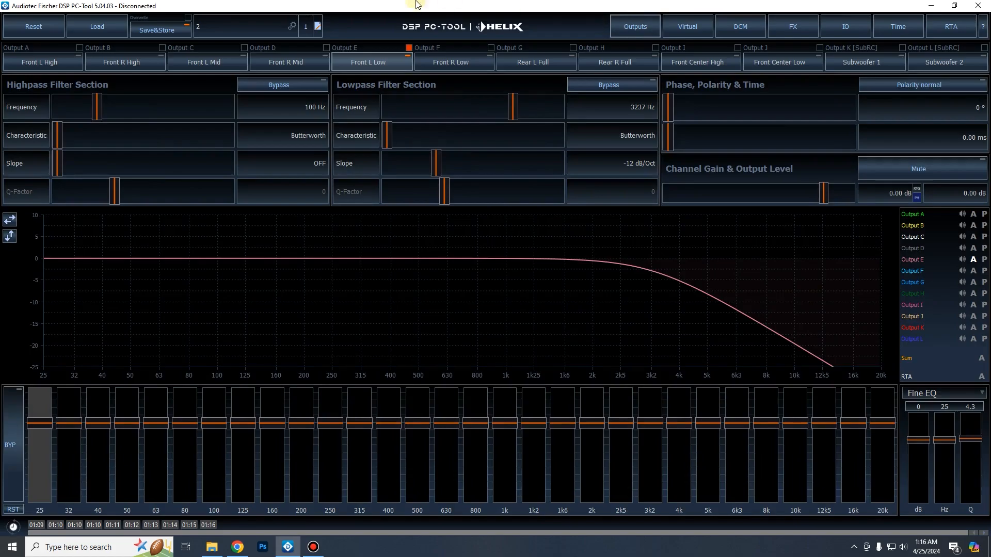
mouse_move(584, 20)
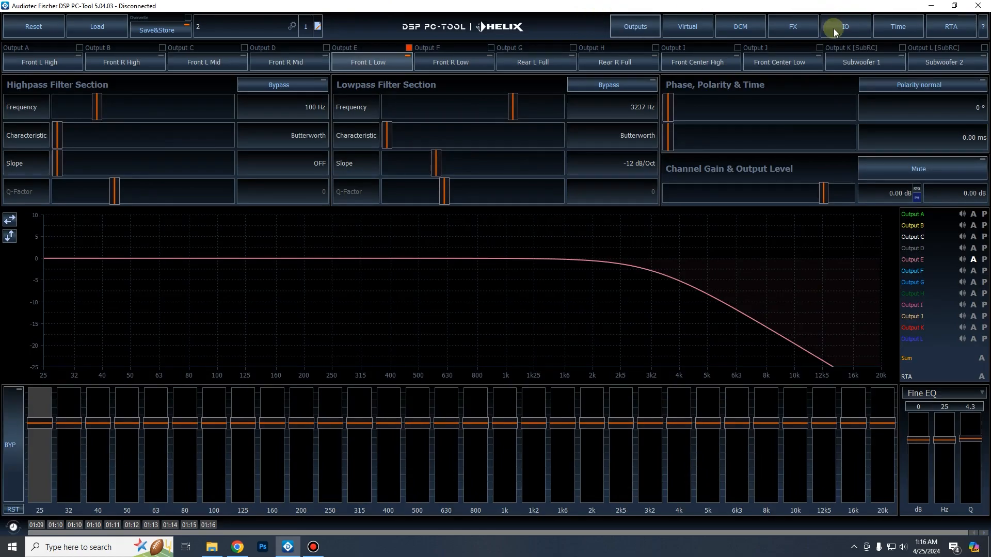
- Review the Main to Virtual IO routing, then show the FX page with bass effects disabled
left_click(844, 26)
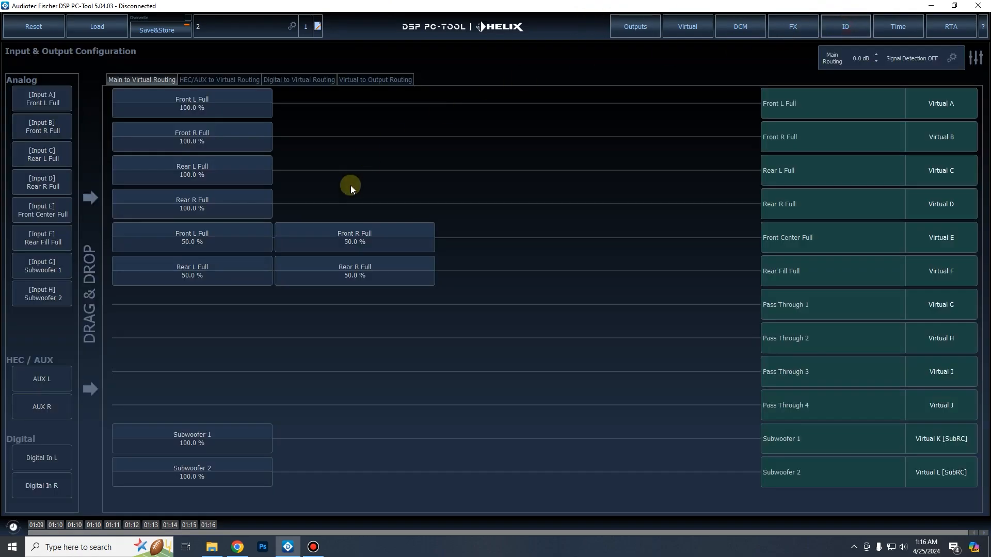
mouse_move(343, 388)
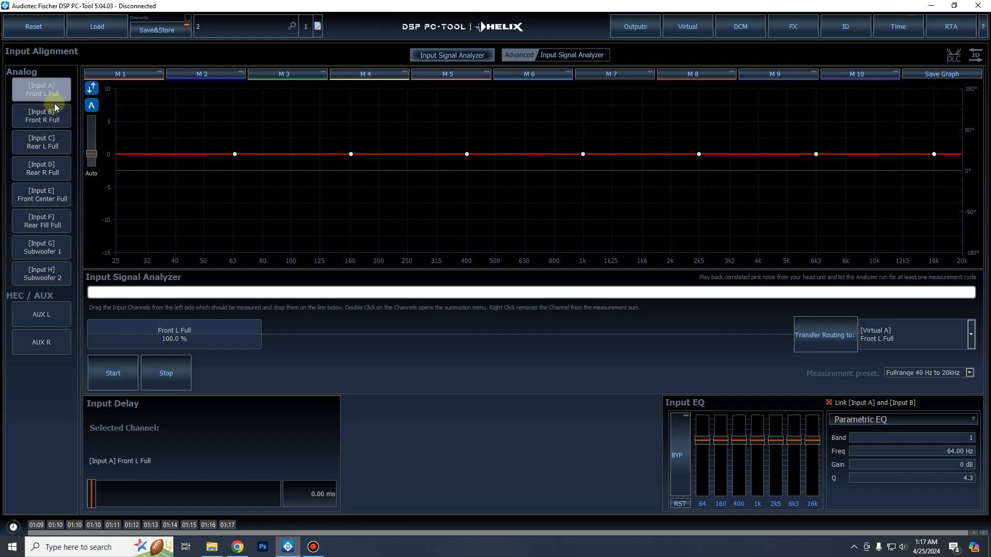
mouse_move(357, 248)
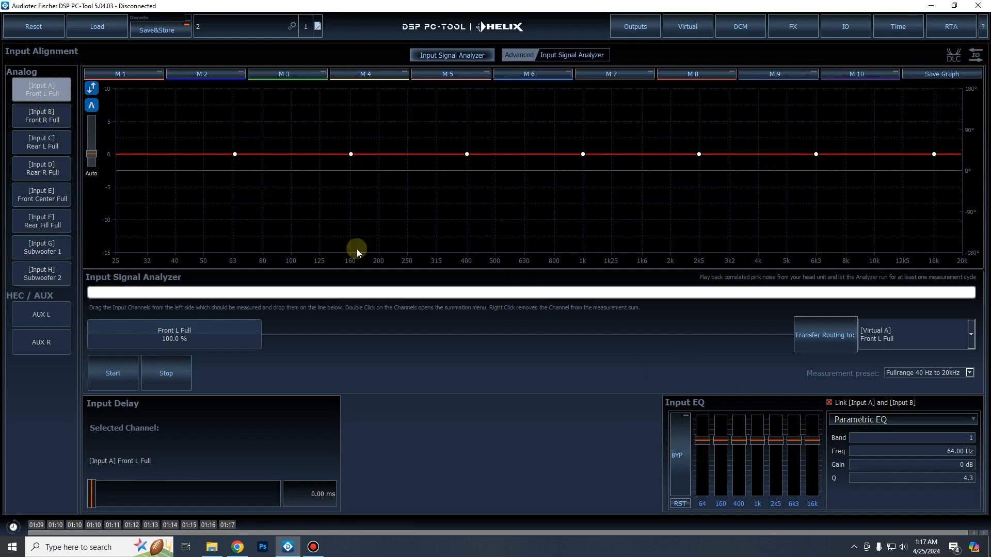
mouse_move(283, 450)
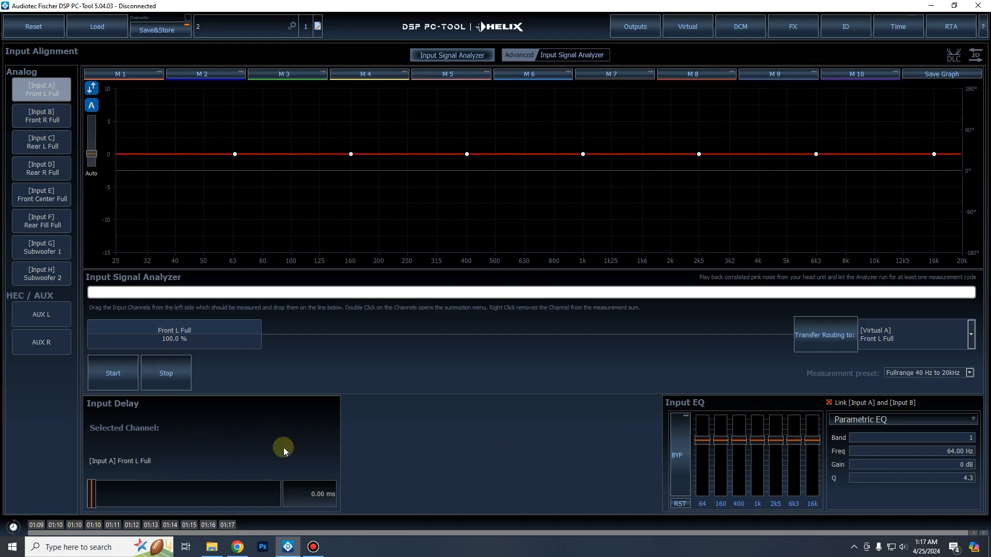
mouse_move(811, 199)
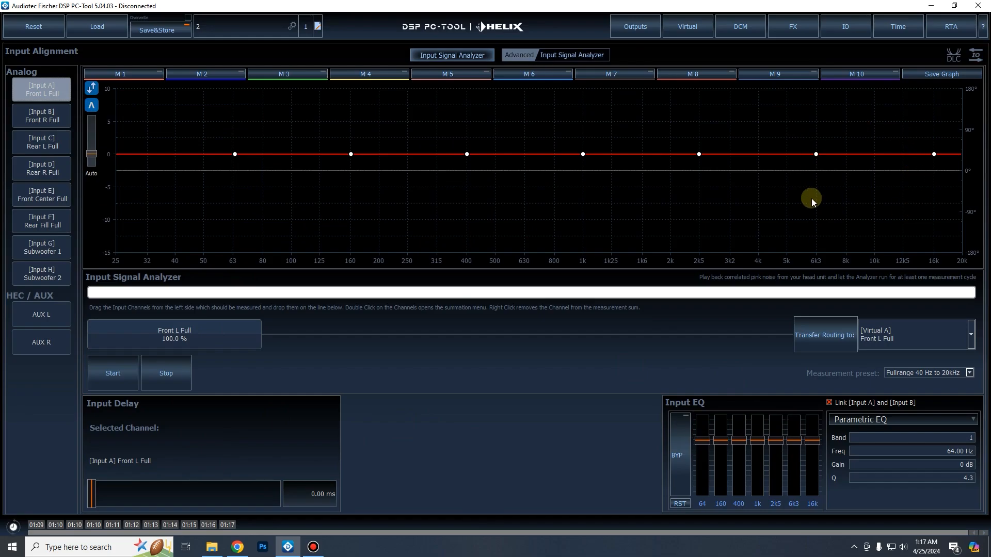
mouse_move(803, 225)
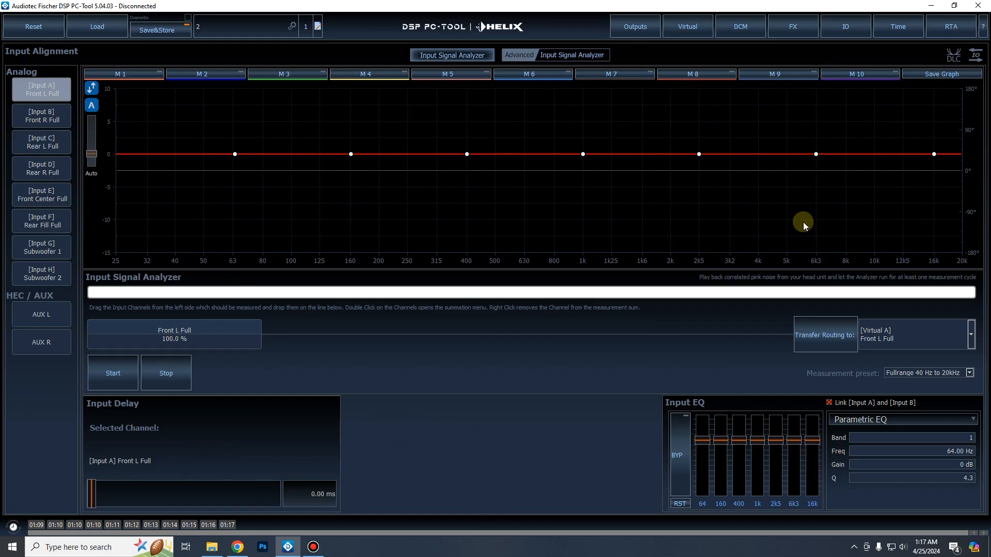
mouse_move(771, 171)
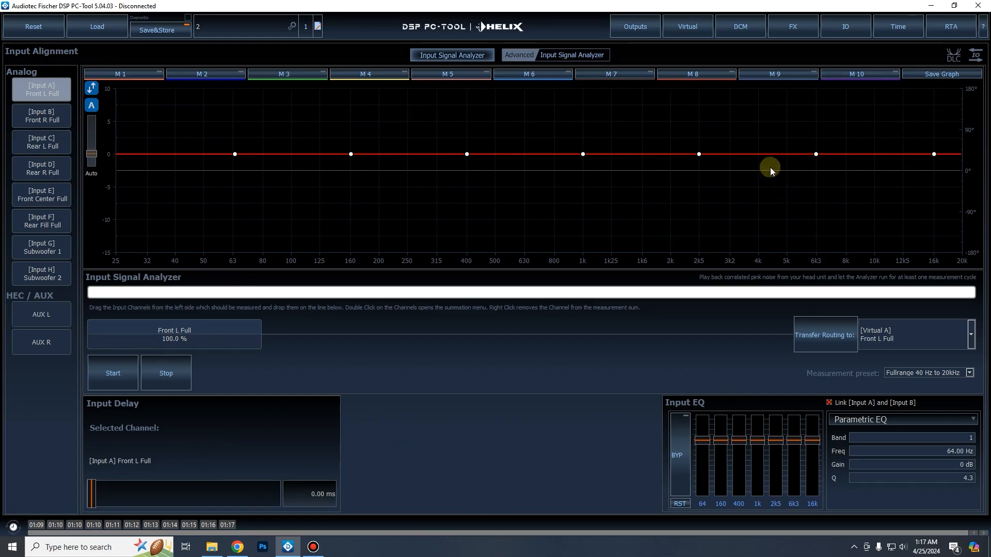
mouse_move(858, 33)
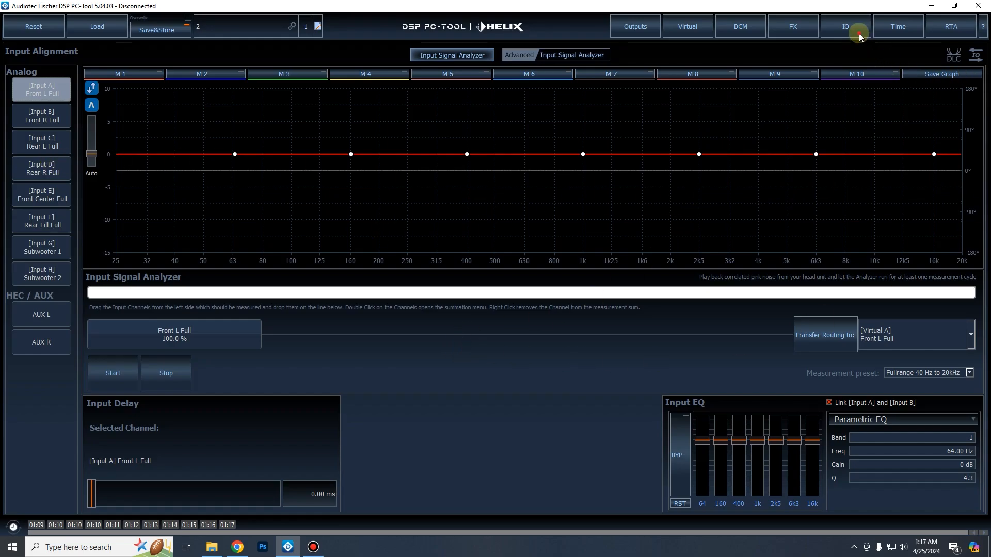
left_click(844, 26)
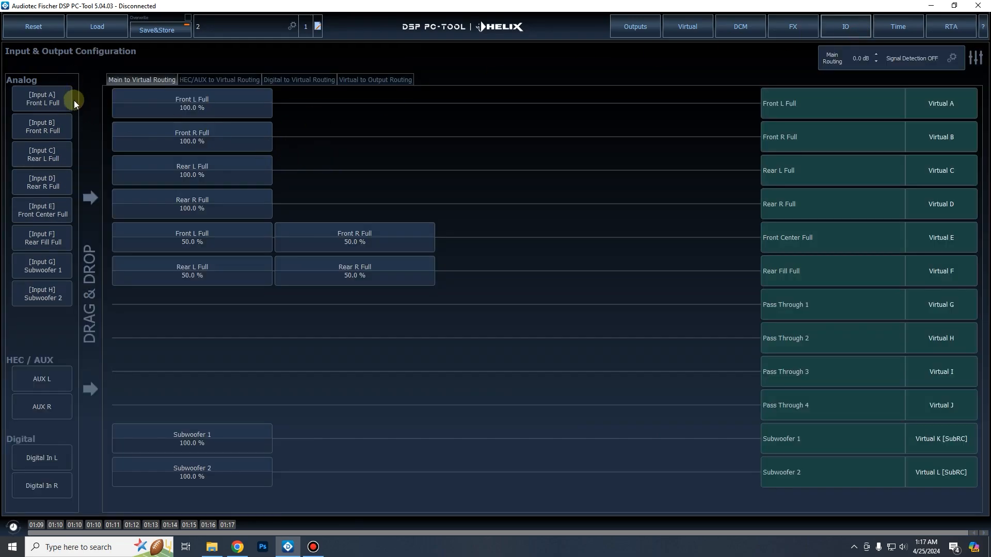
mouse_move(403, 99)
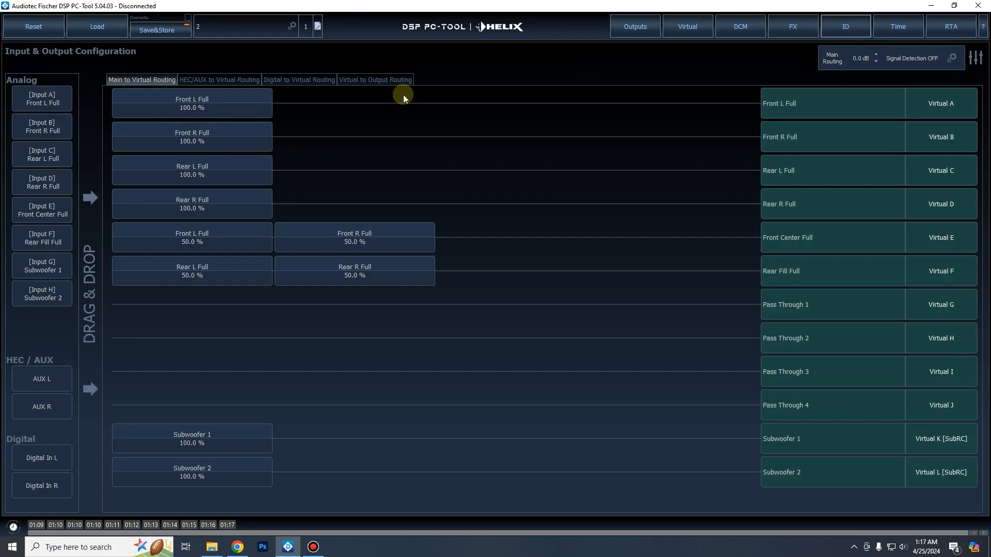
mouse_move(462, 168)
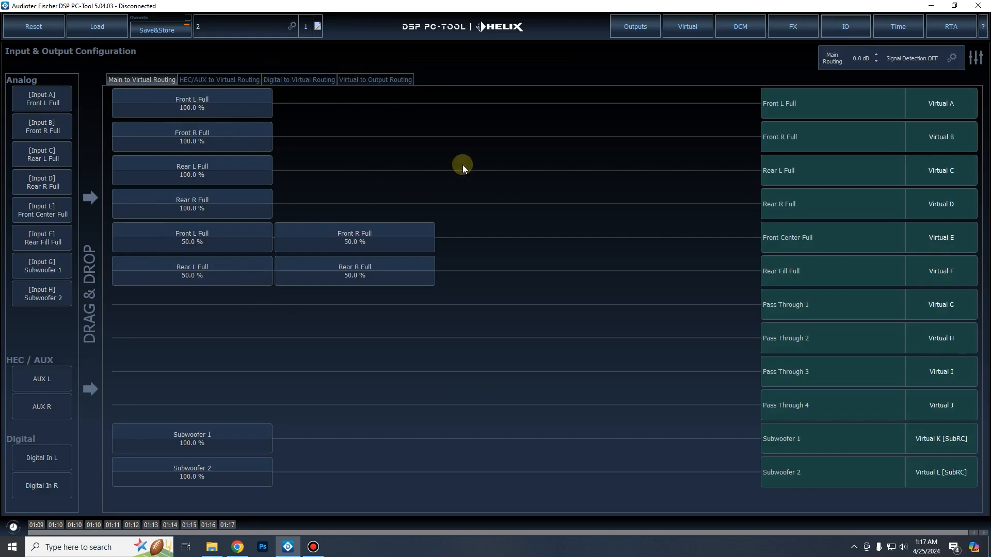
mouse_move(706, 72)
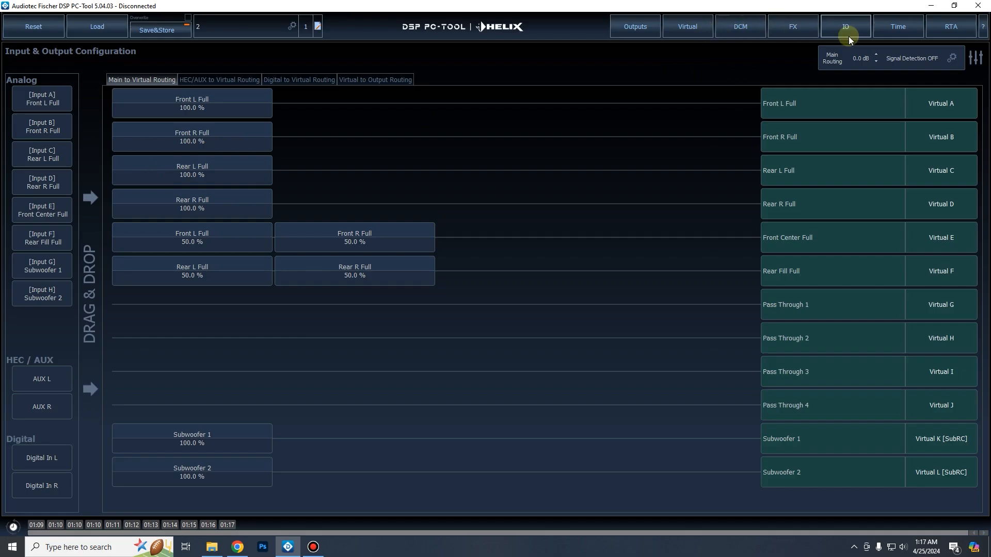
mouse_move(791, 25)
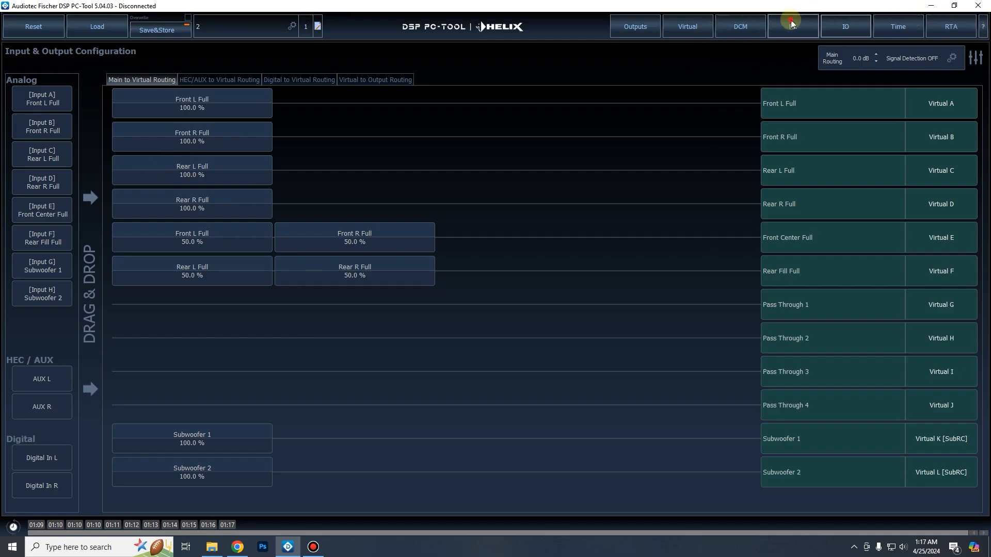
left_click(792, 27)
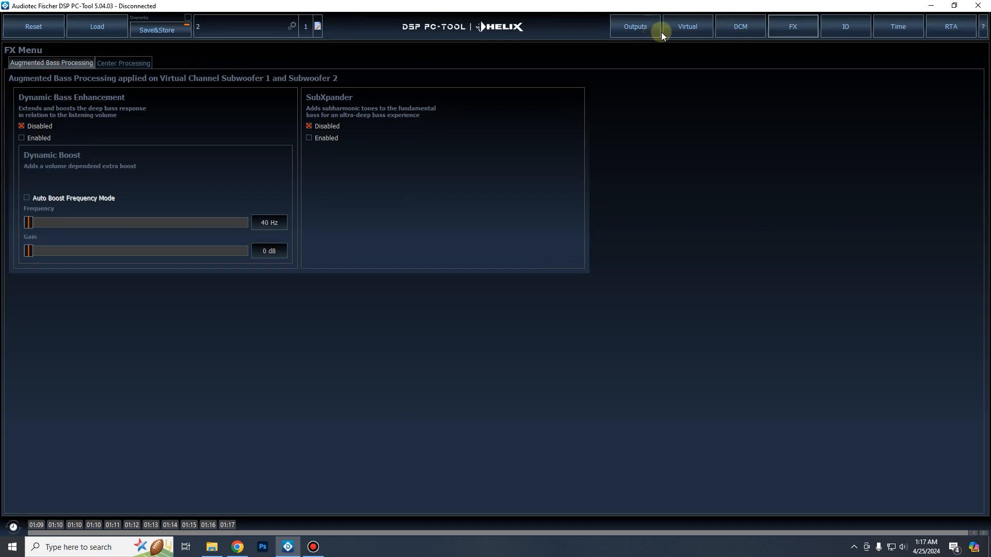
- Show the Outputs page on Output A, Front L High, with its default 3237 Hz highpass
left_click(633, 26)
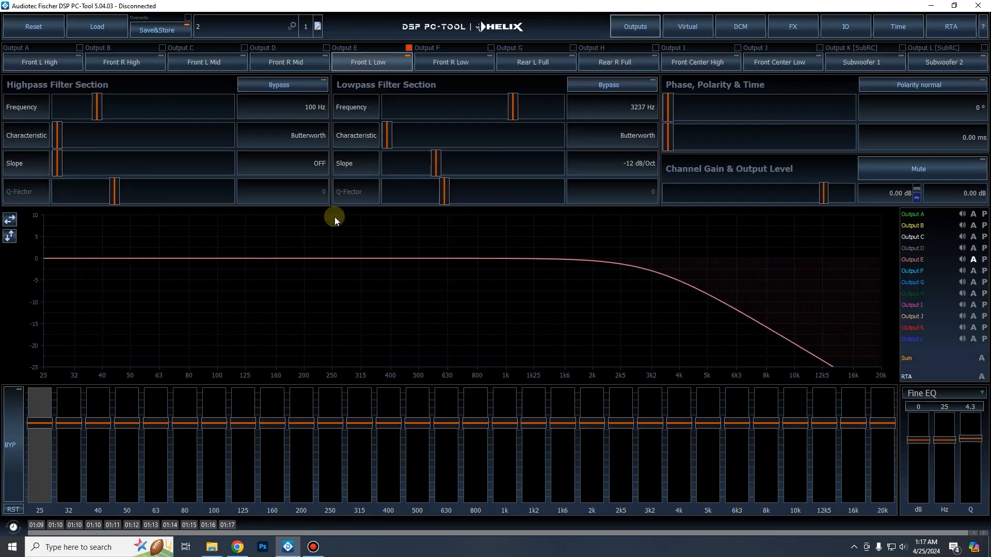
mouse_move(630, 232)
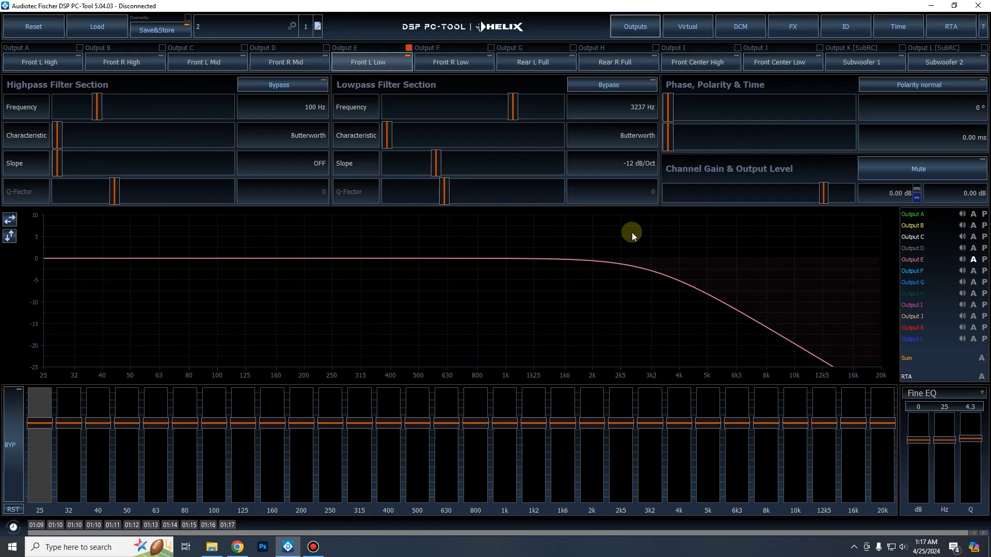
mouse_move(549, 205)
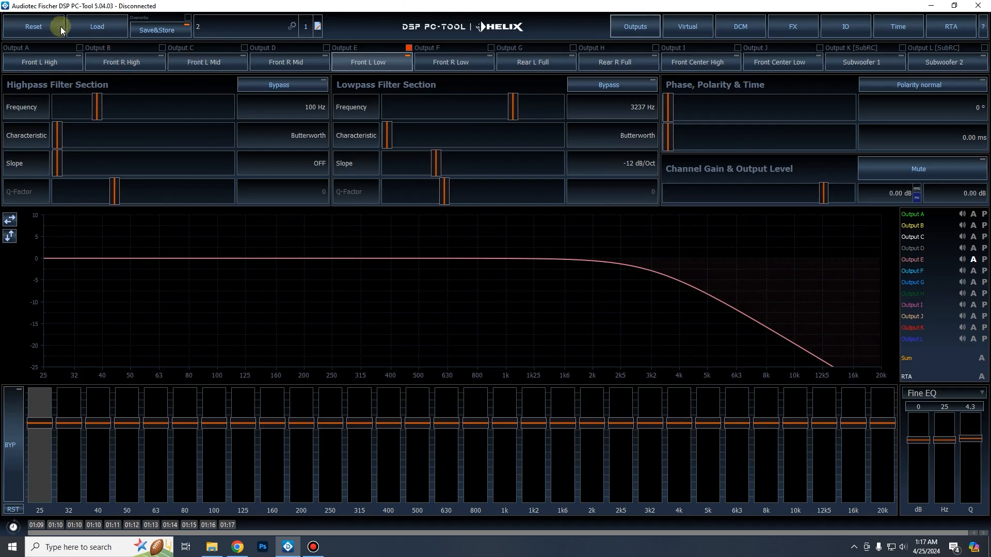
left_click(39, 62)
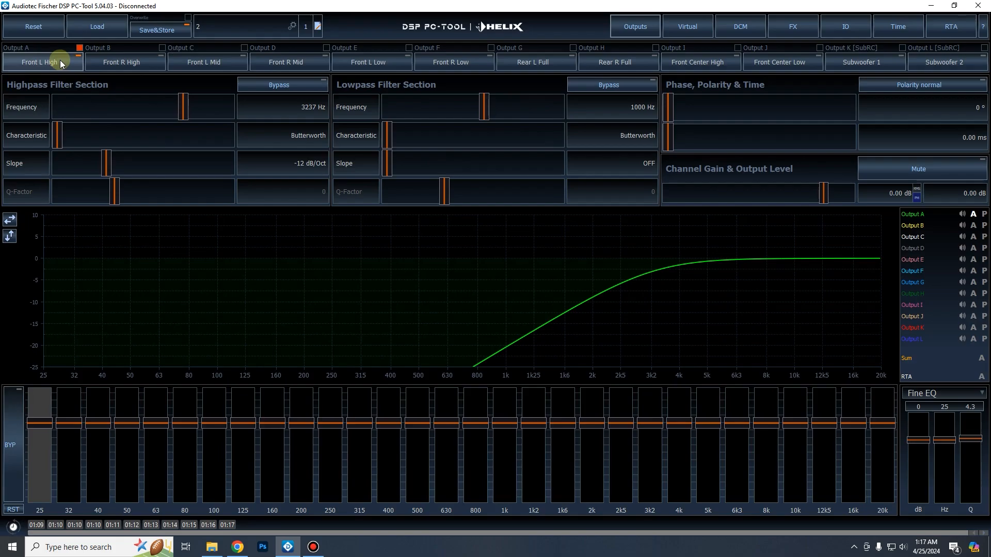
- Set Output A's import to source Front L High from 2.1.24.afpx with all parameters
left_click(40, 61)
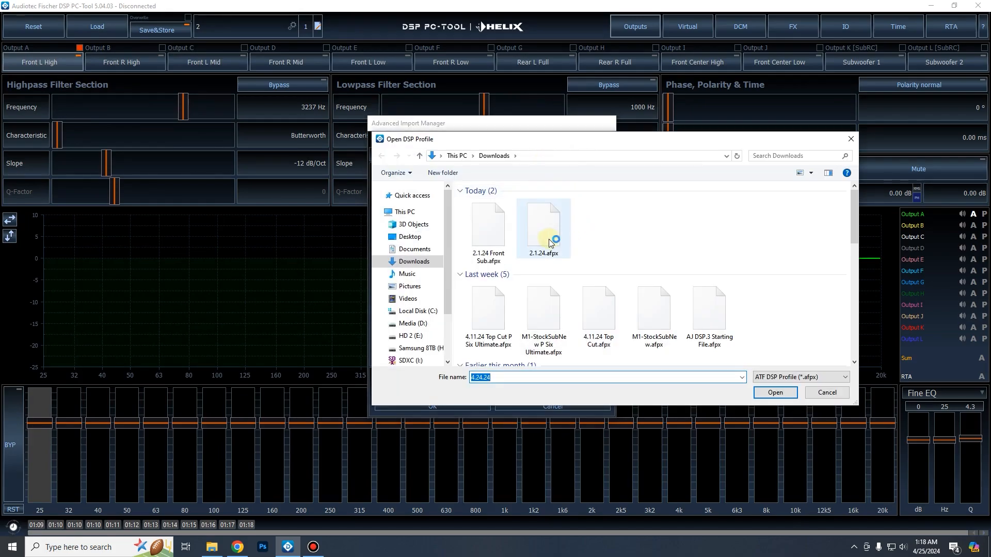
left_click(774, 393)
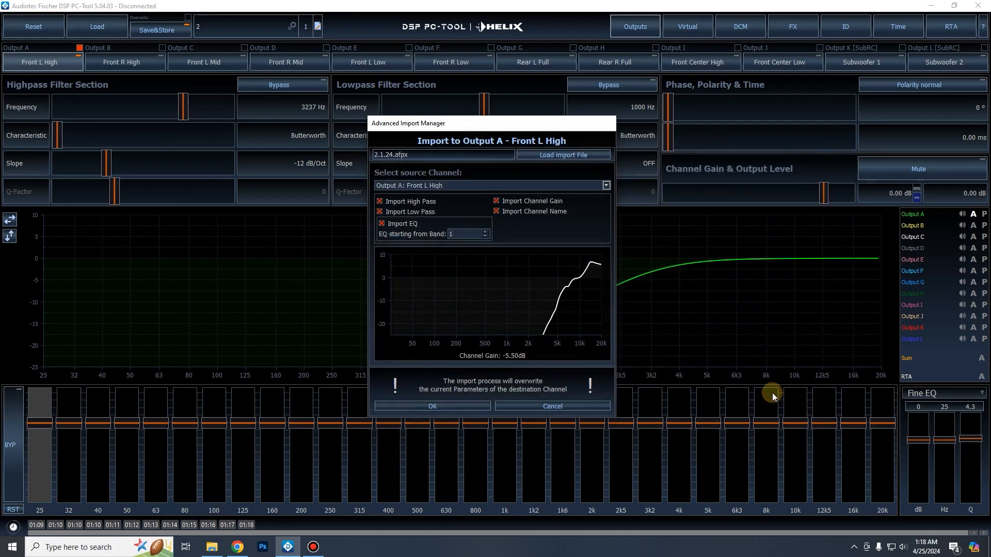
mouse_move(445, 160)
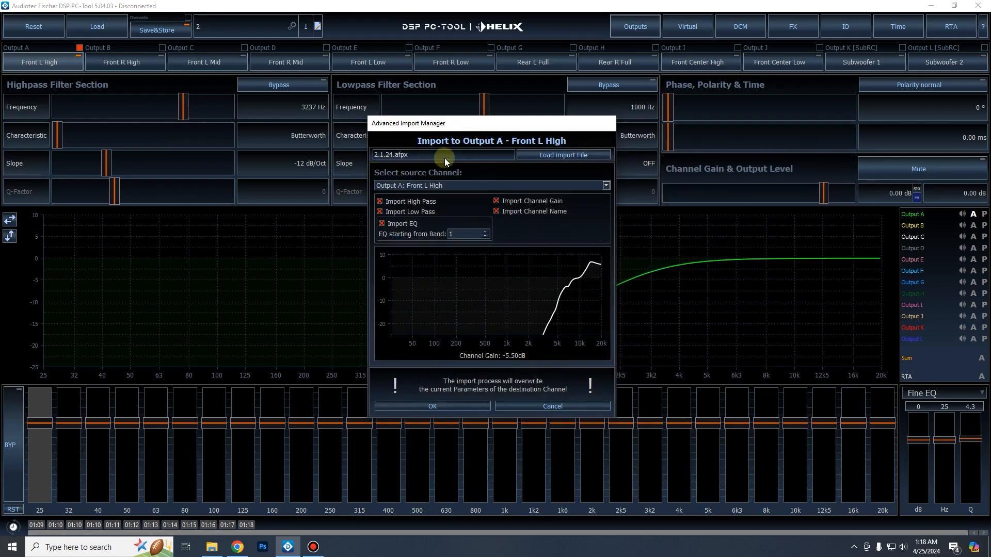
mouse_move(386, 175)
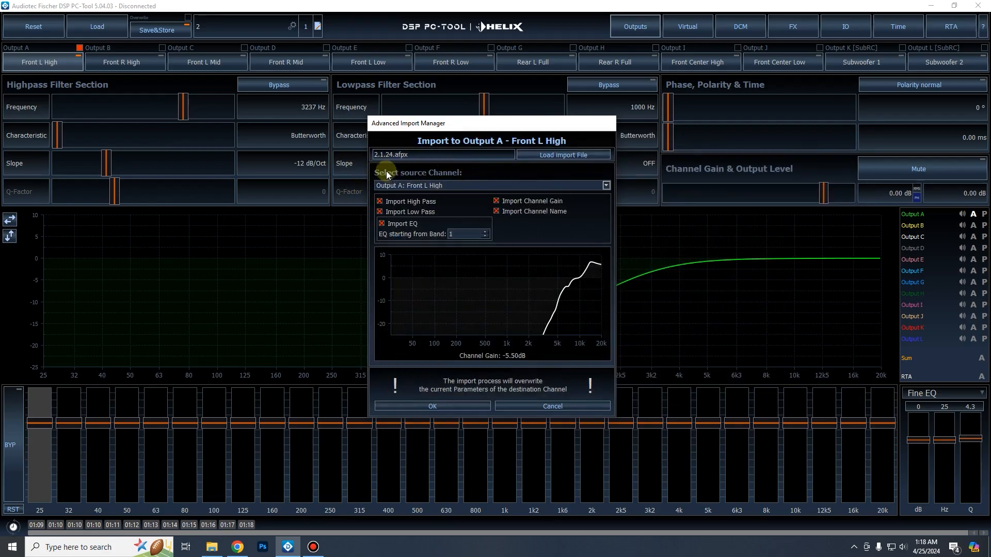
mouse_move(424, 185)
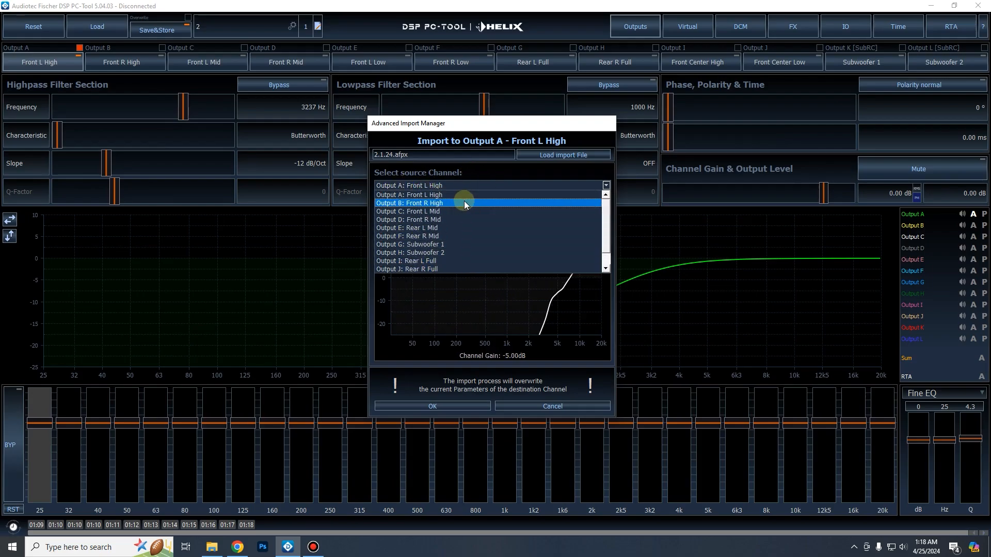
left_click(408, 194)
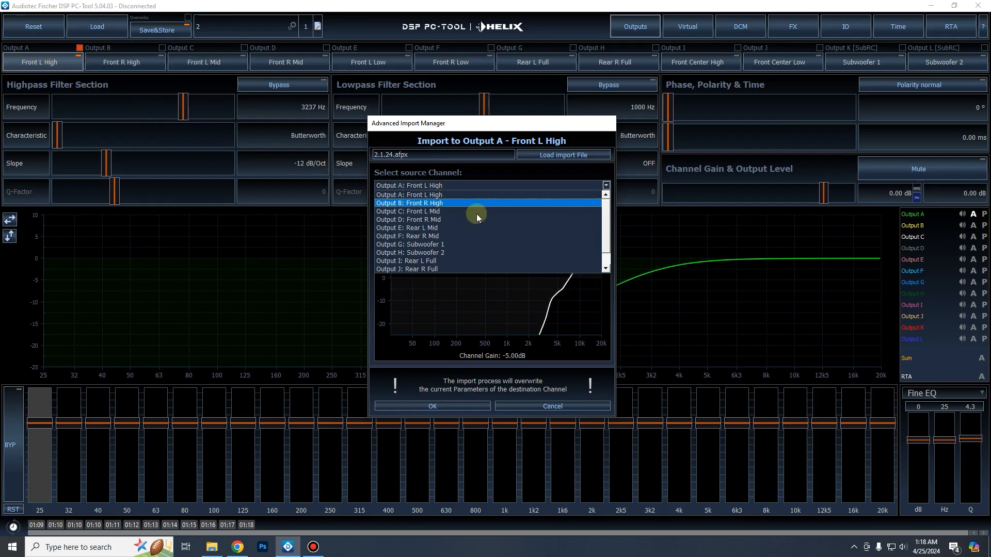
left_click(408, 194)
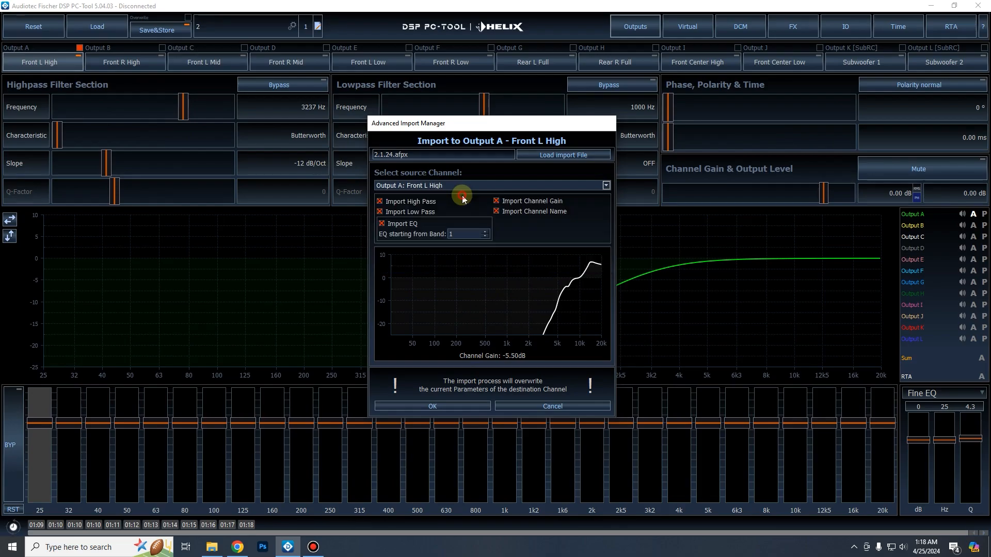
mouse_move(442, 211)
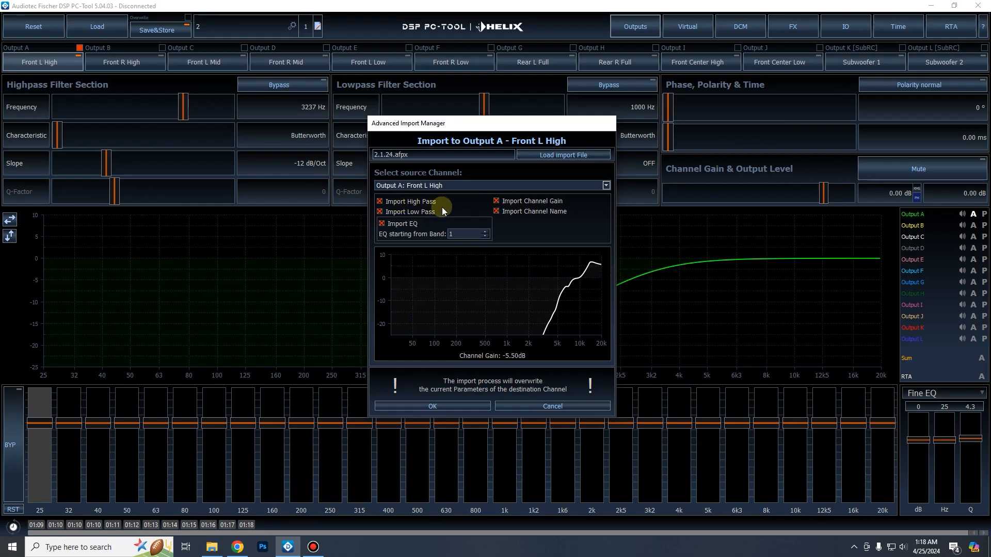
mouse_move(575, 208)
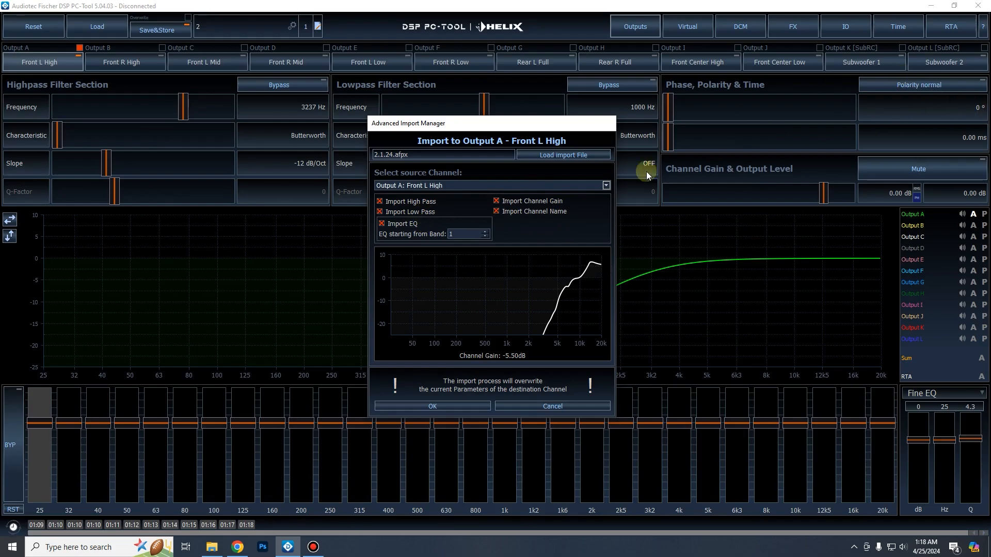
mouse_move(589, 200)
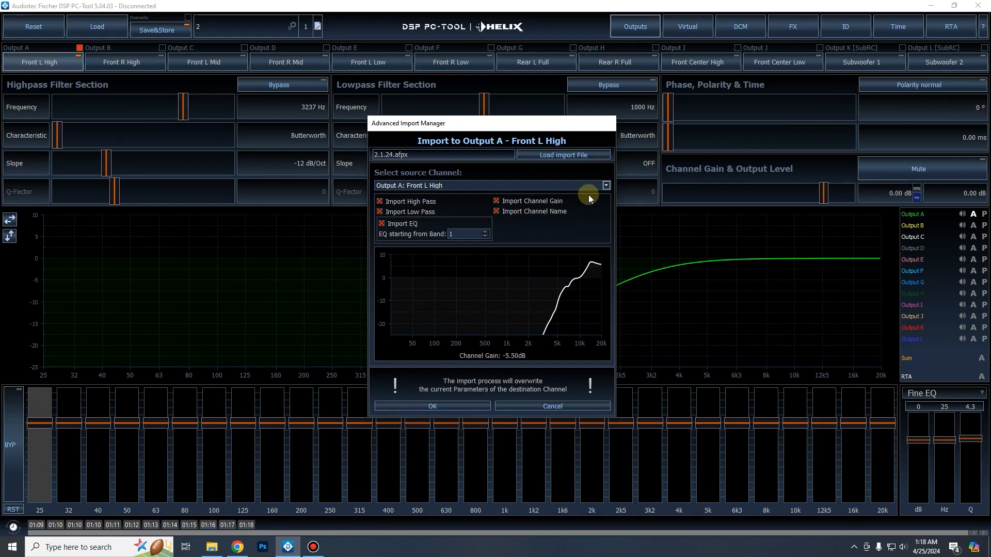
mouse_move(906, 120)
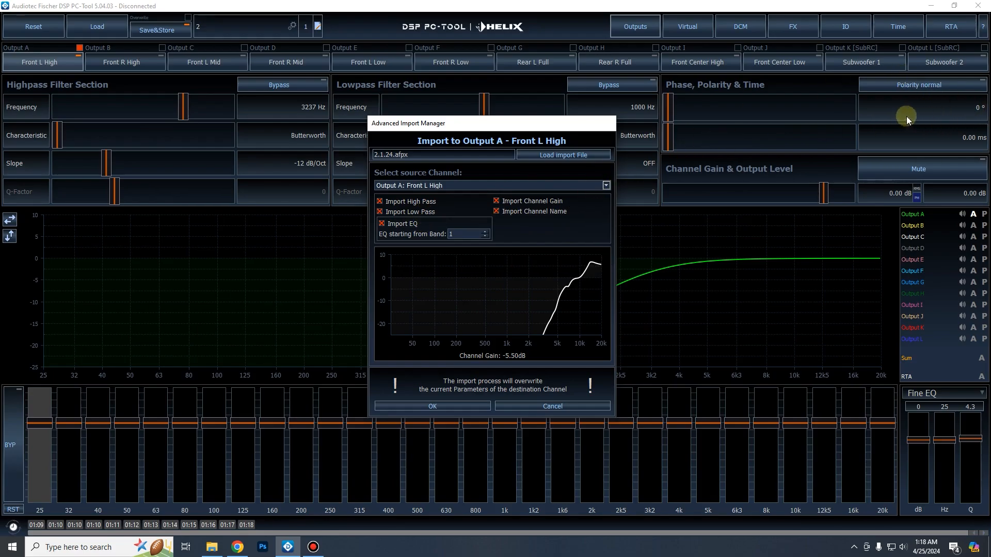
mouse_move(943, 140)
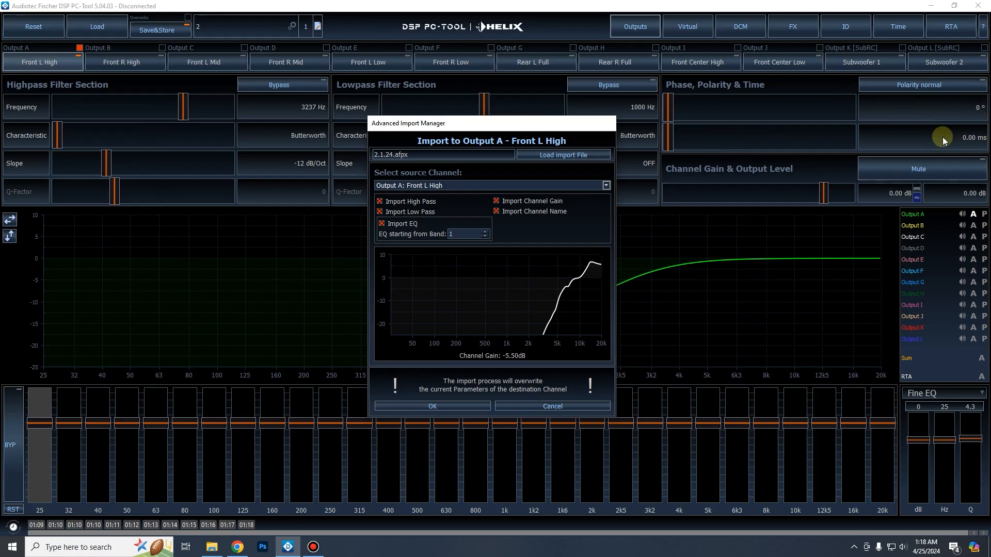
mouse_move(940, 108)
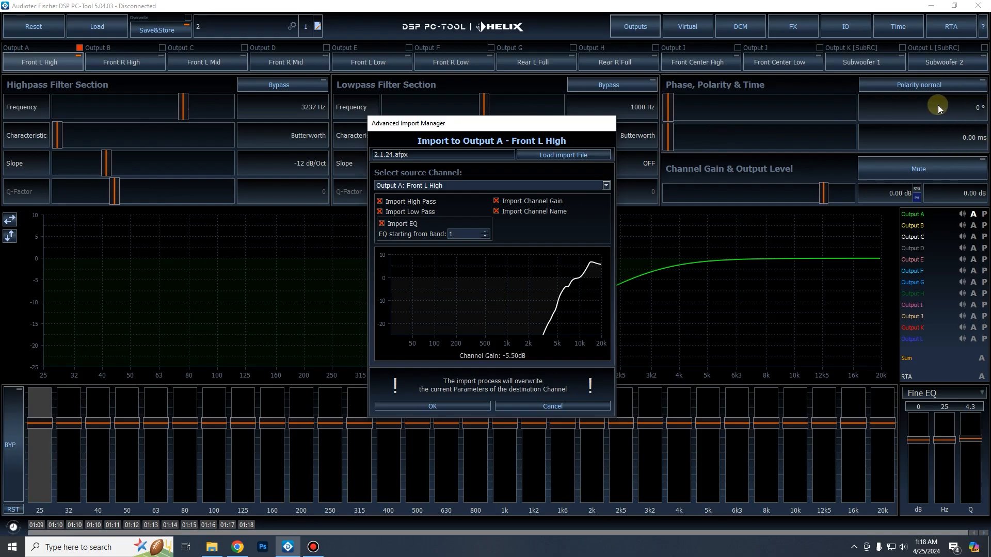
mouse_move(479, 190)
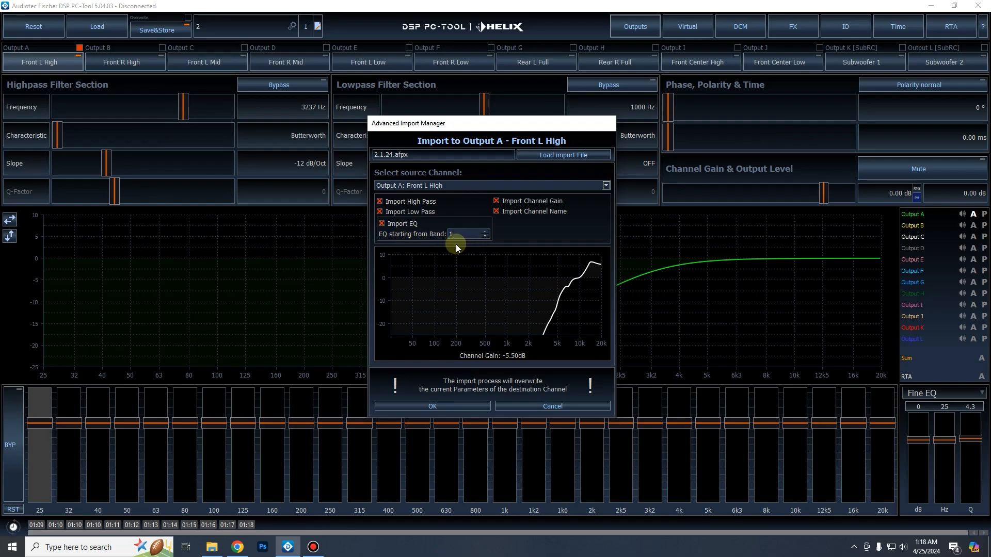
mouse_move(434, 206)
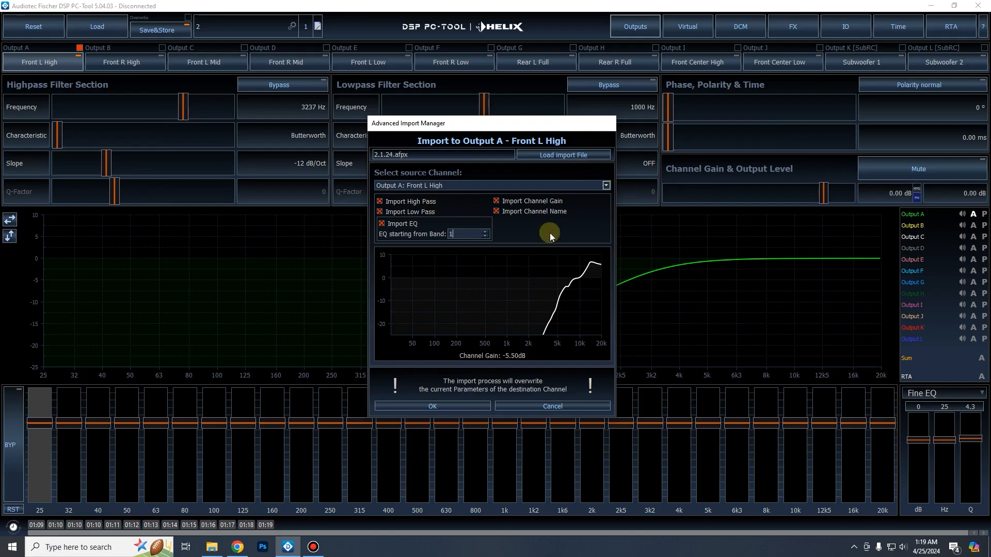
mouse_move(239, 354)
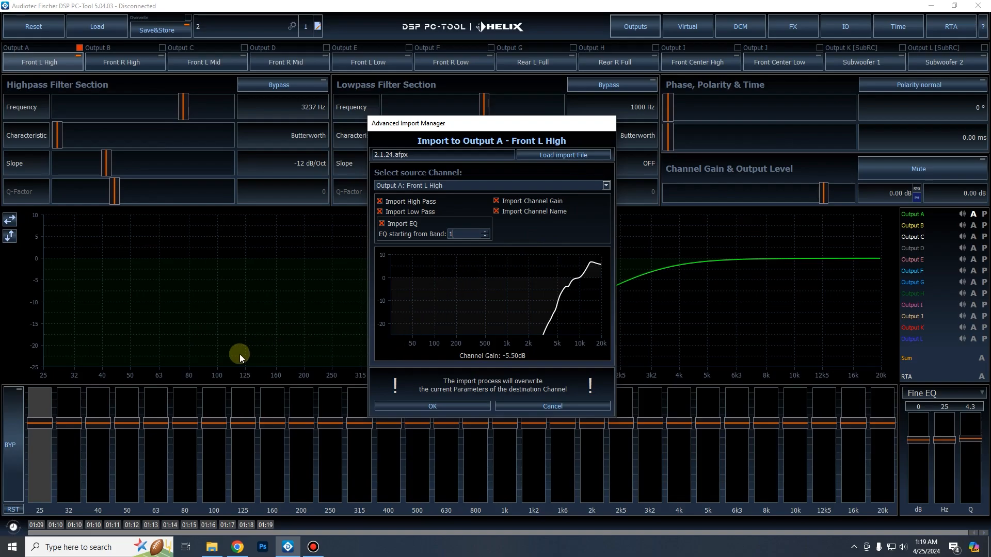
mouse_move(44, 428)
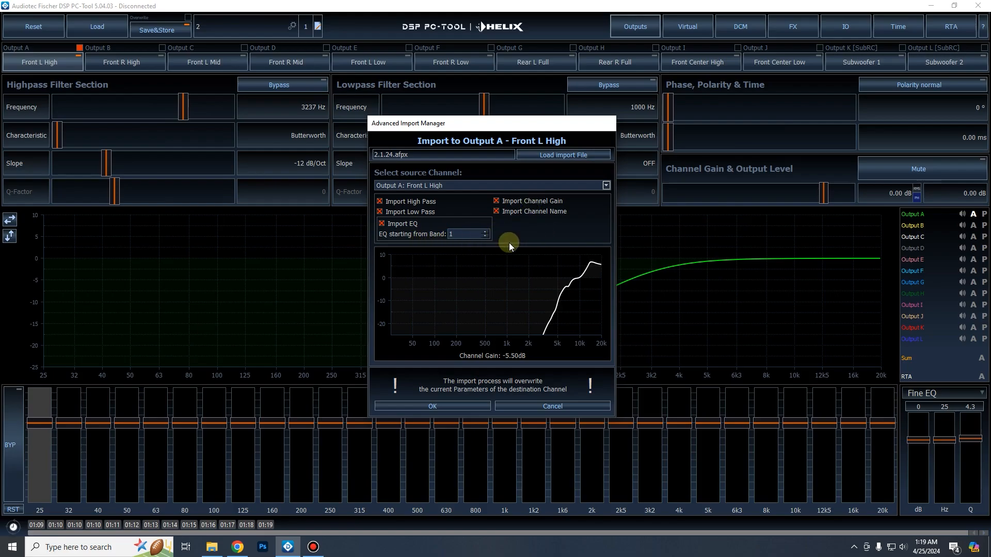
mouse_move(65, 420)
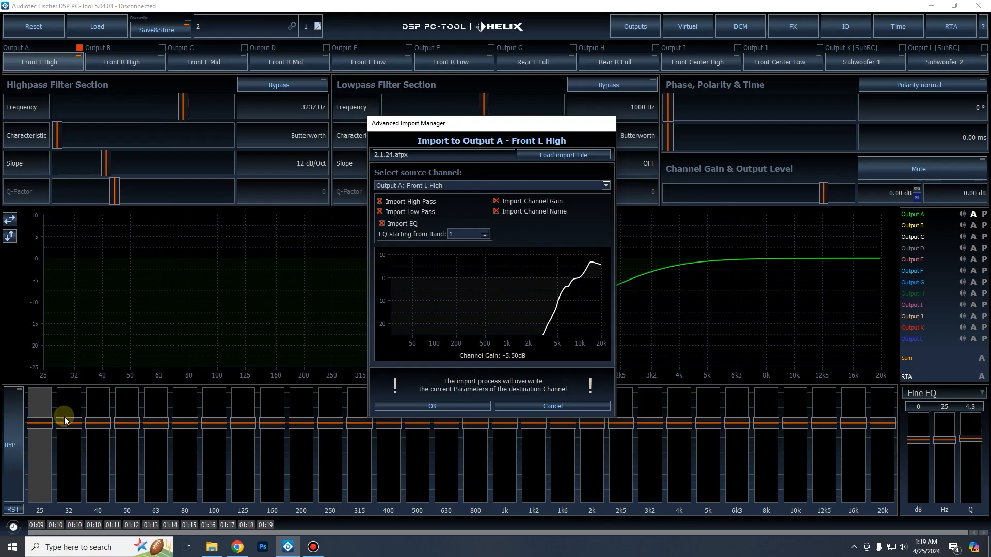
mouse_move(317, 374)
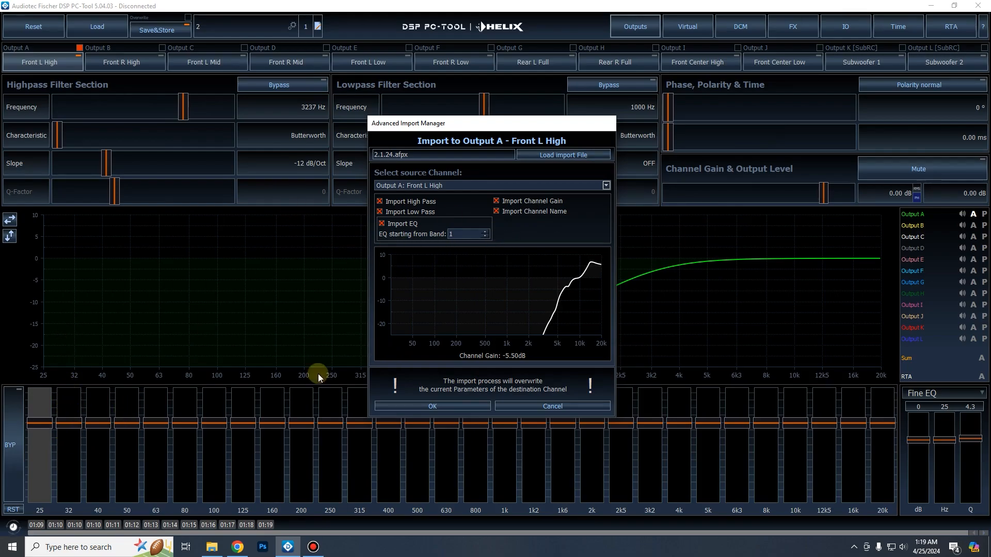
mouse_move(460, 407)
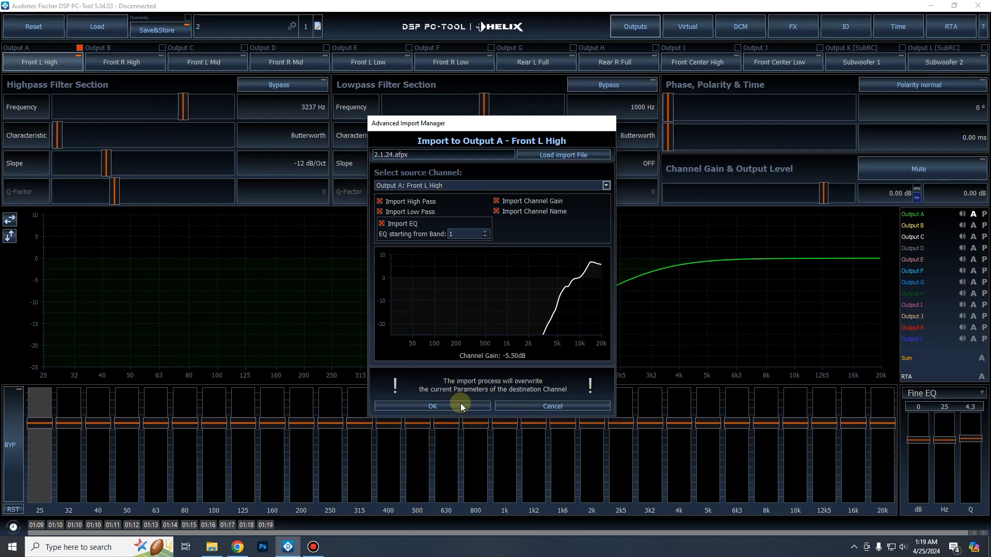
- Import the 6400 Hz Linkwitz 24 dB highpass and EQ curve into Output A
left_click(432, 406)
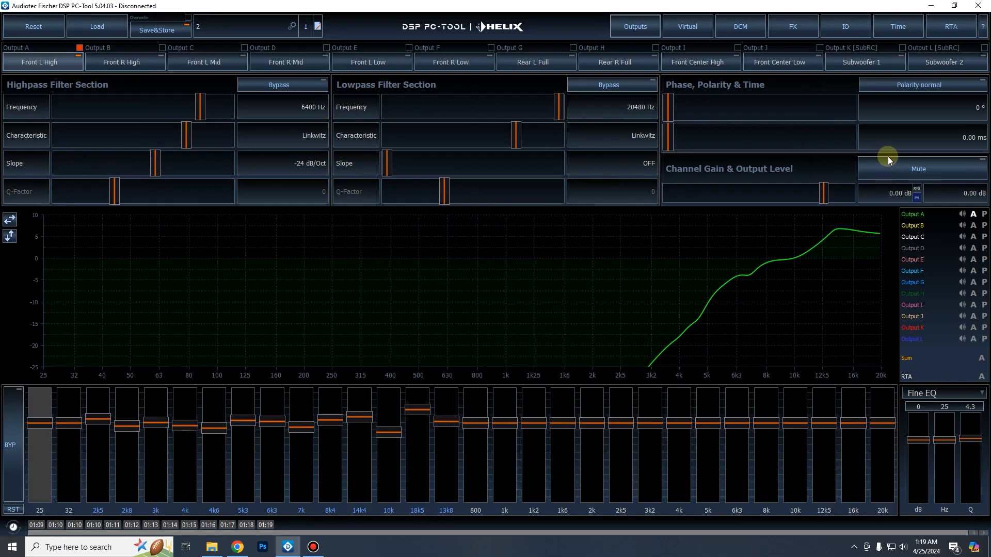
mouse_move(528, 153)
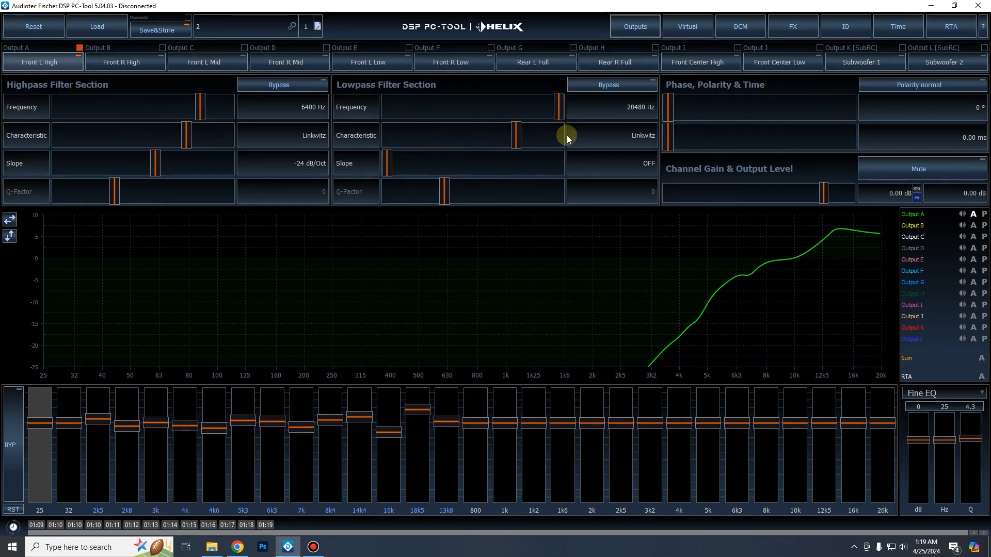
mouse_move(662, 112)
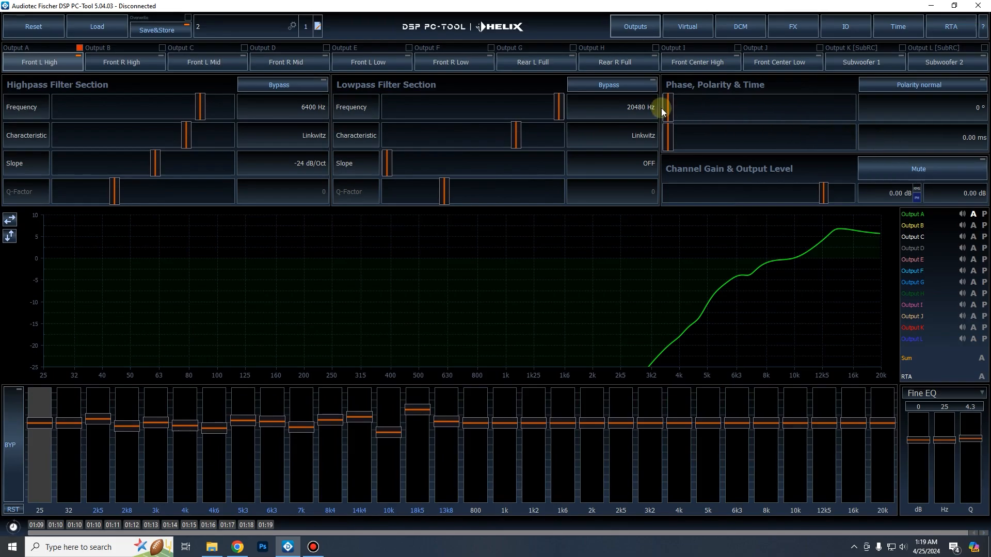
mouse_move(697, 107)
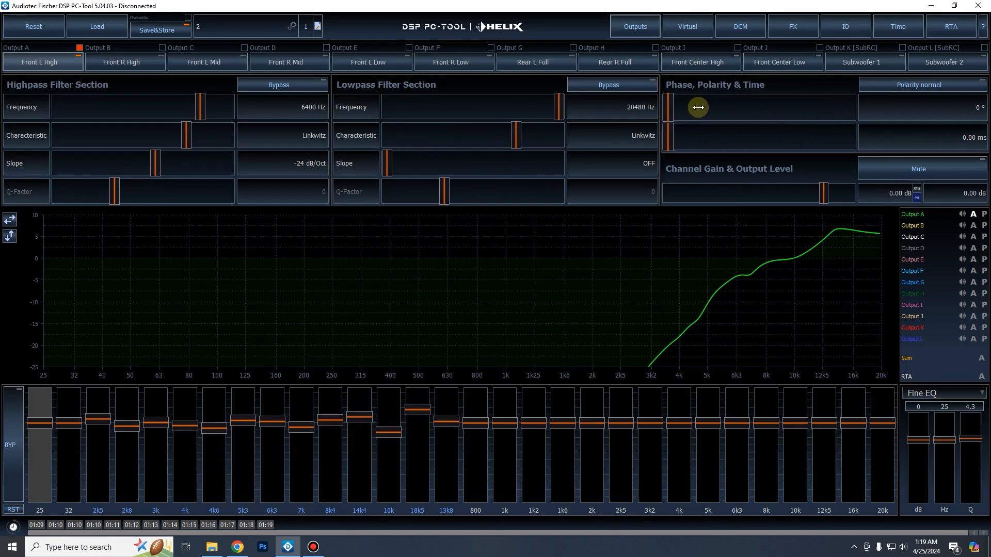
mouse_move(175, 110)
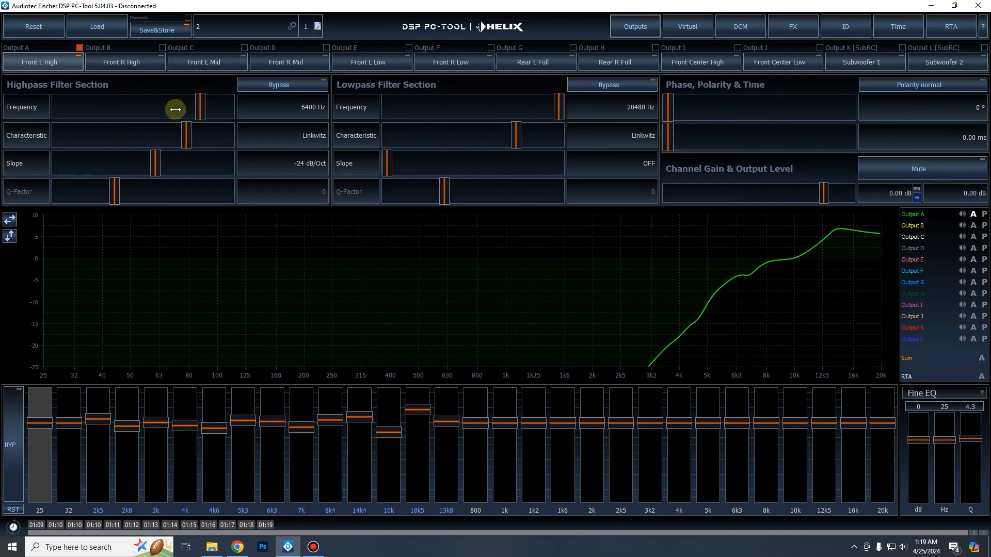
mouse_move(687, 122)
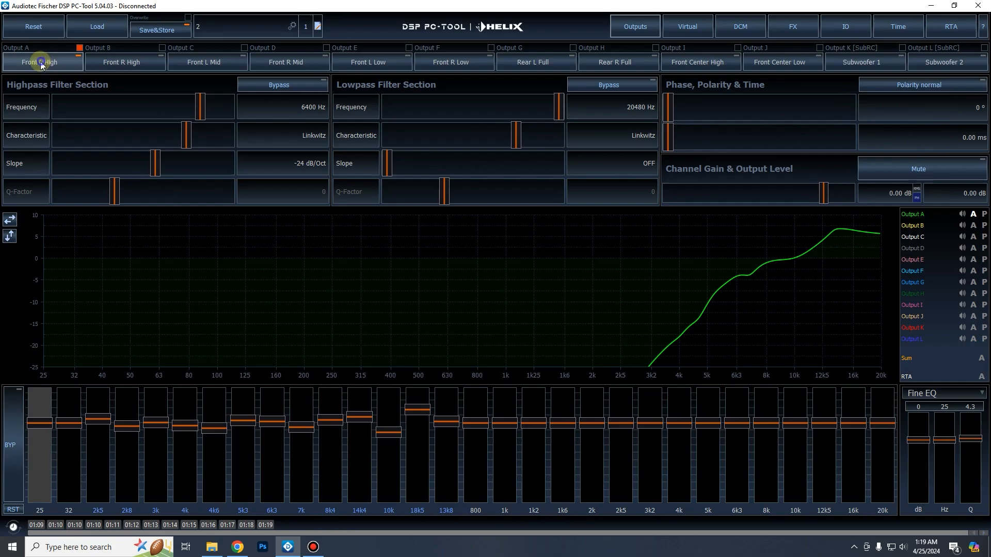
- Read the source's -5.50 dB gain in the import window and set Output A's output level to -5.50 dB
left_click(39, 62)
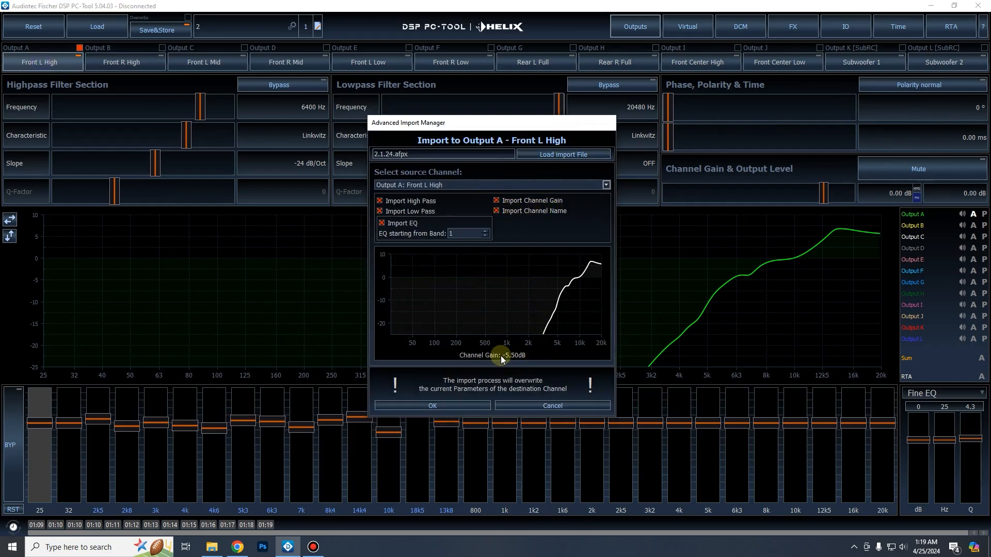
mouse_move(493, 369)
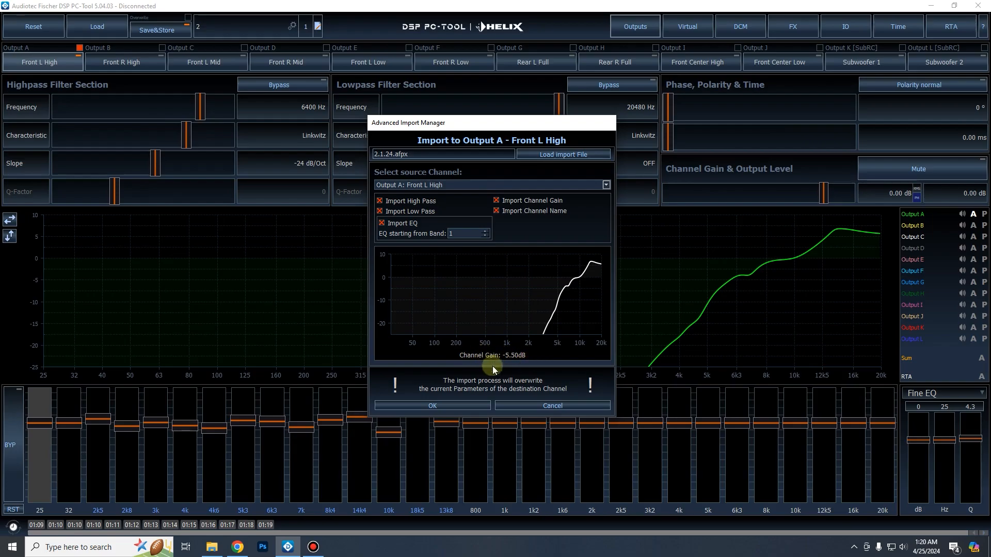
left_click(432, 405)
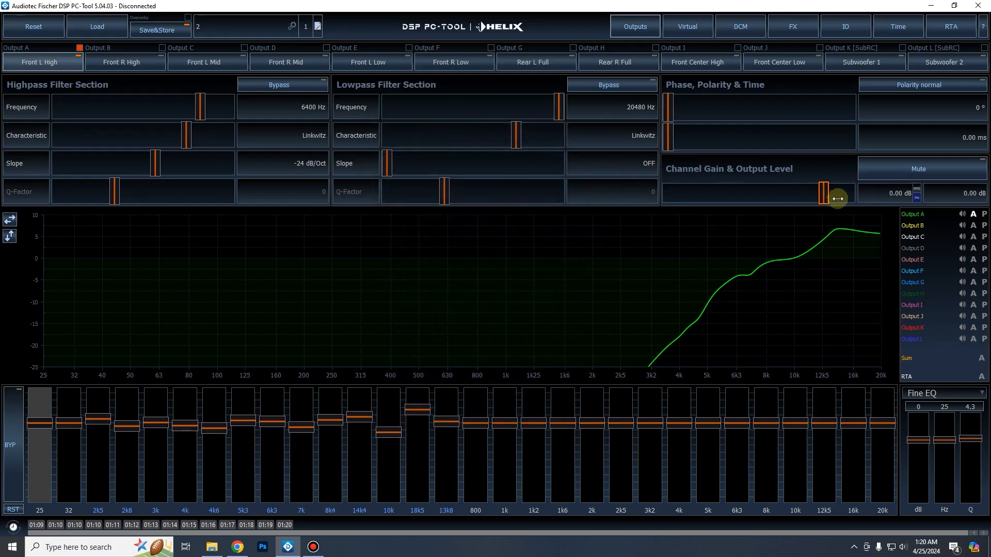
left_click_drag(835, 198, 795, 201)
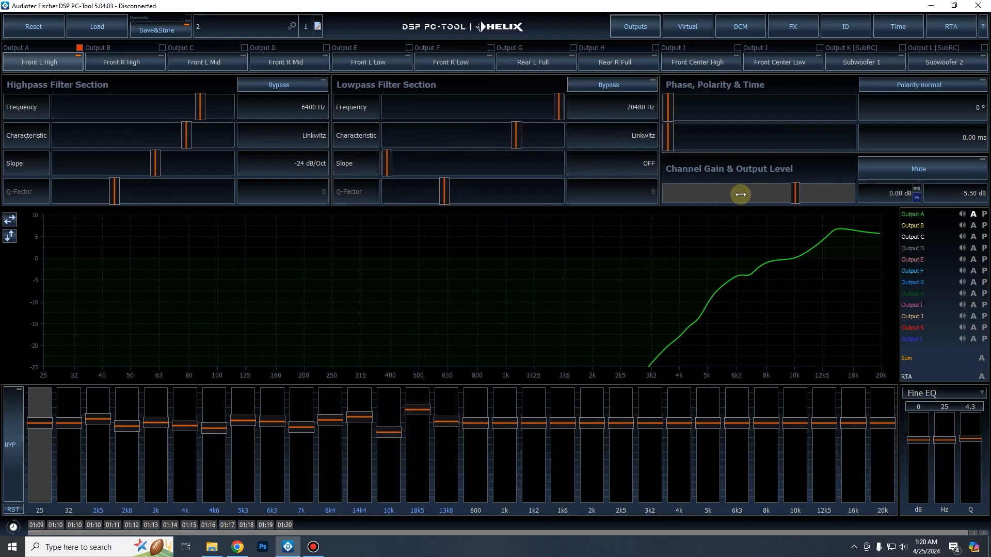
mouse_move(806, 119)
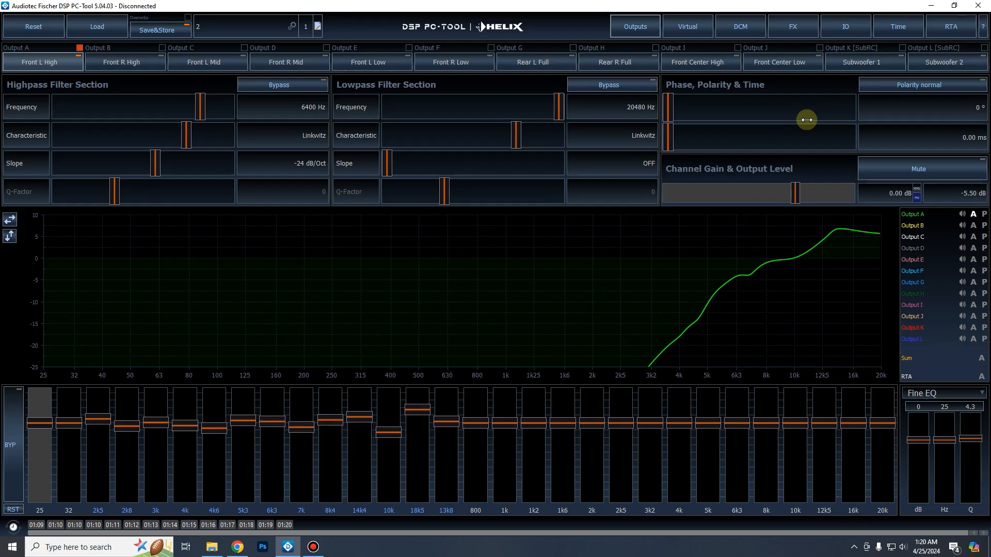
mouse_move(794, 132)
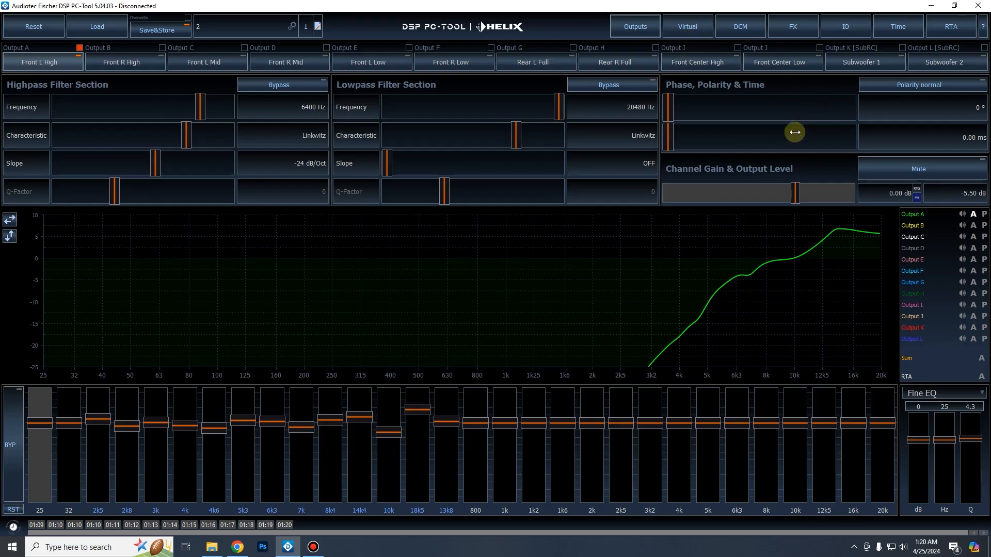
mouse_move(797, 192)
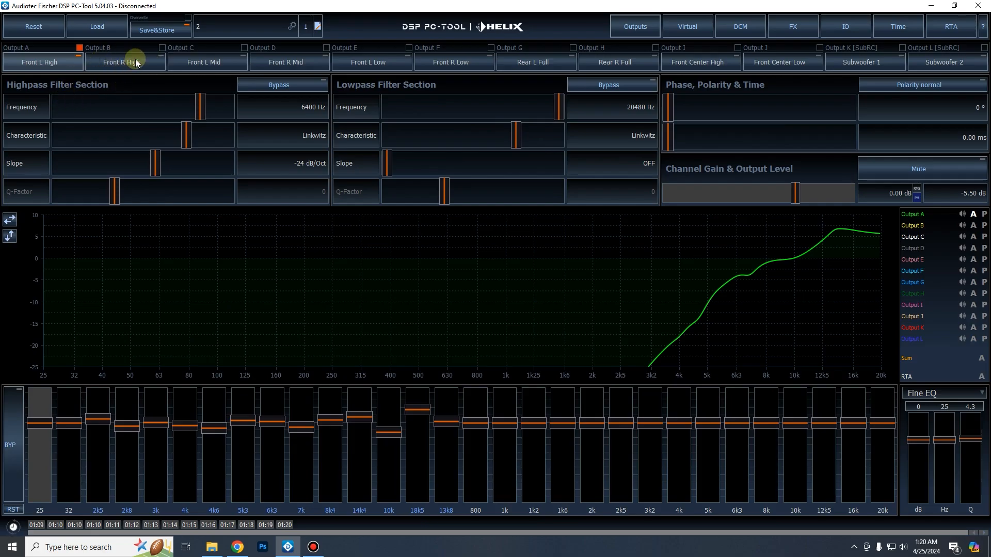
- Switch to the Front R High output (Output B) ahead of its import
left_click(125, 61)
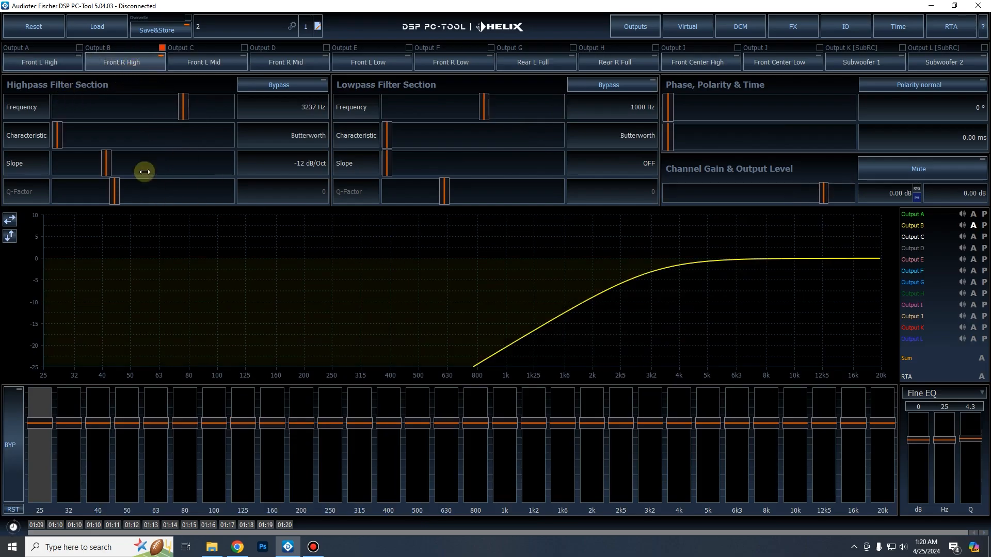
mouse_move(397, 311)
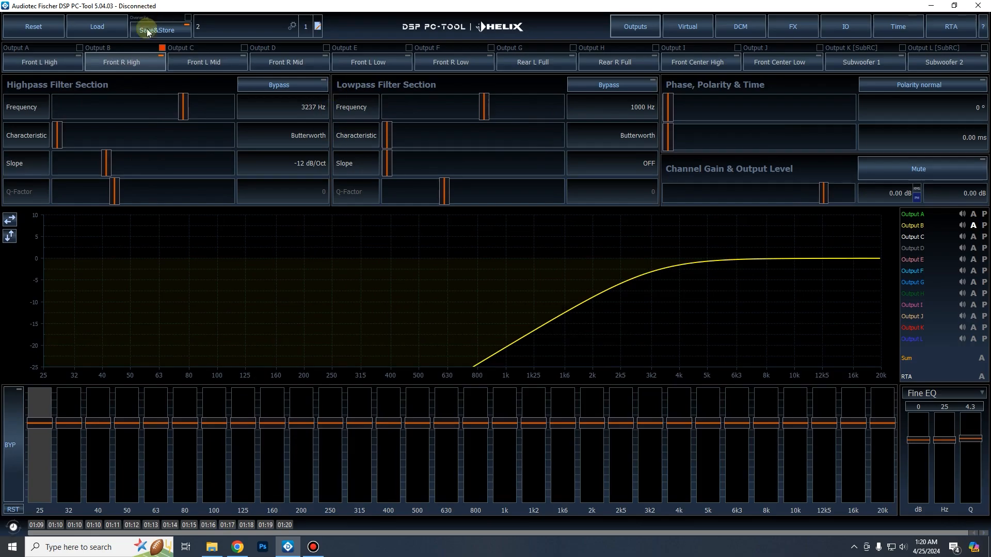
mouse_move(388, 205)
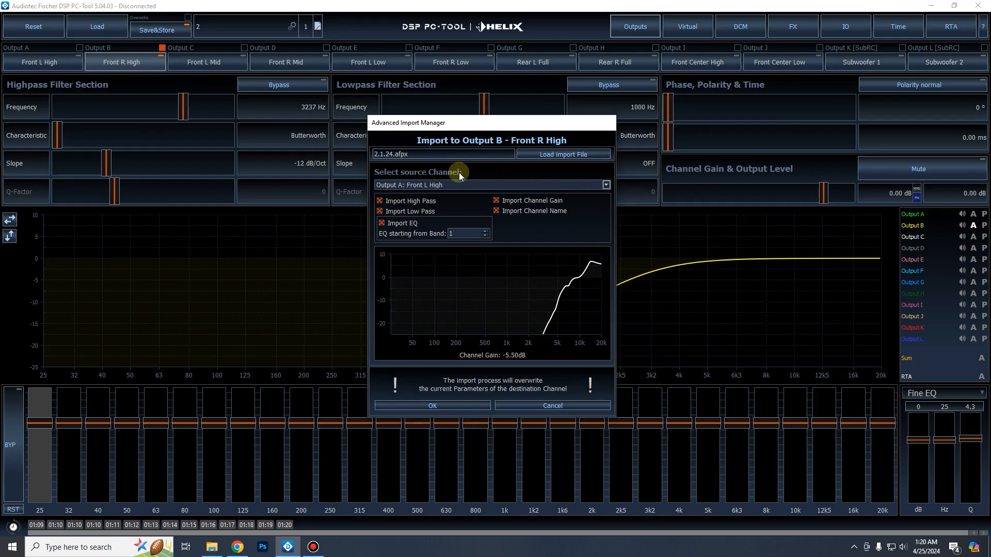
mouse_move(408, 144)
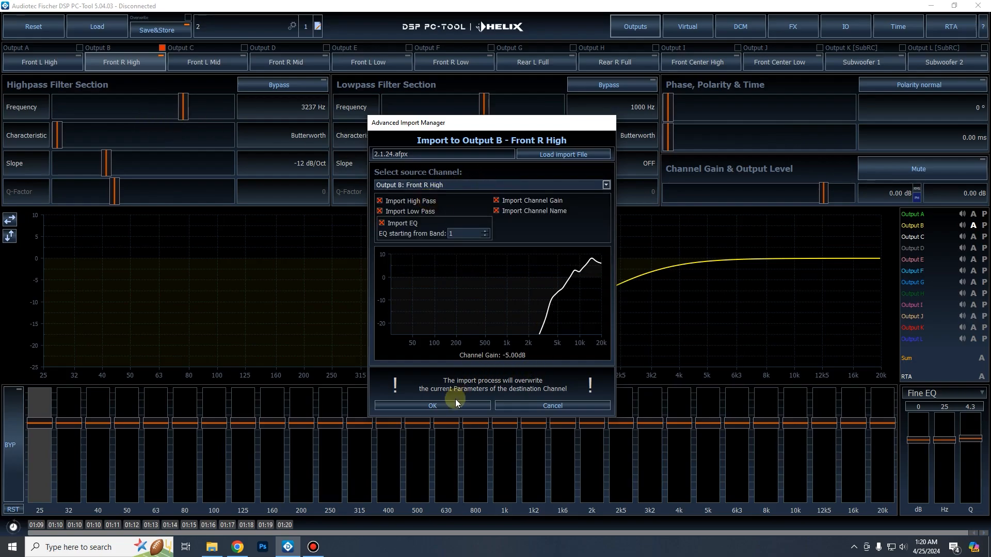
mouse_move(470, 359)
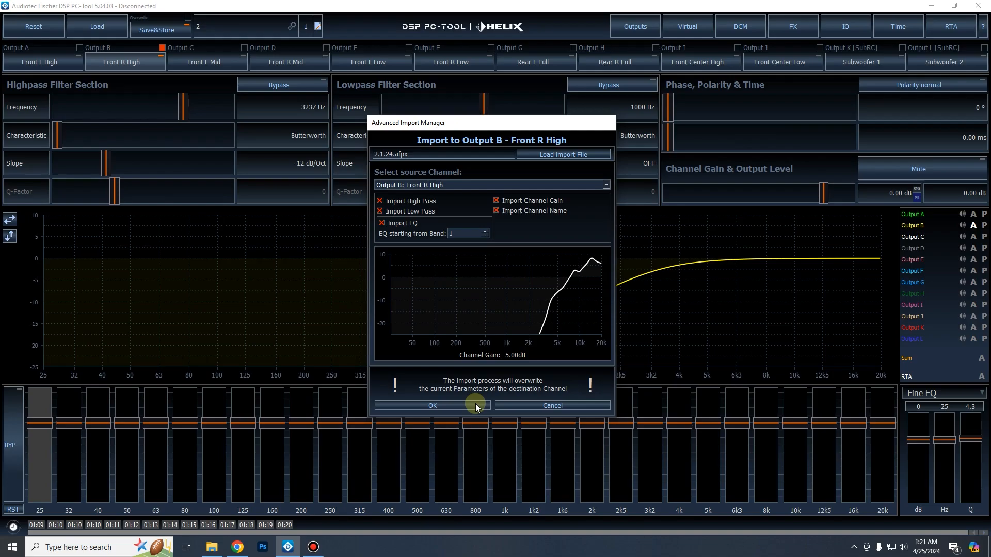
left_click(432, 405)
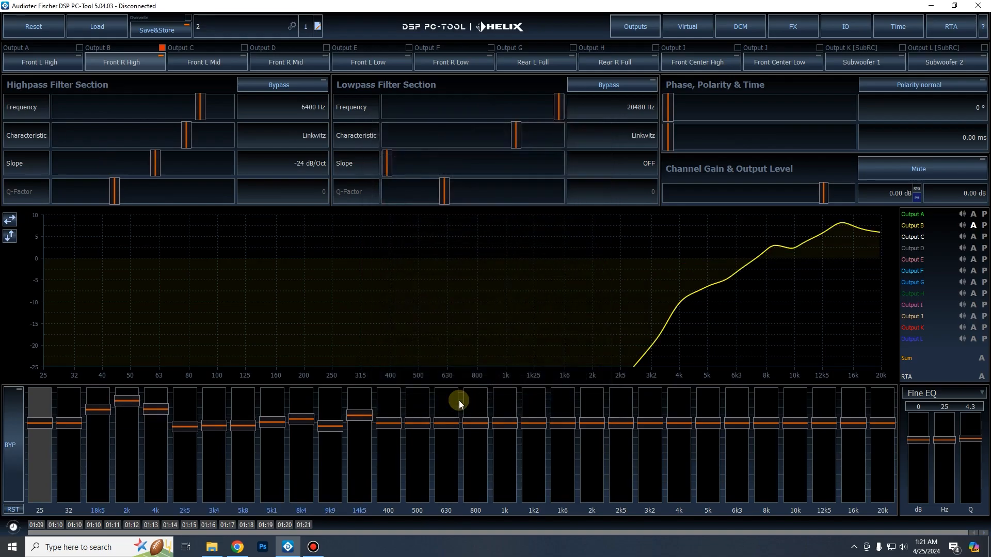
left_click_drag(822, 193, 806, 197)
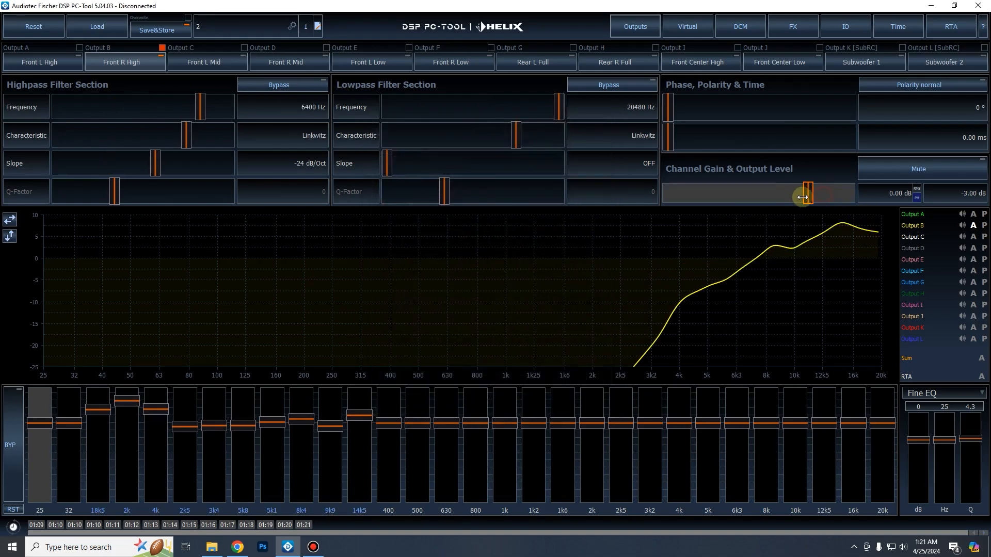
left_click_drag(808, 196, 797, 191)
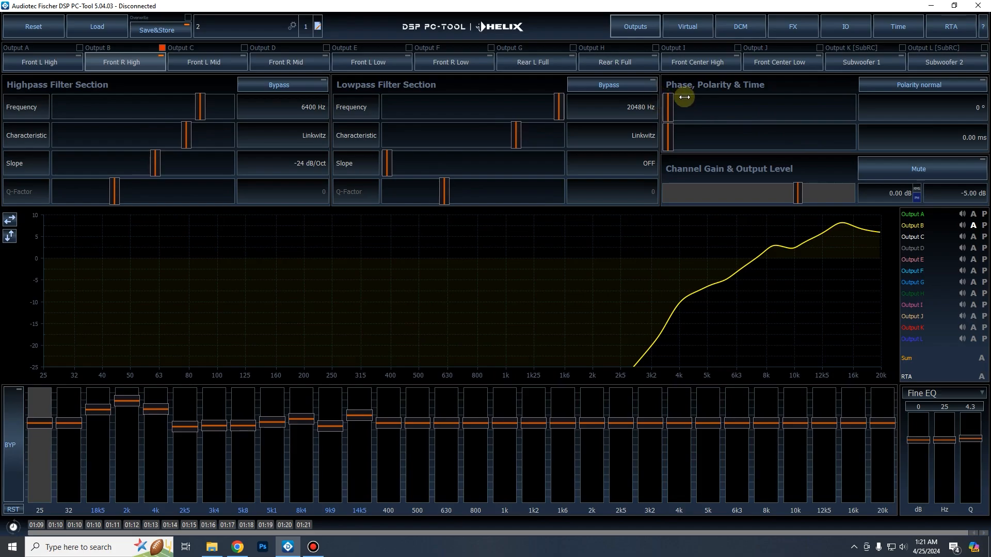
mouse_move(681, 95)
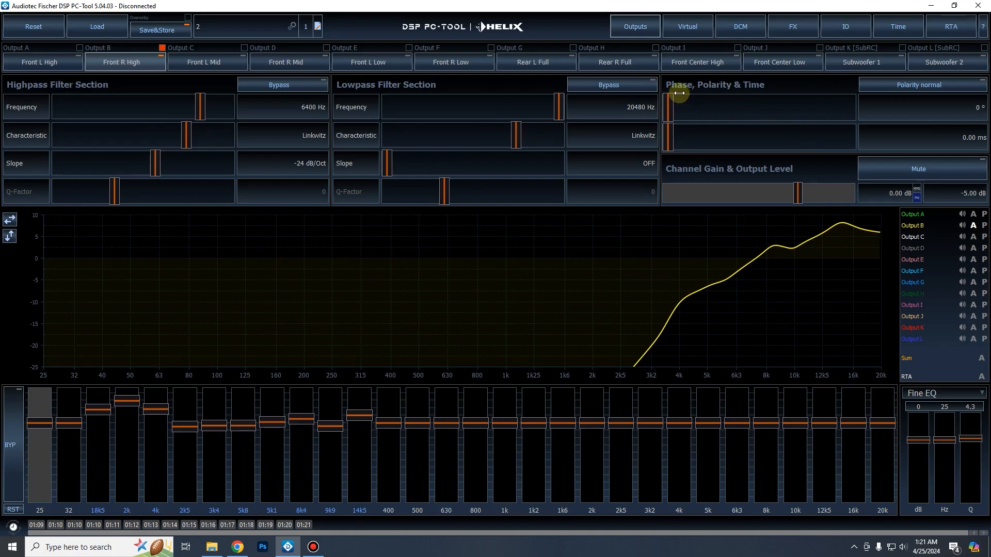
mouse_move(670, 93)
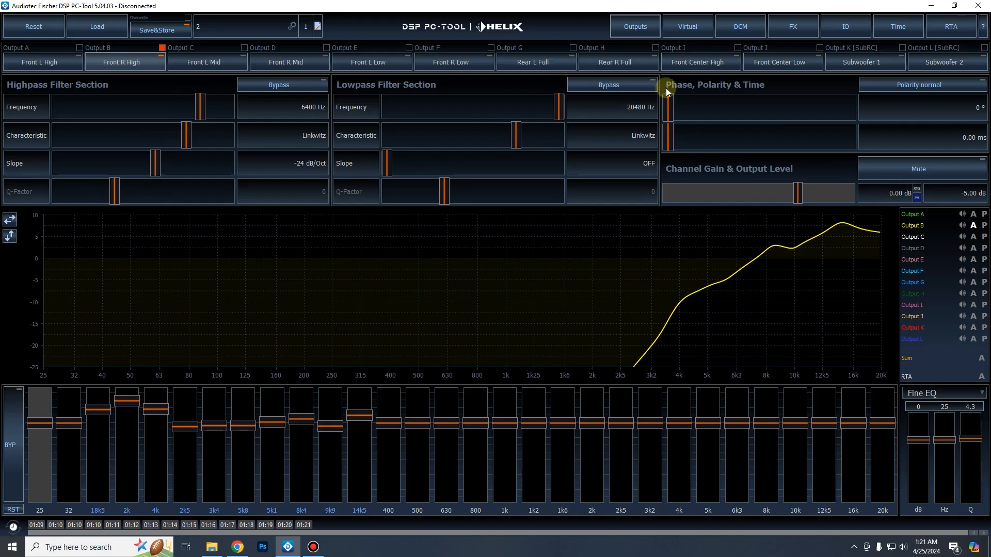
mouse_move(417, 146)
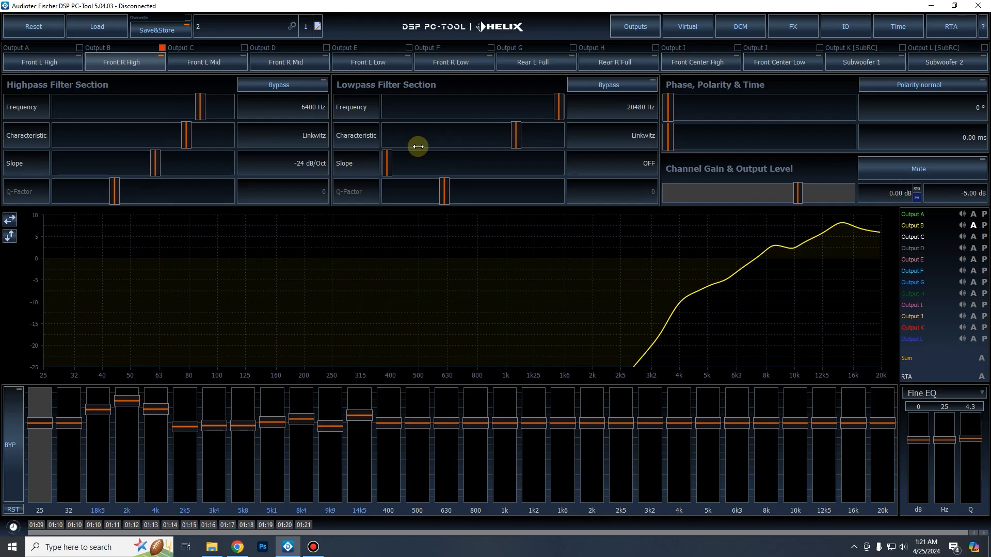
mouse_move(782, 246)
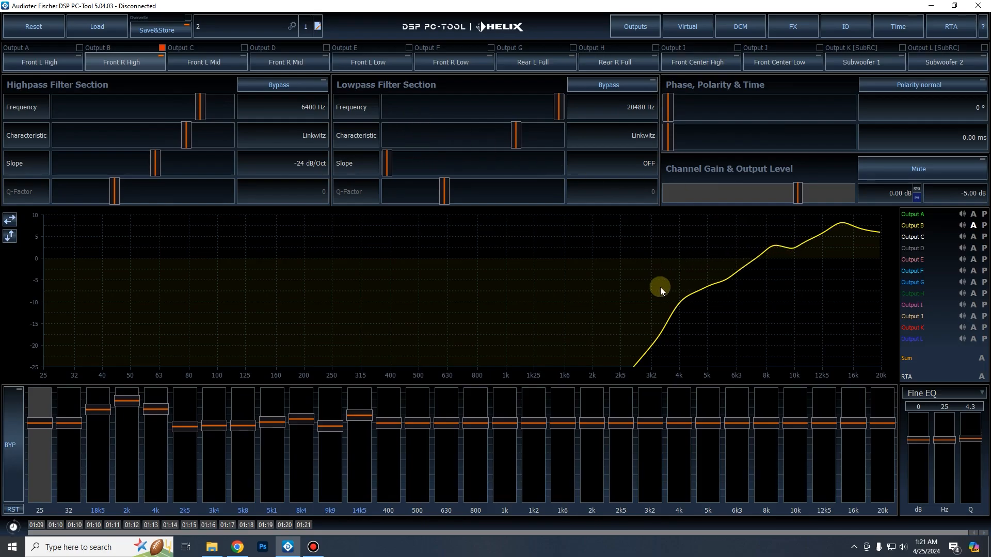
mouse_move(648, 285)
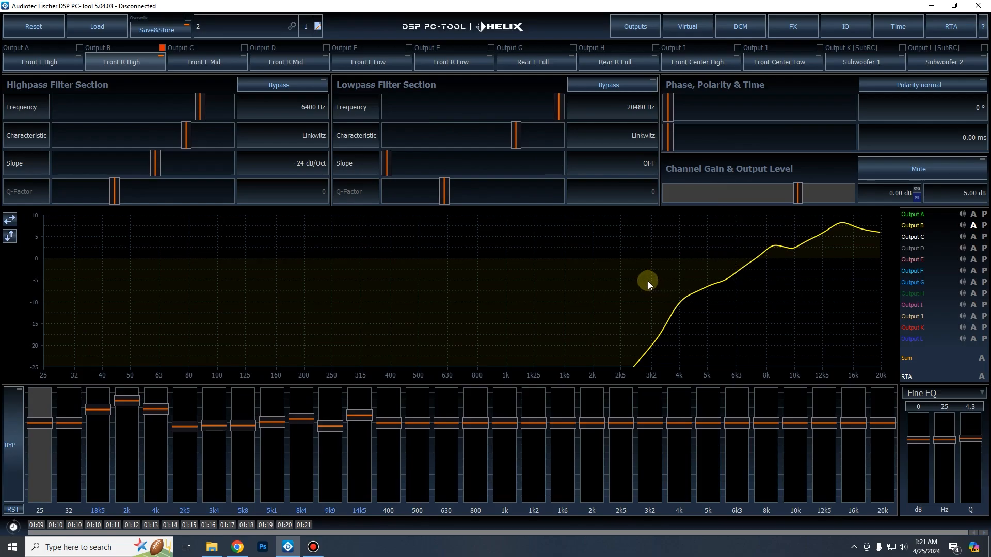
- Import Output C Front L Mid's settings from 2.1.24.afpx
left_click(206, 62)
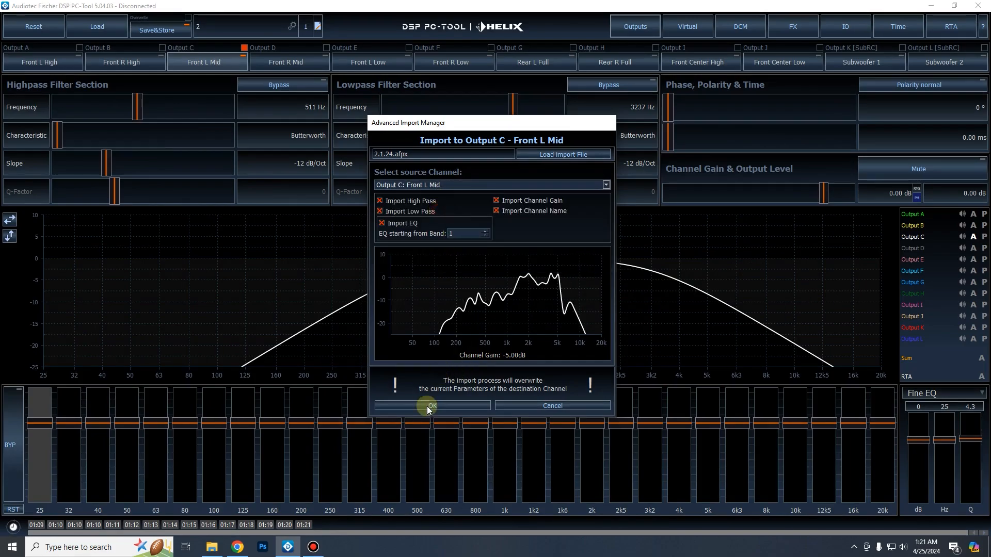
left_click(432, 406)
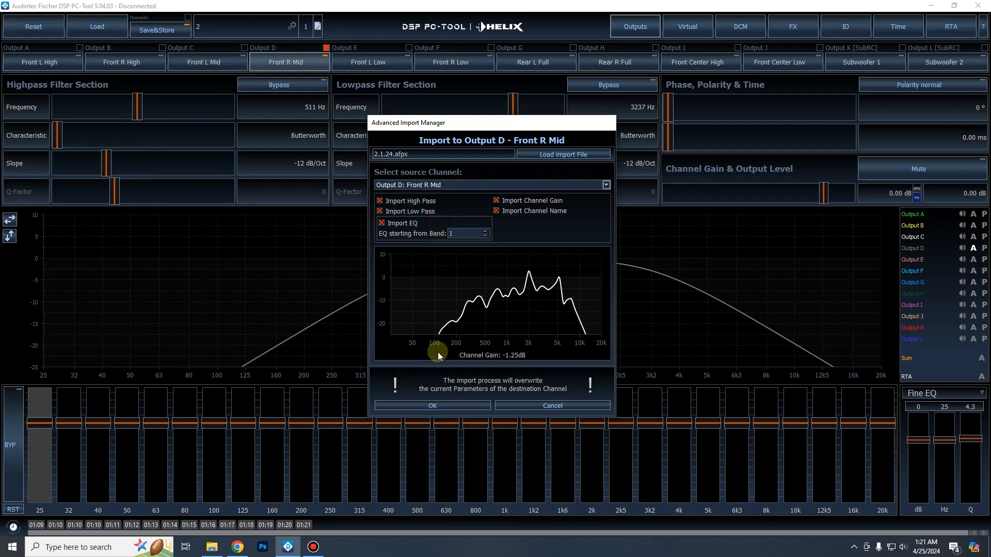
- Confirm the import into Output D Front R Mid, bringing in the 270–6000 Hz Linkwitz filters
left_click(431, 406)
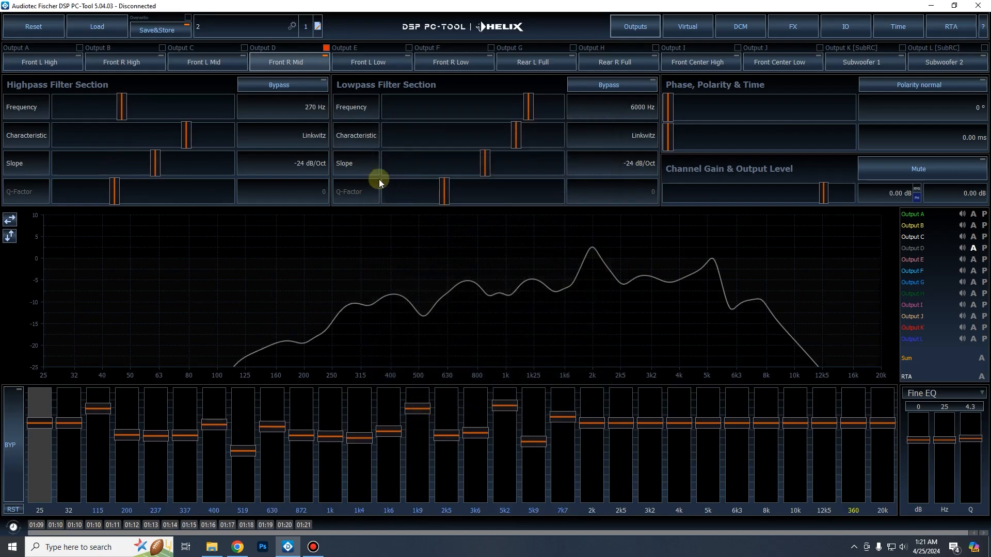
mouse_move(687, 26)
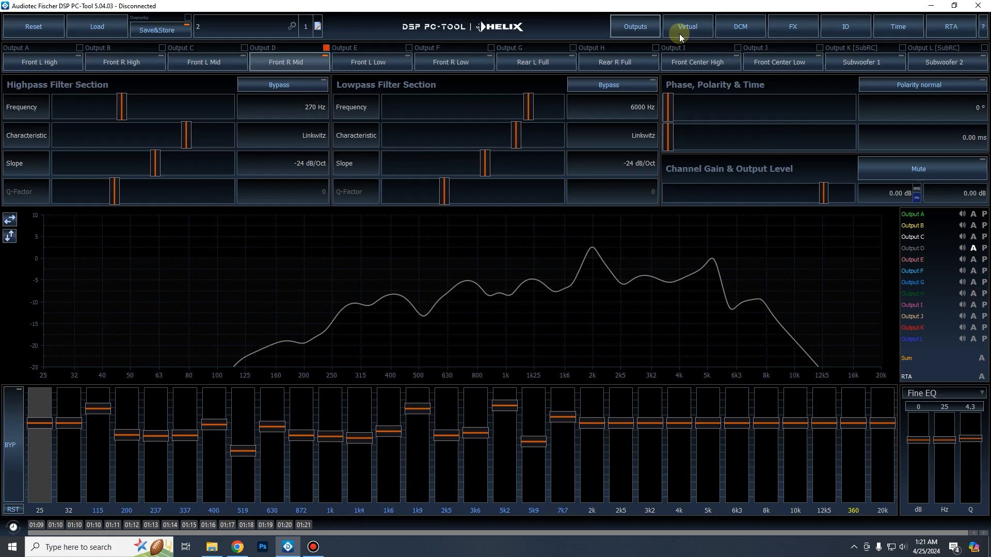
left_click(686, 27)
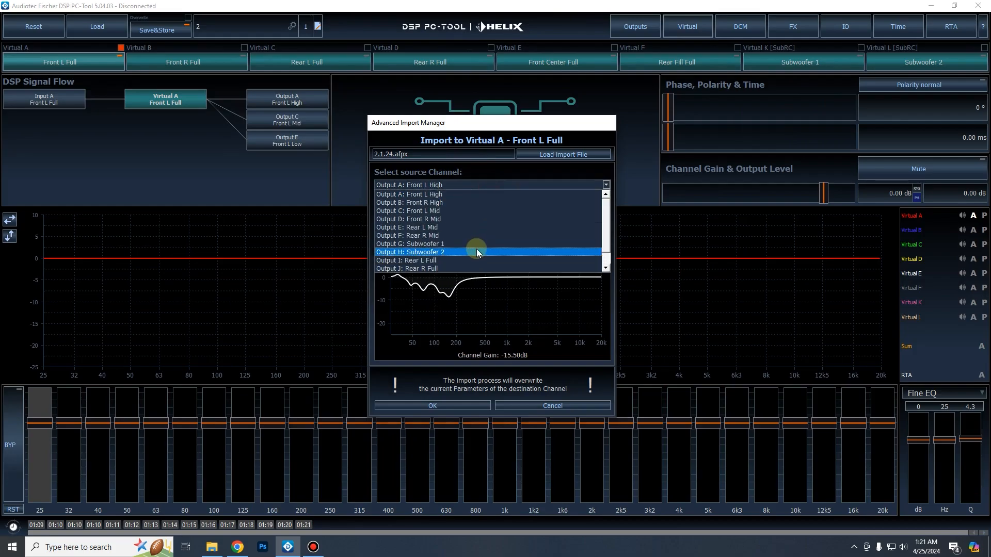
- For Virtual A, load Ricks Preset Adjustment.afpx as the import source file
left_click(408, 193)
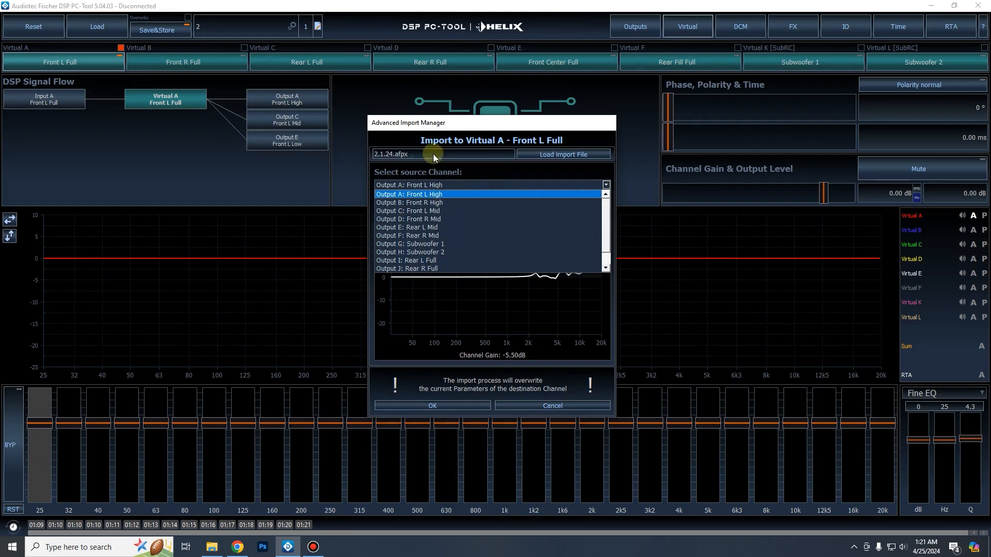
mouse_move(389, 146)
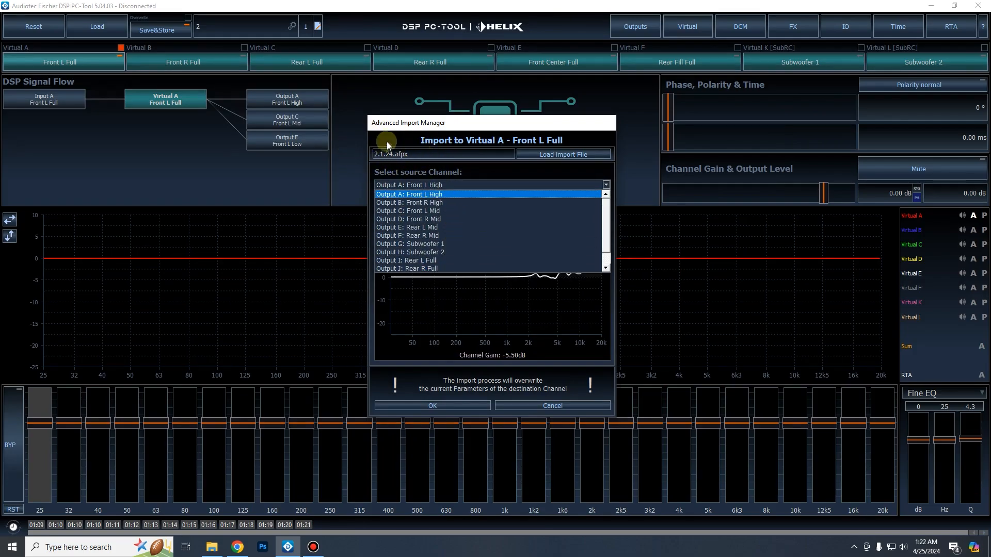
left_click(562, 153)
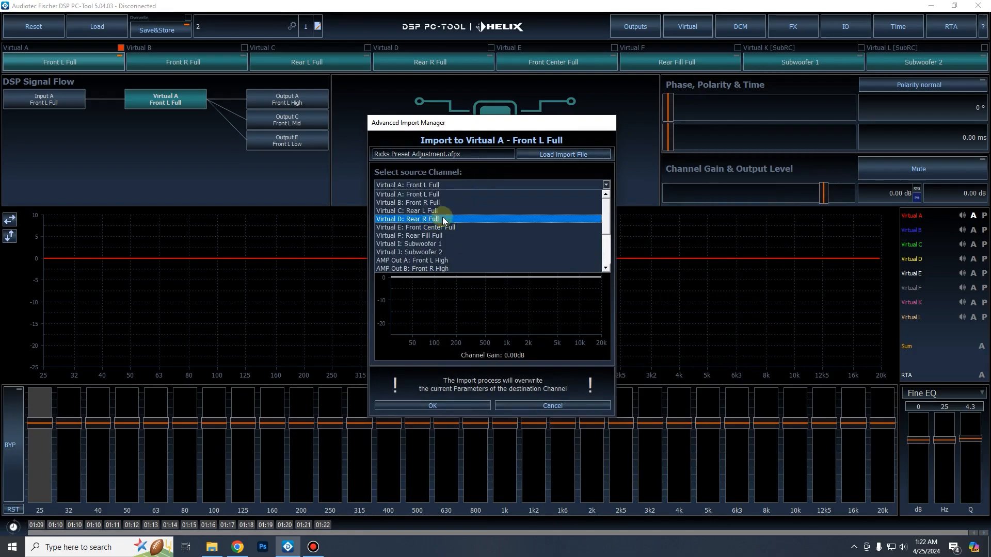
- Import Virtual A: Front L Full from the preset into Virtual A
left_click(407, 194)
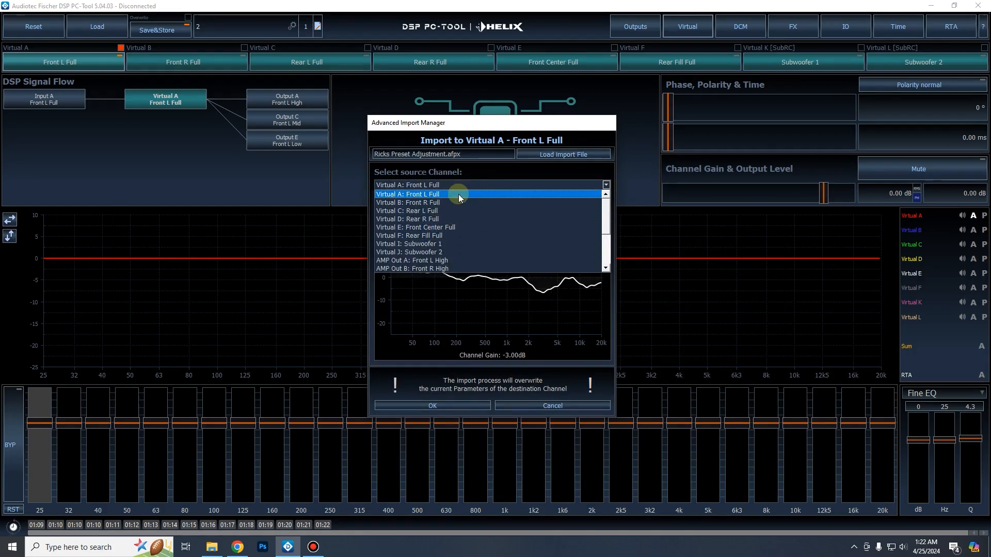
left_click(434, 227)
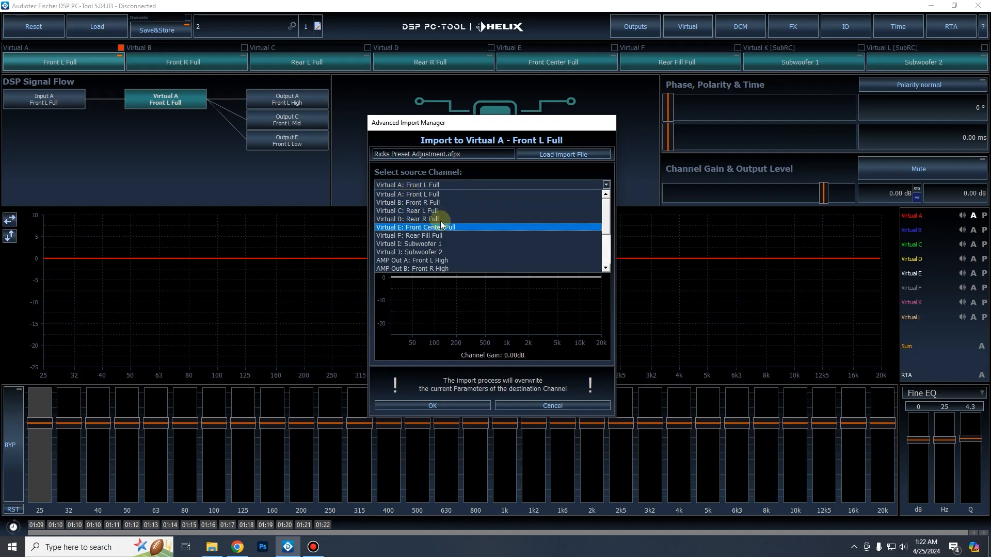
left_click(433, 251)
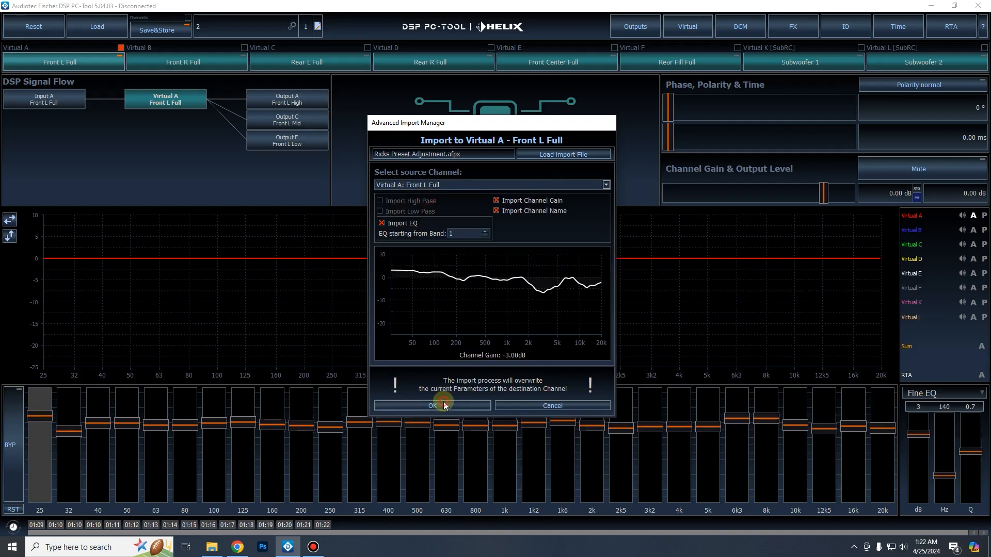
left_click(431, 405)
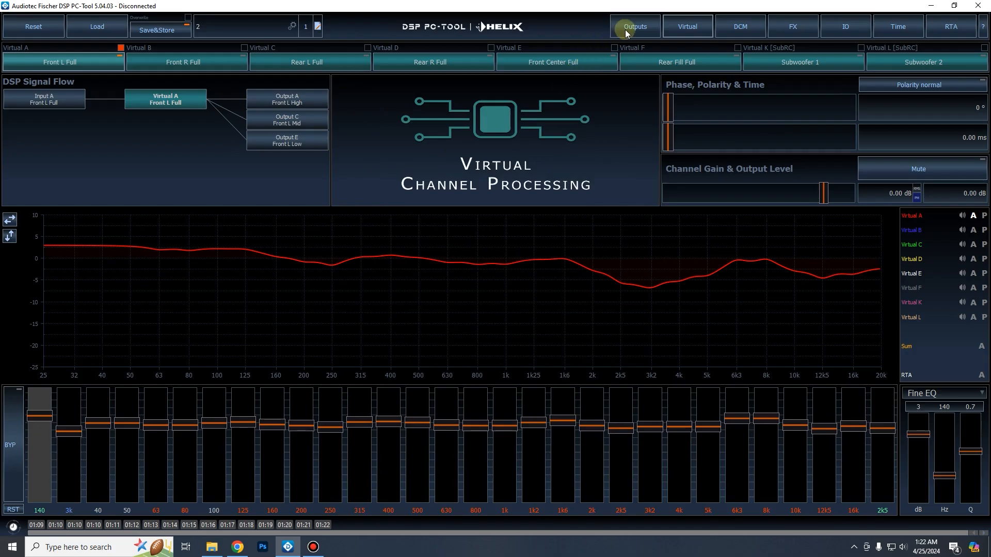
- Import the same Front L Full source into Output A
left_click(634, 26)
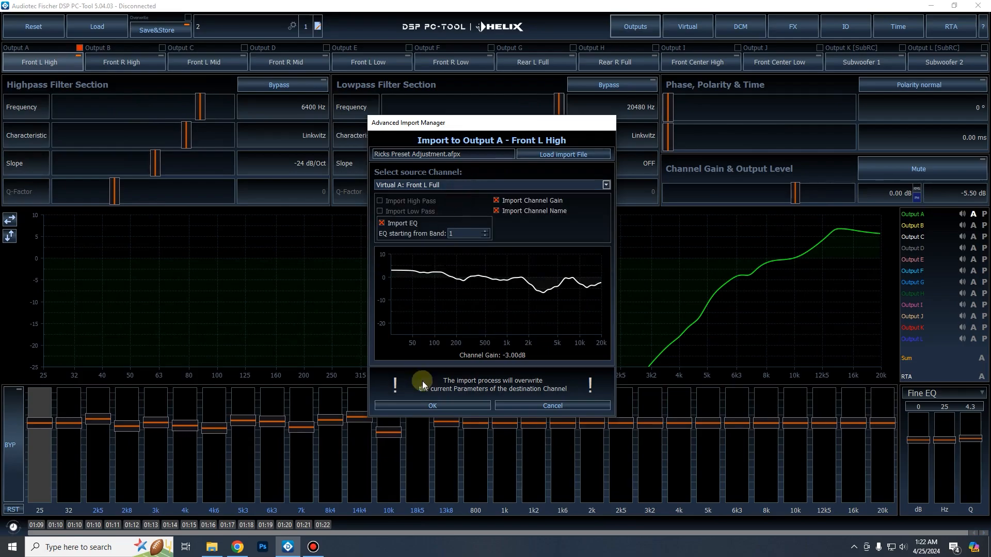
left_click(433, 405)
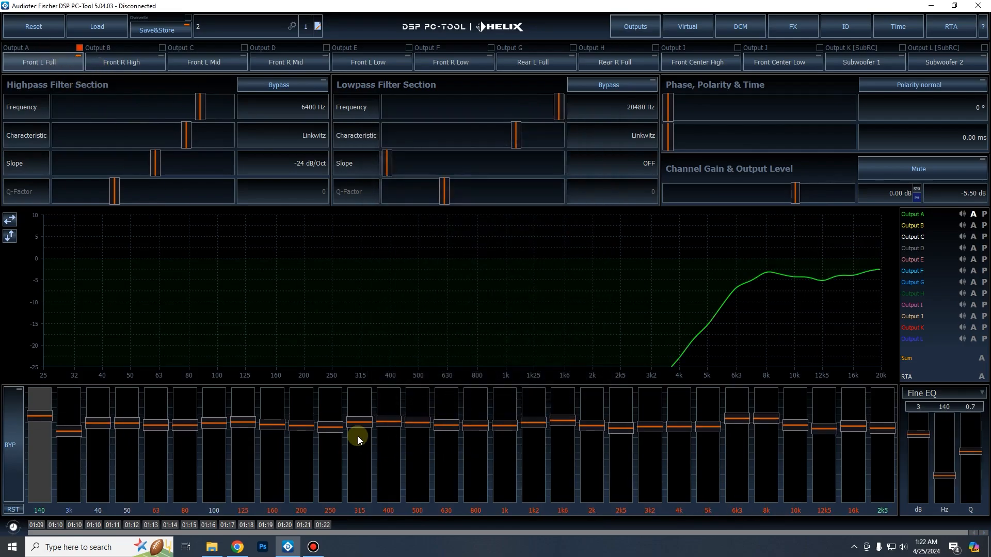
- Import Virtual B: Front R Full from the preset into Virtual B, giving it the -3.00 dB EQ
left_click(687, 27)
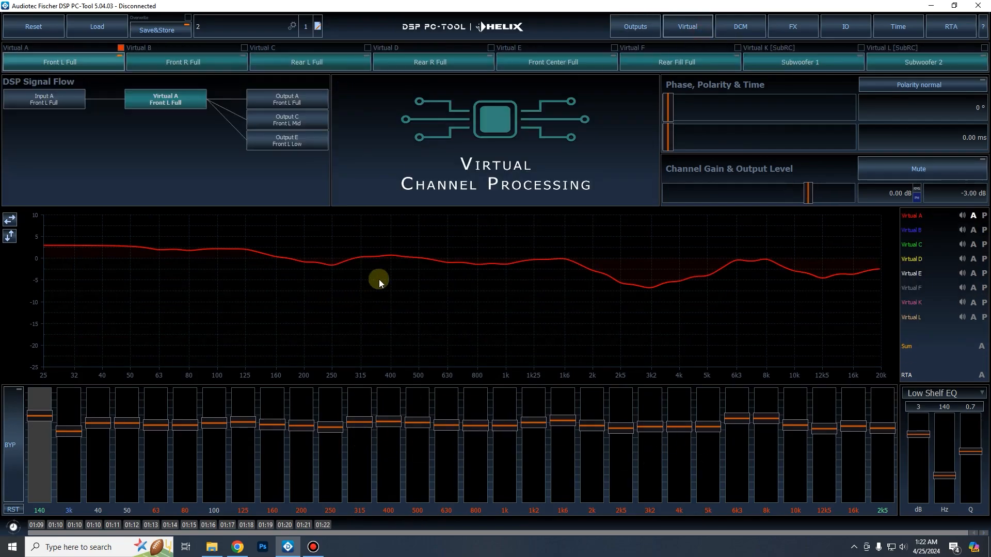
left_click(186, 61)
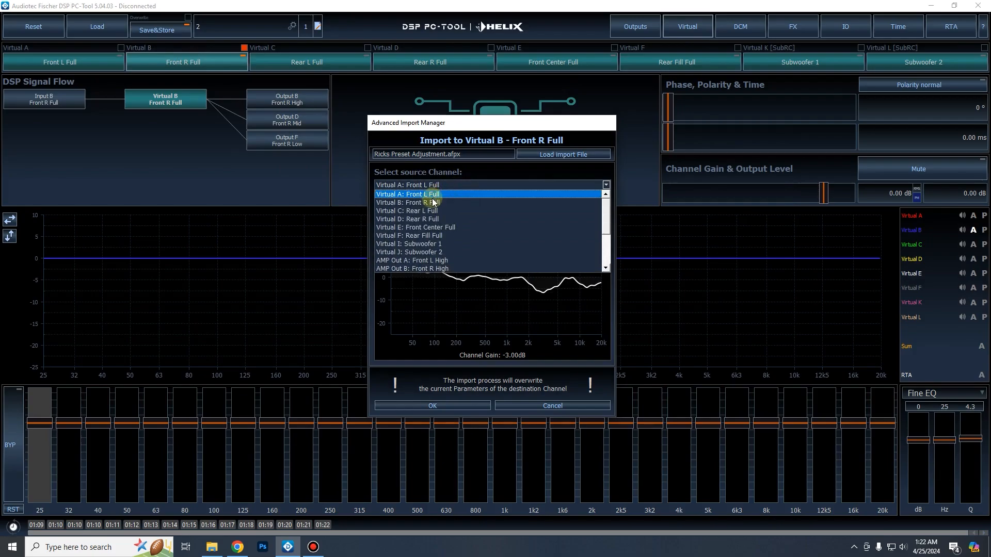
left_click(432, 406)
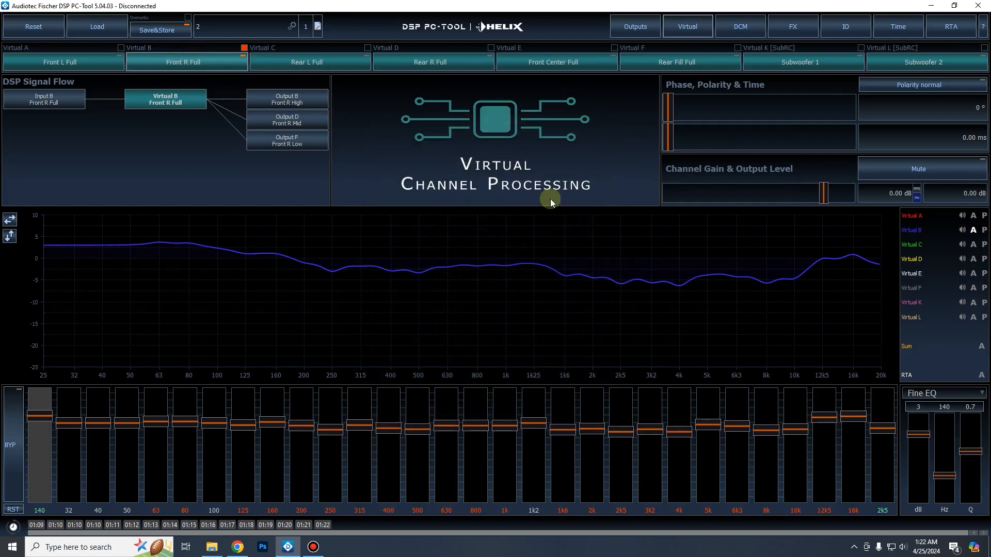
left_click(60, 62)
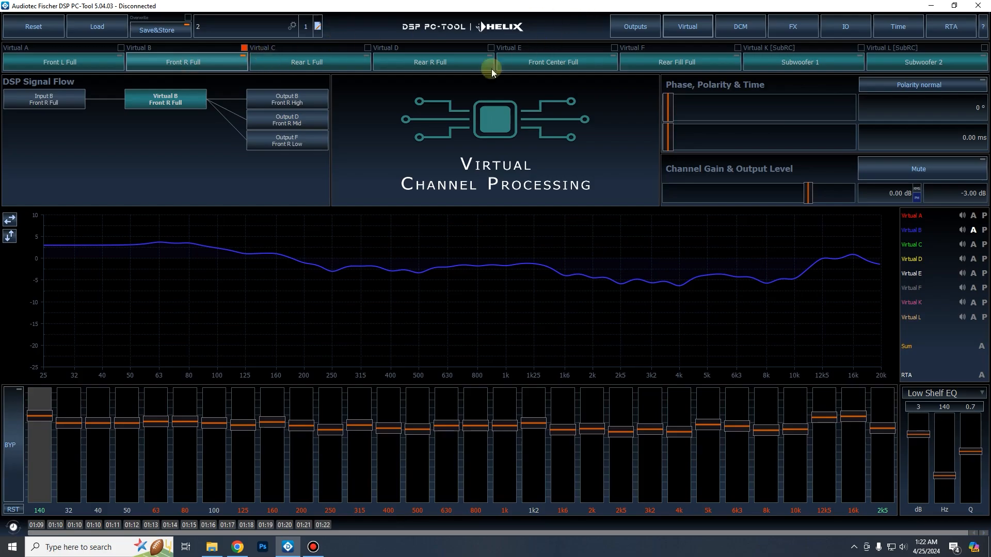
mouse_move(399, 44)
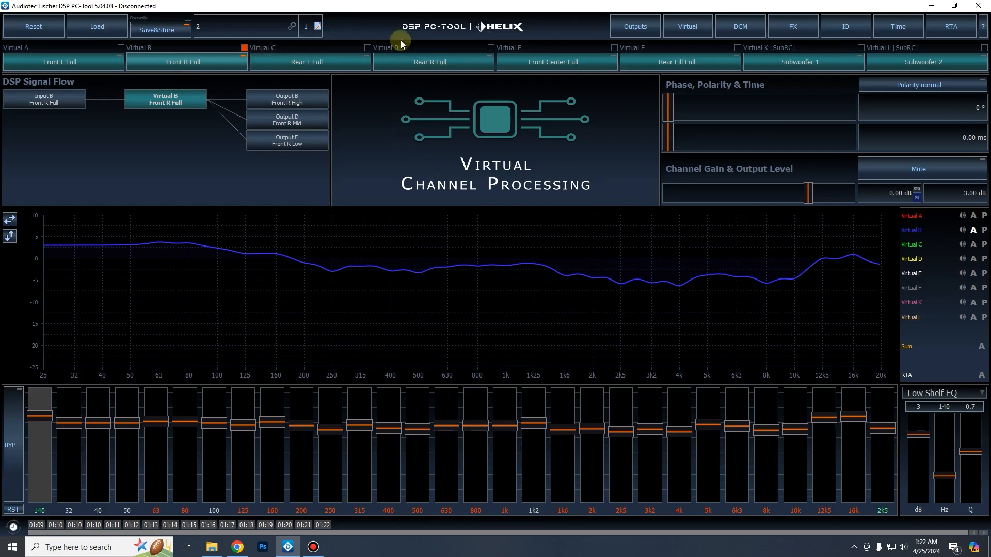
left_click(633, 27)
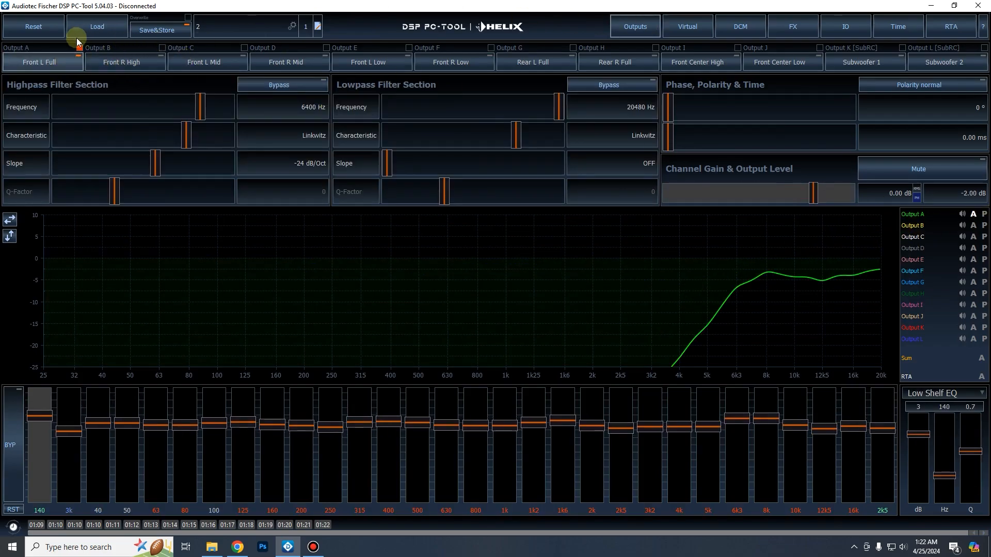
- Reset all device settings to defaults, then confirm enabling Virtual Channel Processing
left_click(33, 26)
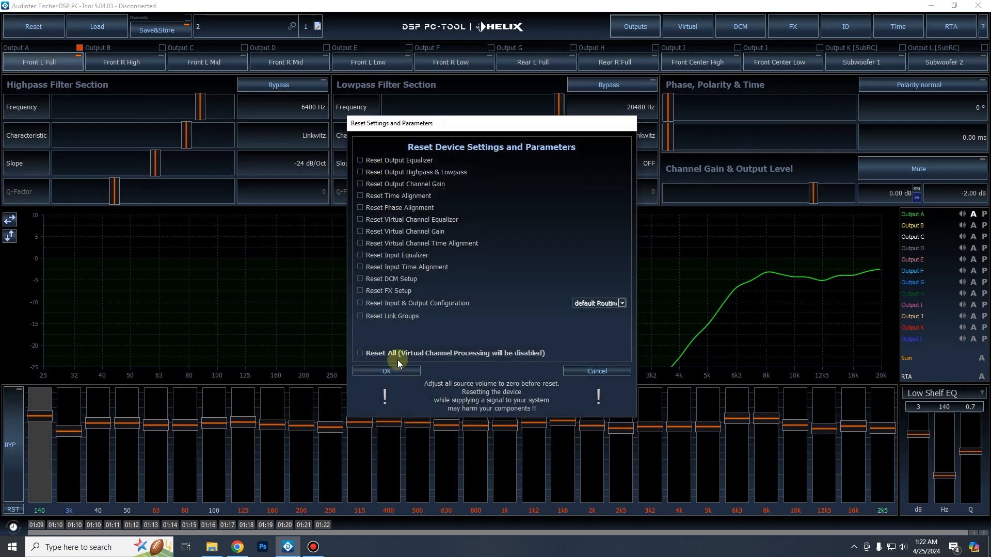
left_click(386, 371)
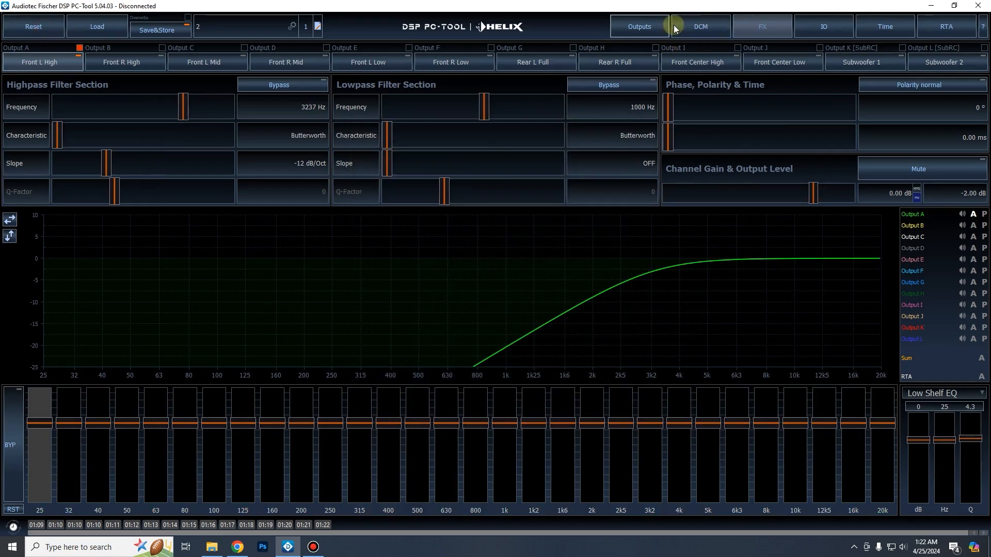
left_click(700, 25)
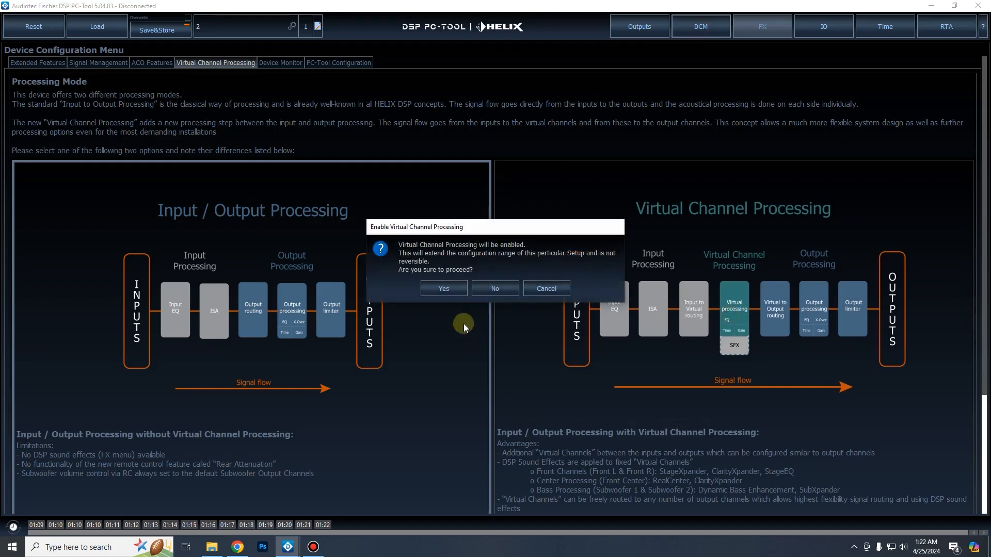
left_click(443, 288)
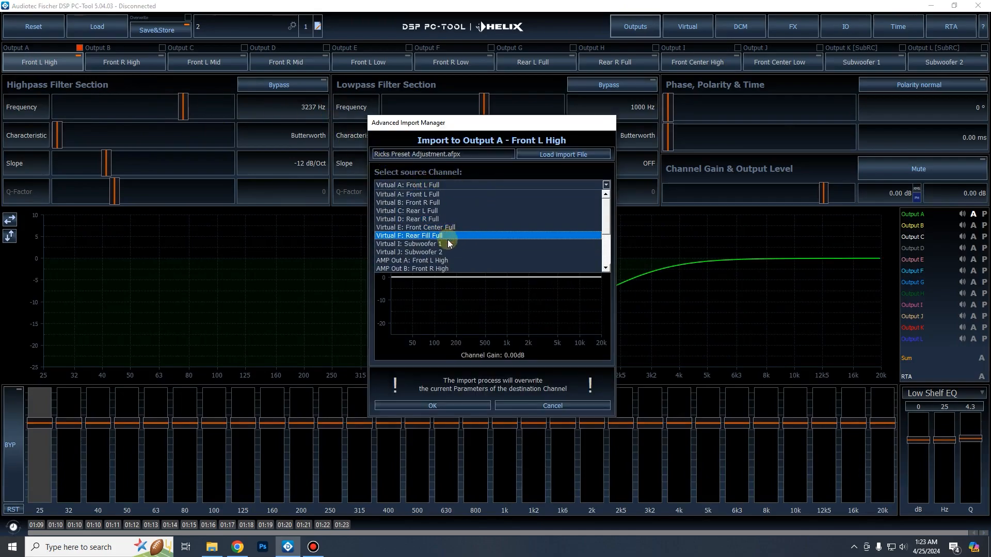
- Import AMP Out A: Front L High into Output A: 300 Hz Linkwitz -24 dB/Oct highpass, EQ and 2.50 dB gain
left_click(412, 260)
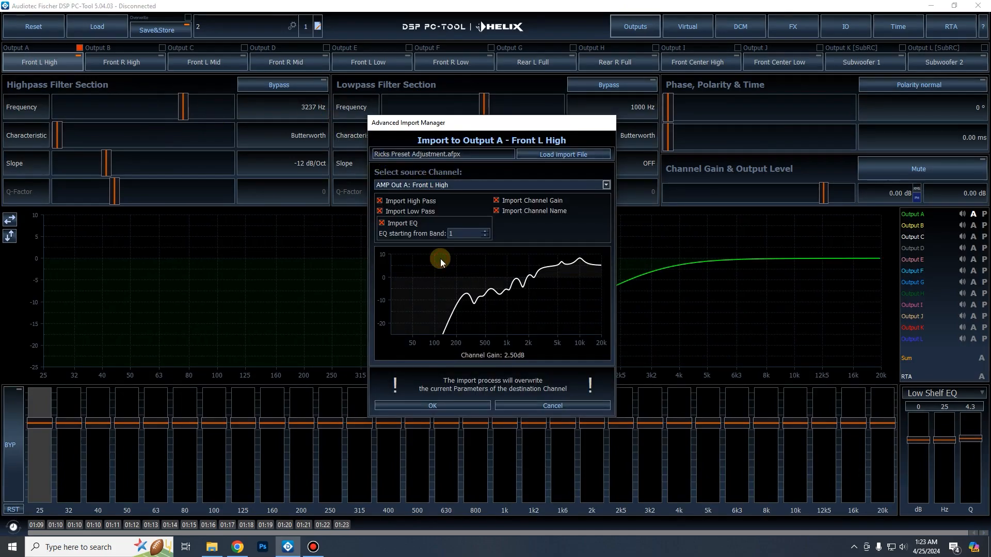
mouse_move(532, 333)
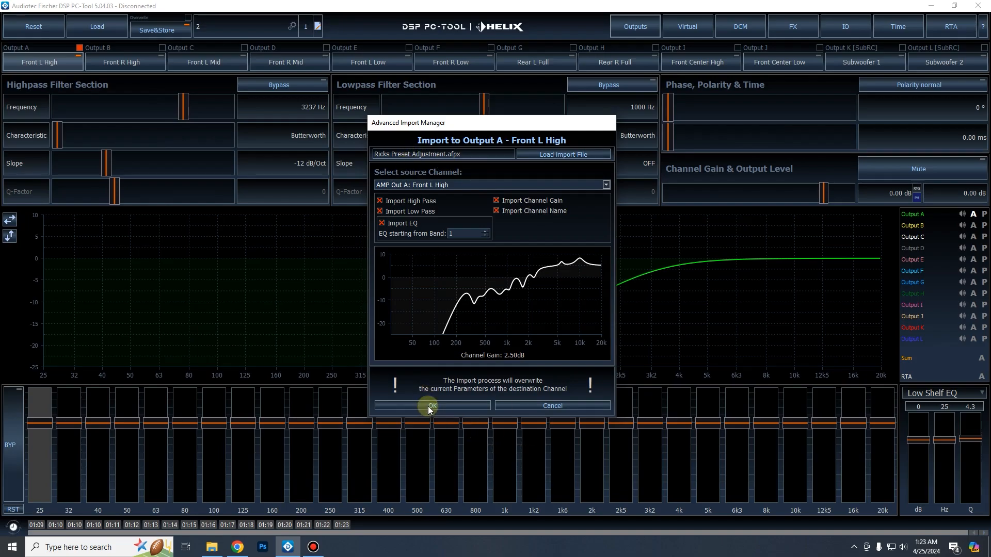
left_click(431, 405)
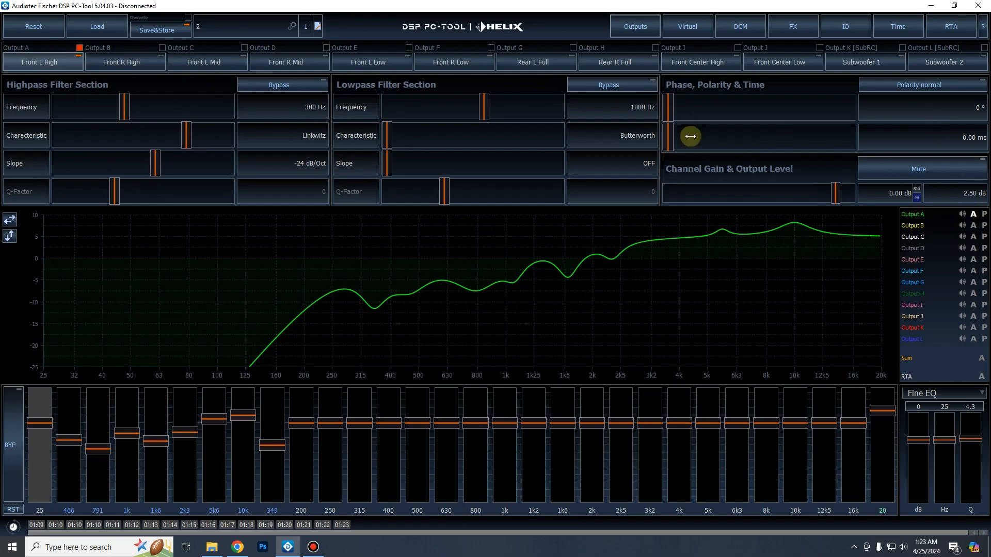
- Reset all device settings again, re-enable Virtual Channel Processing and return to Outputs
left_click(33, 26)
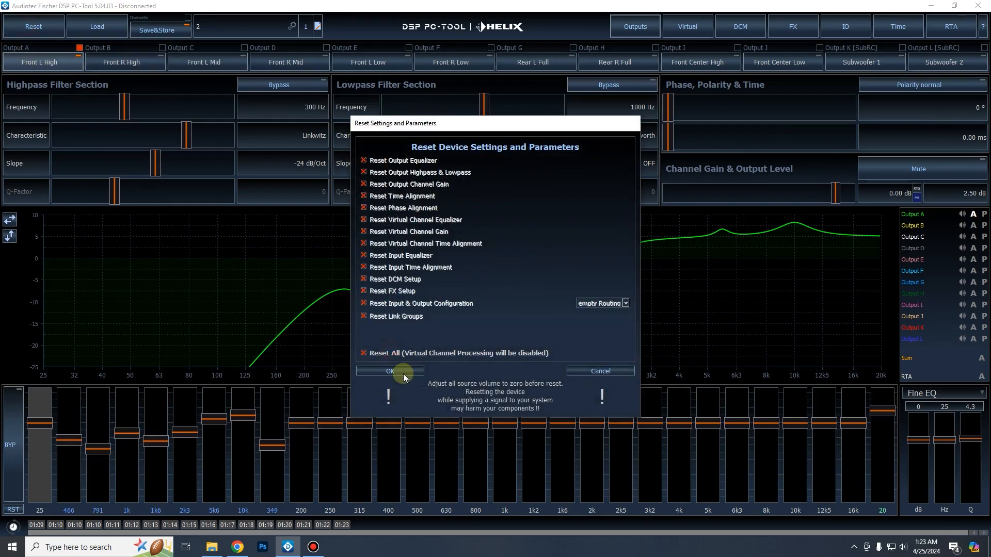
left_click(391, 371)
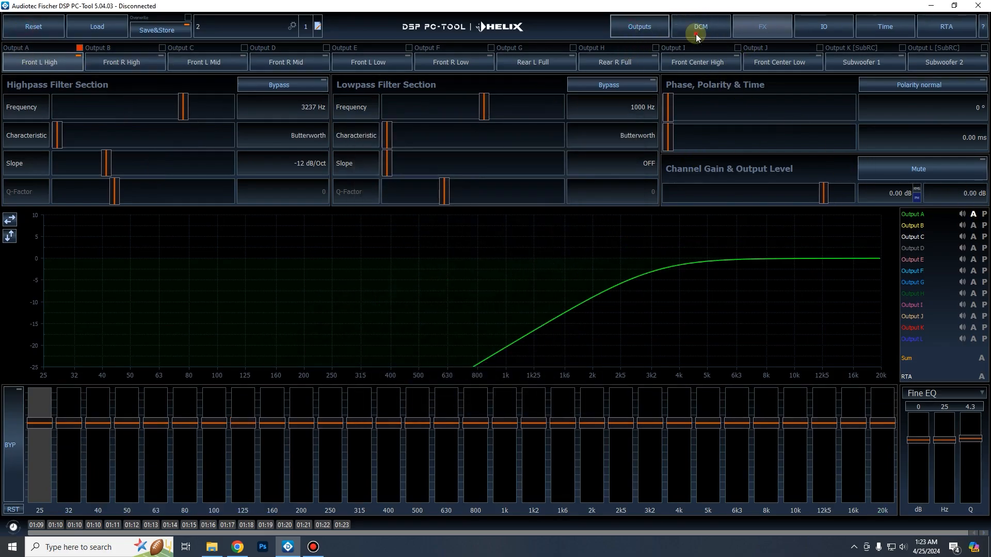
left_click(638, 26)
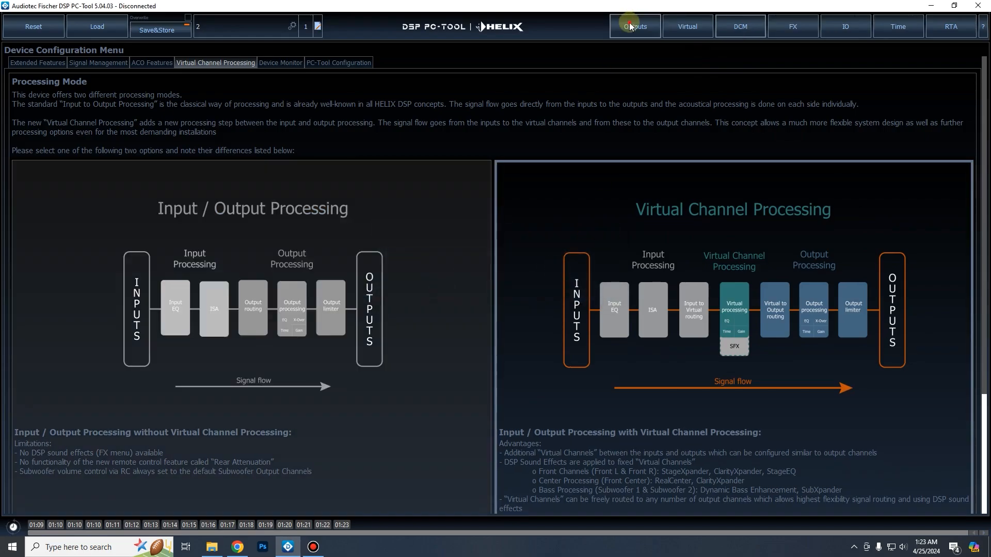
left_click(634, 27)
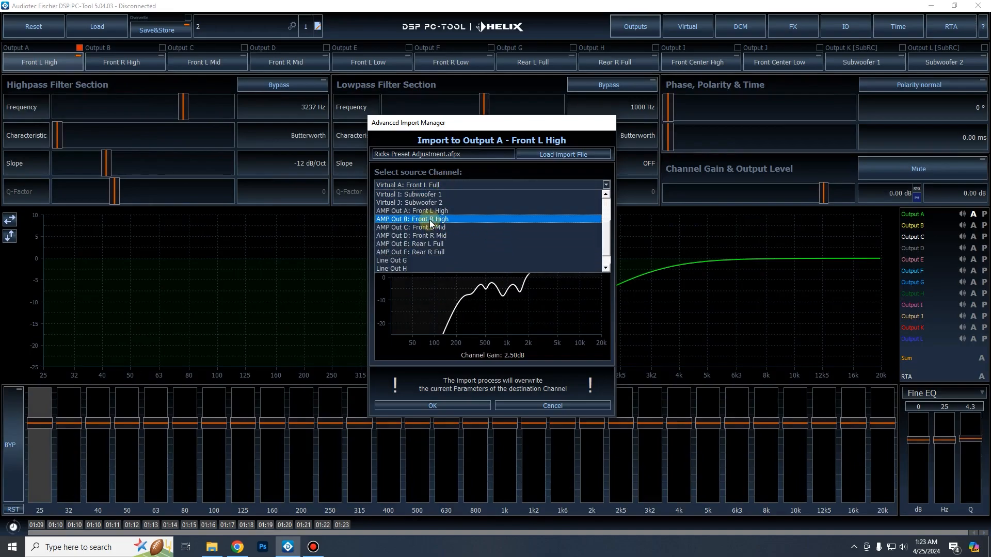
- Re-import AMP Out A: Front L High into Output A with its 300 Hz Linkwitz highpass and EQ curve
left_click(411, 210)
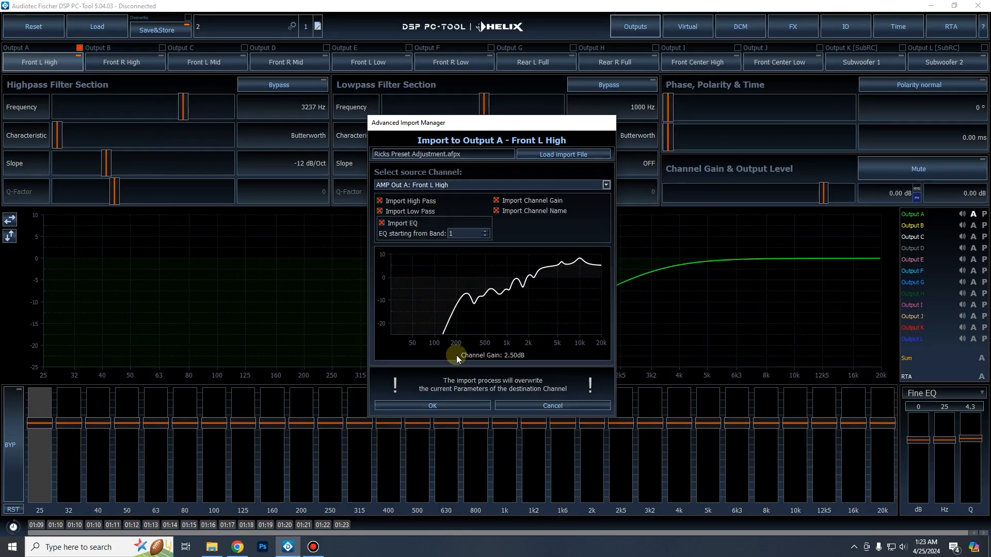
mouse_move(471, 343)
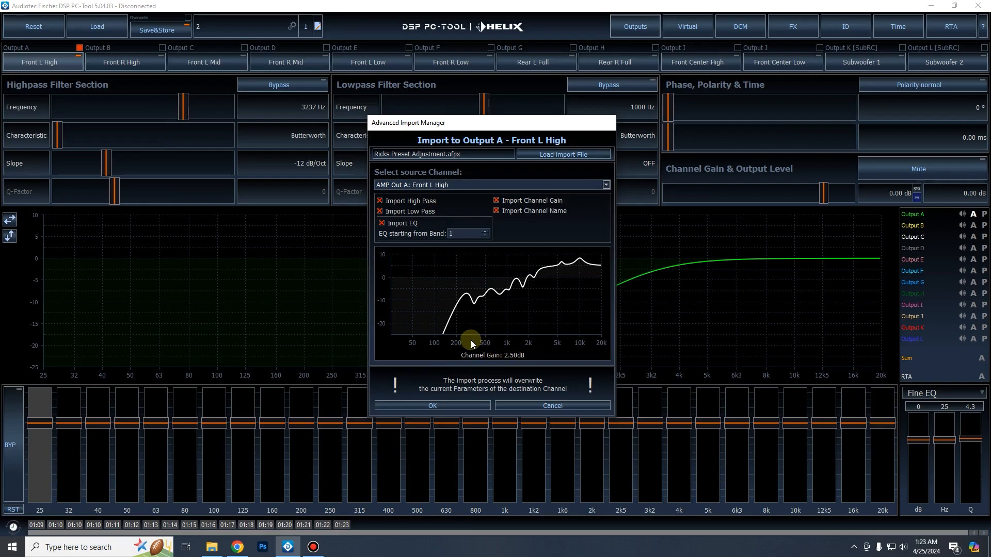
mouse_move(540, 352)
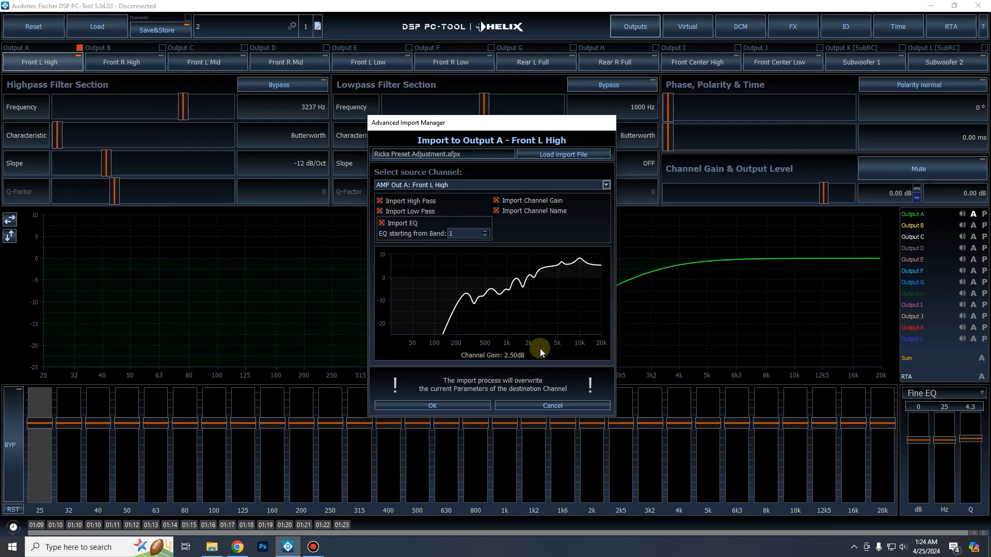
left_click(431, 405)
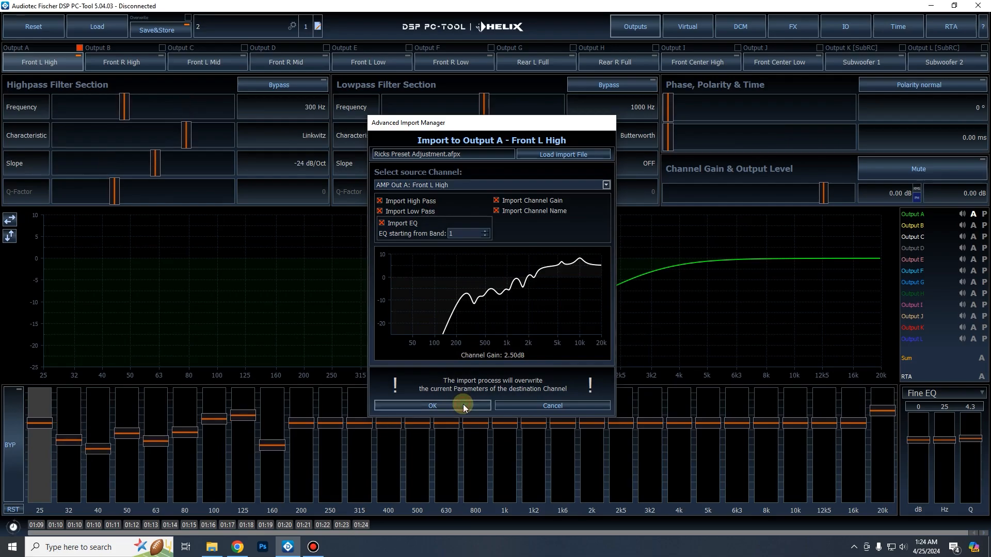
left_click(433, 406)
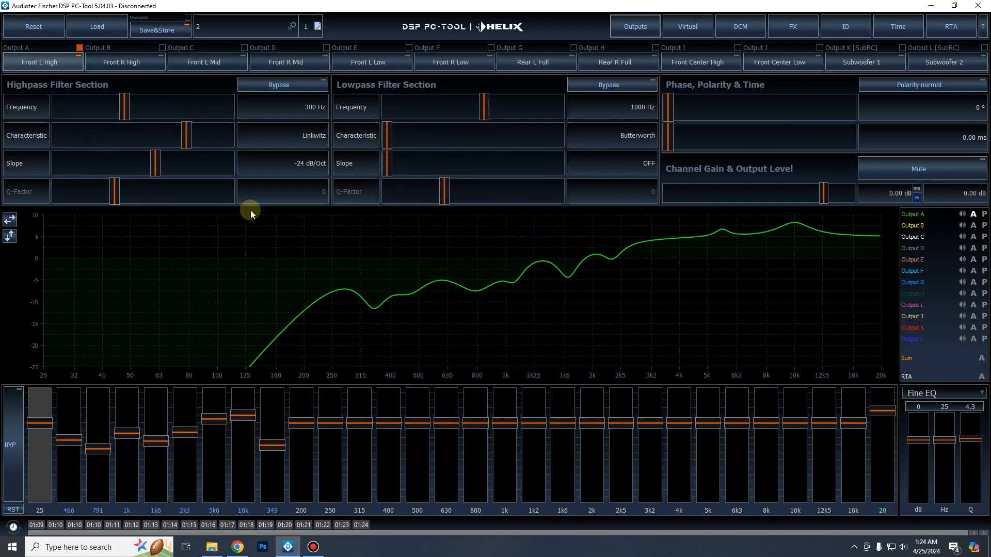
mouse_move(956, 208)
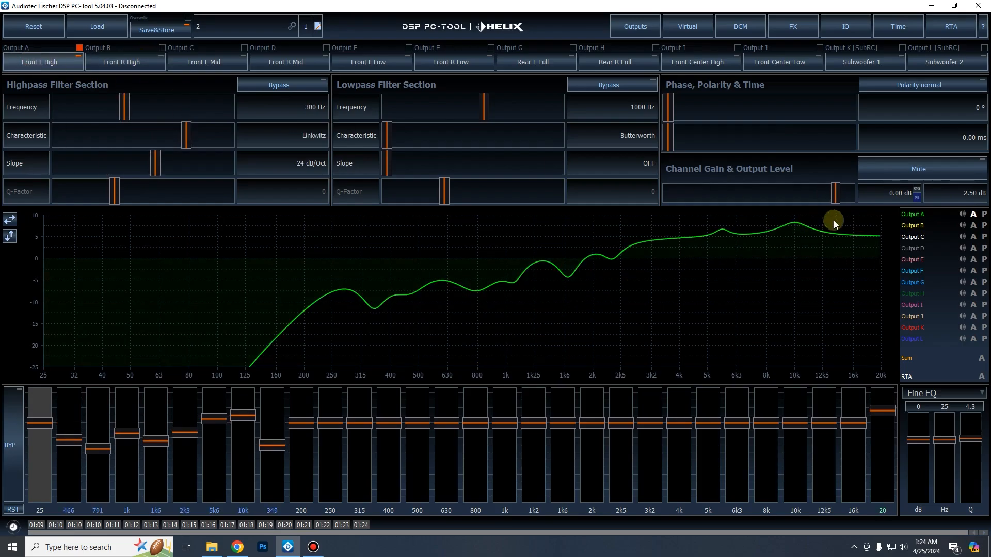
mouse_move(814, 181)
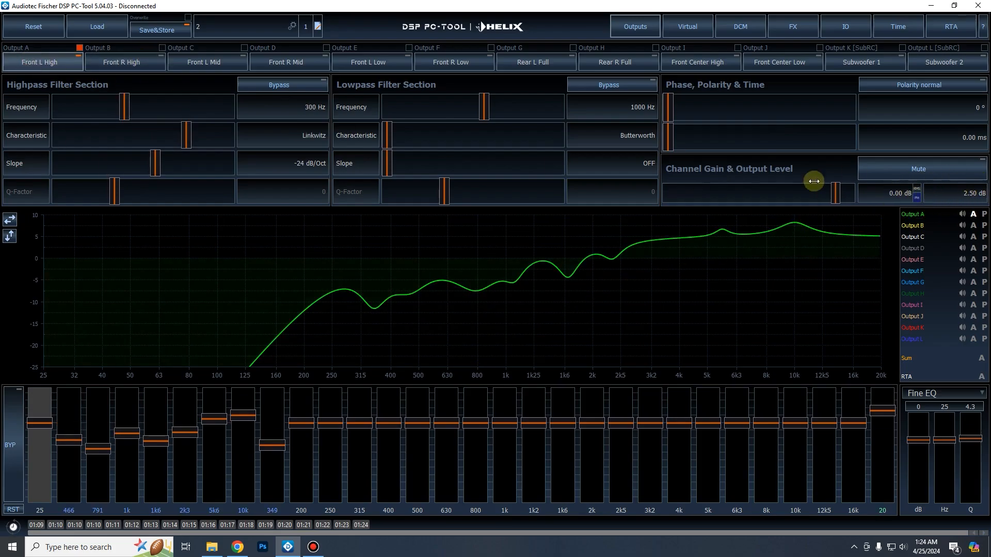
left_click_drag(814, 181, 835, 191)
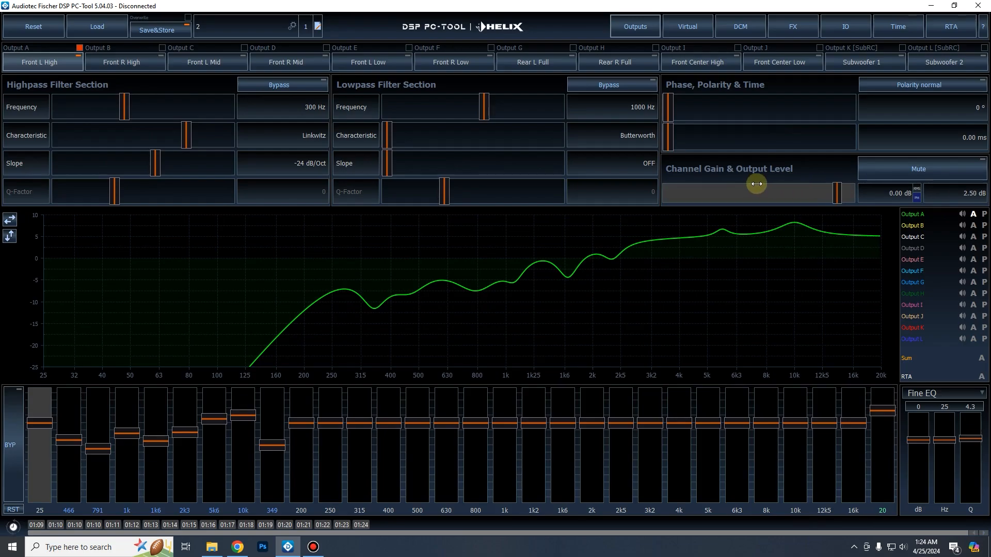
mouse_move(199, 118)
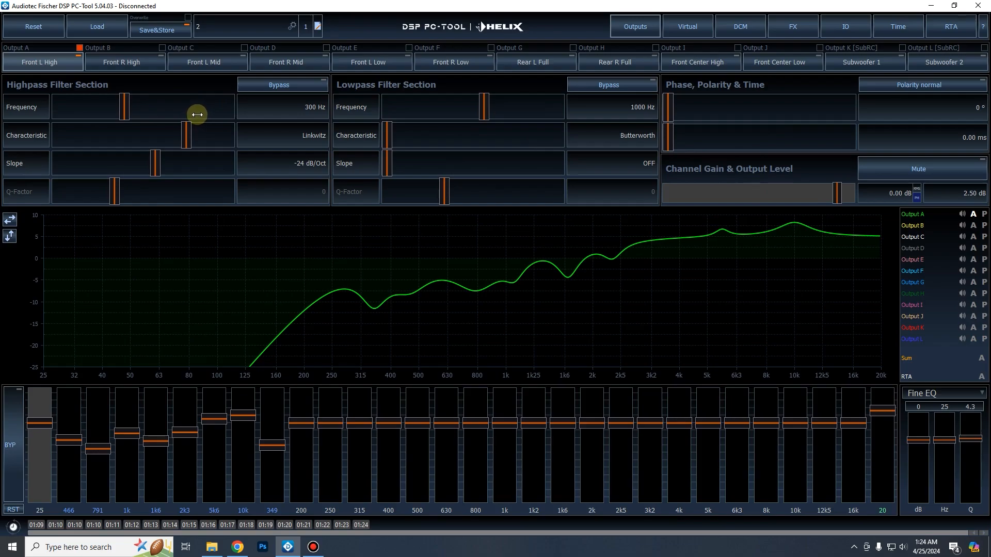
mouse_move(292, 107)
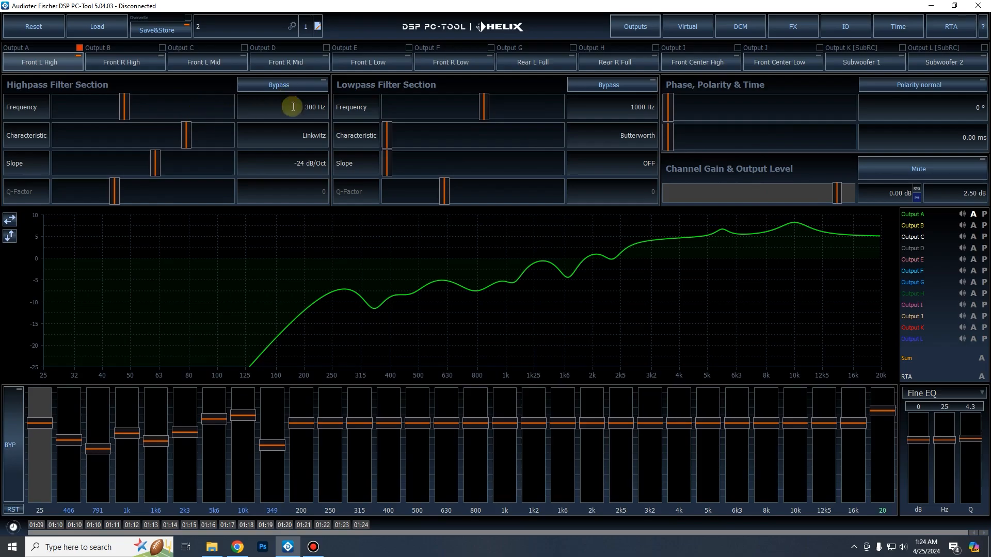
mouse_move(56, 25)
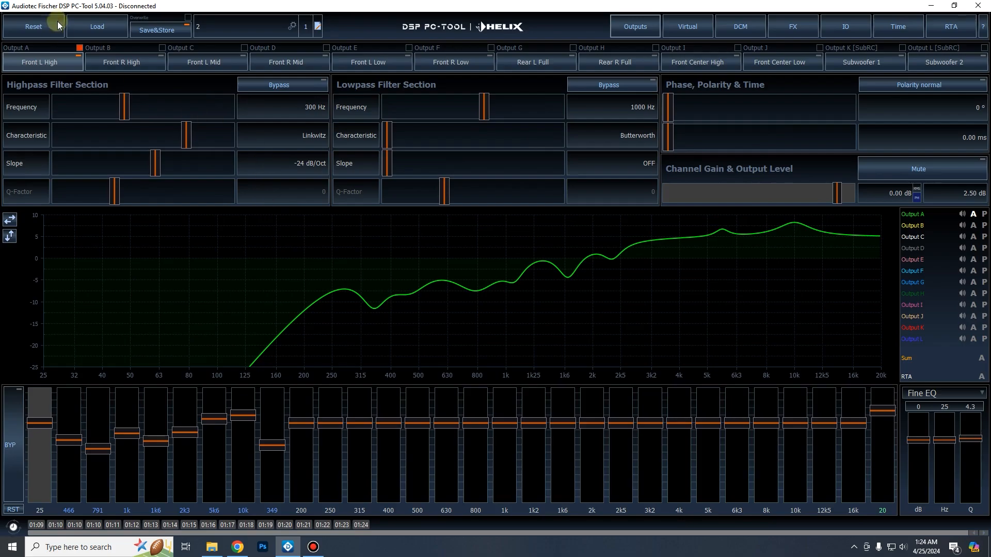
mouse_move(820, 147)
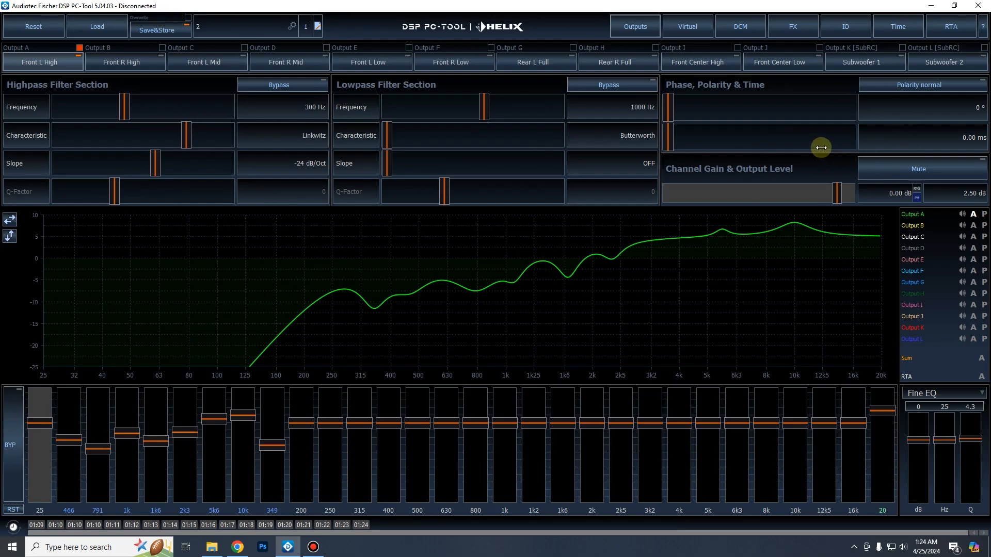
mouse_move(807, 138)
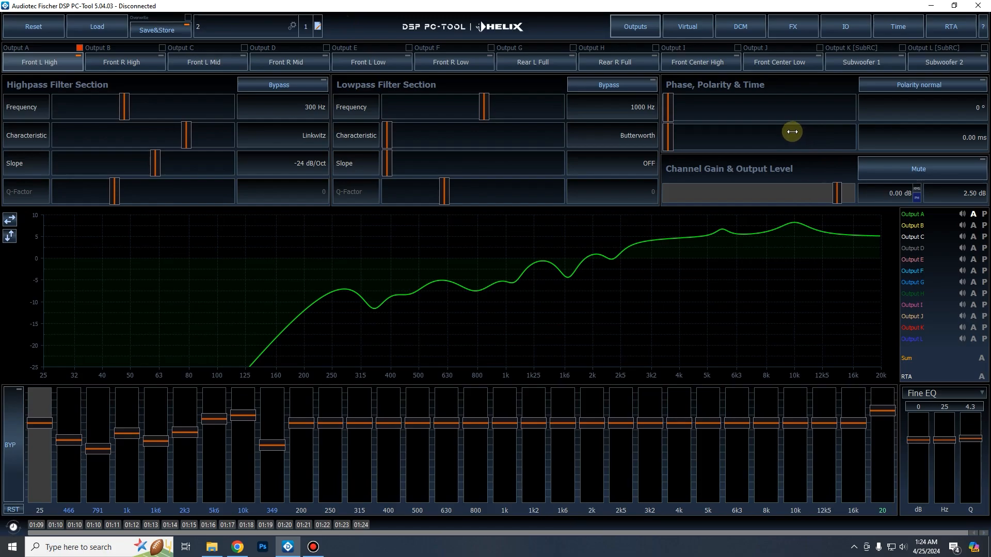
mouse_move(576, 269)
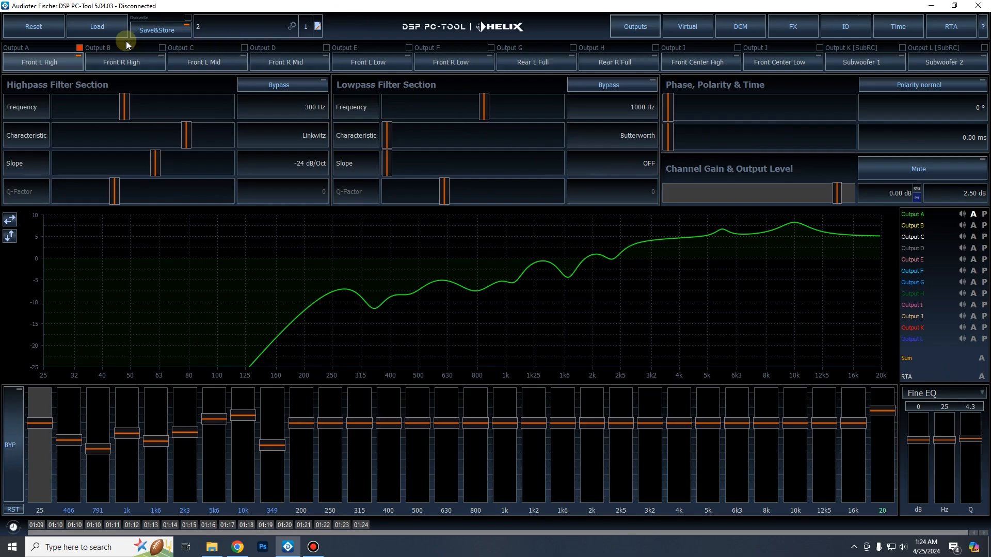
mouse_move(497, 166)
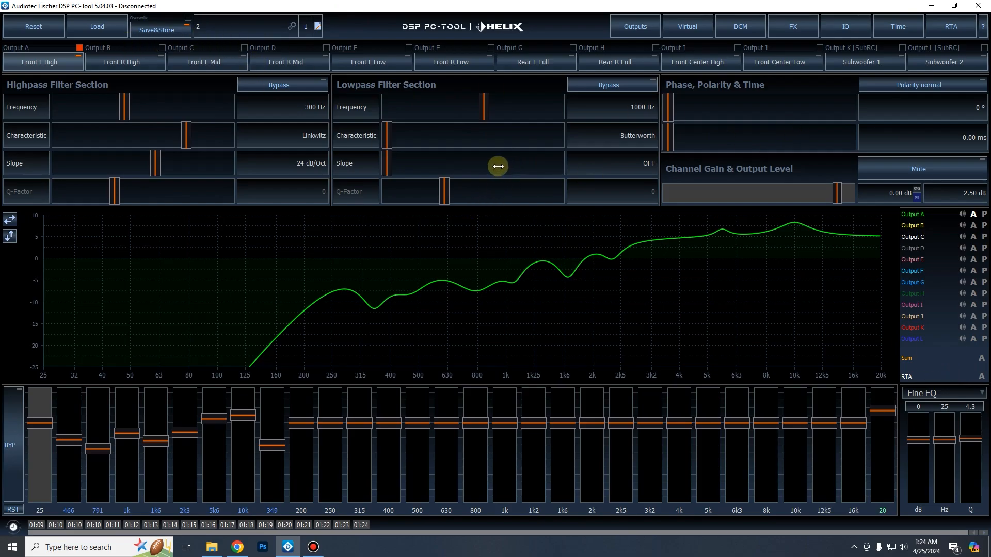
mouse_move(496, 155)
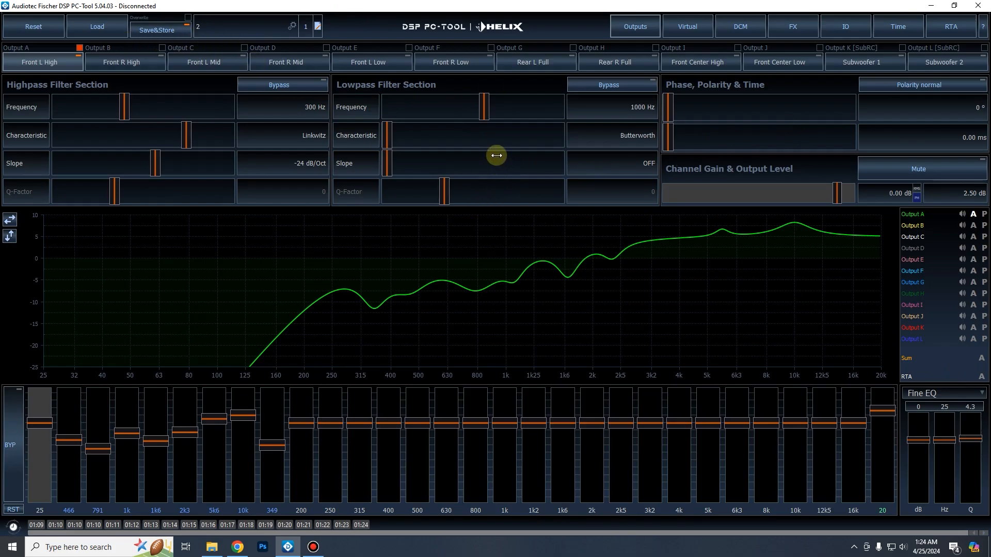